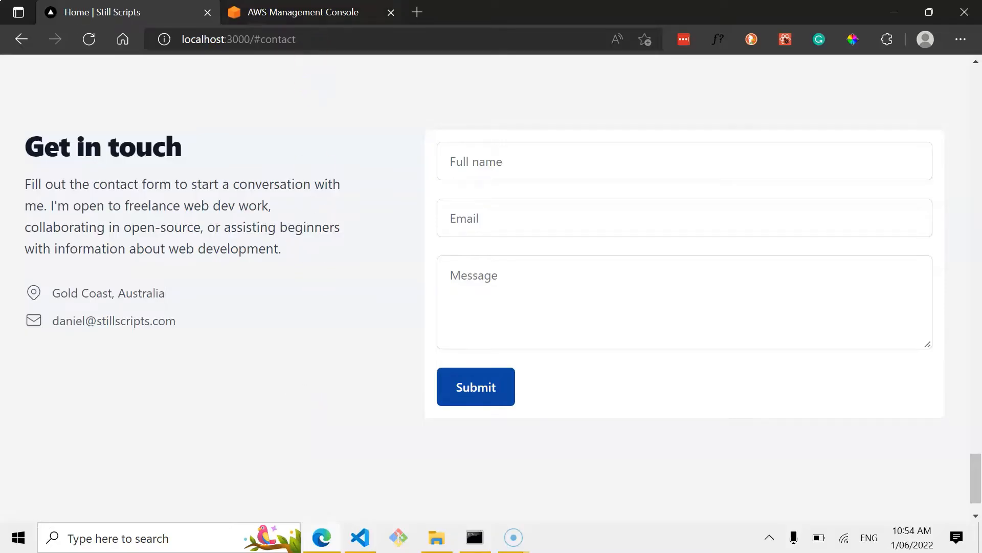
- Search the console services for 'lambda' and go to the Lambda service
click(301, 13)
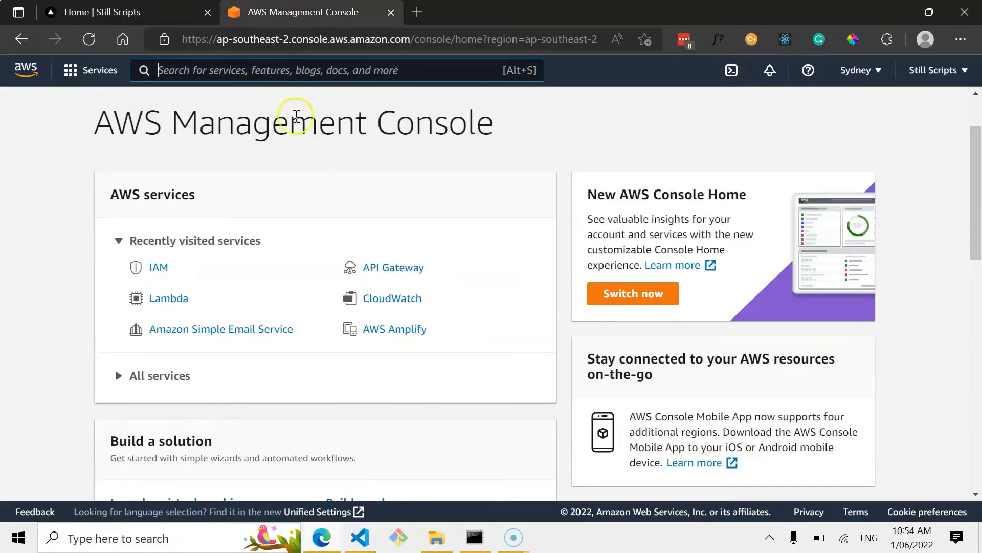
text(lambda)
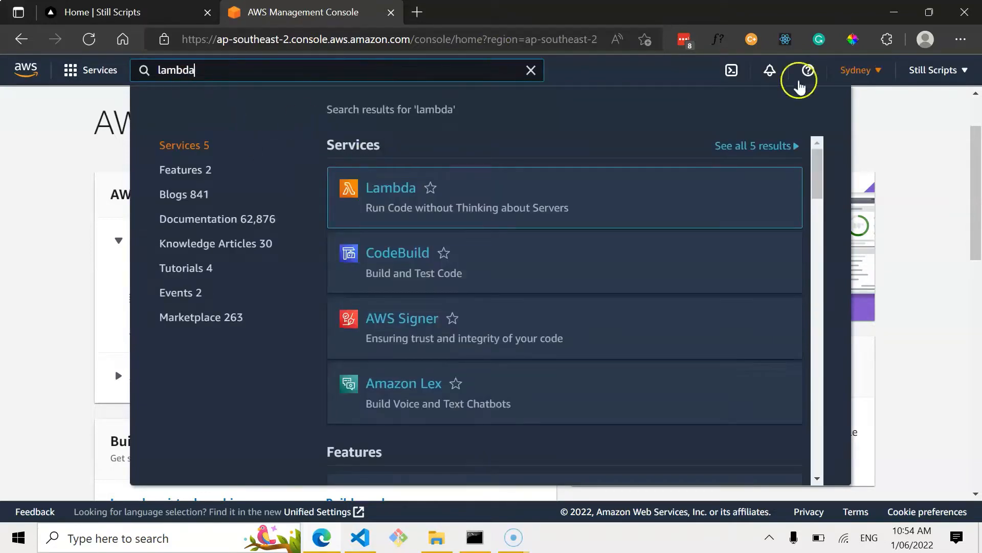
mouse_move(933, 71)
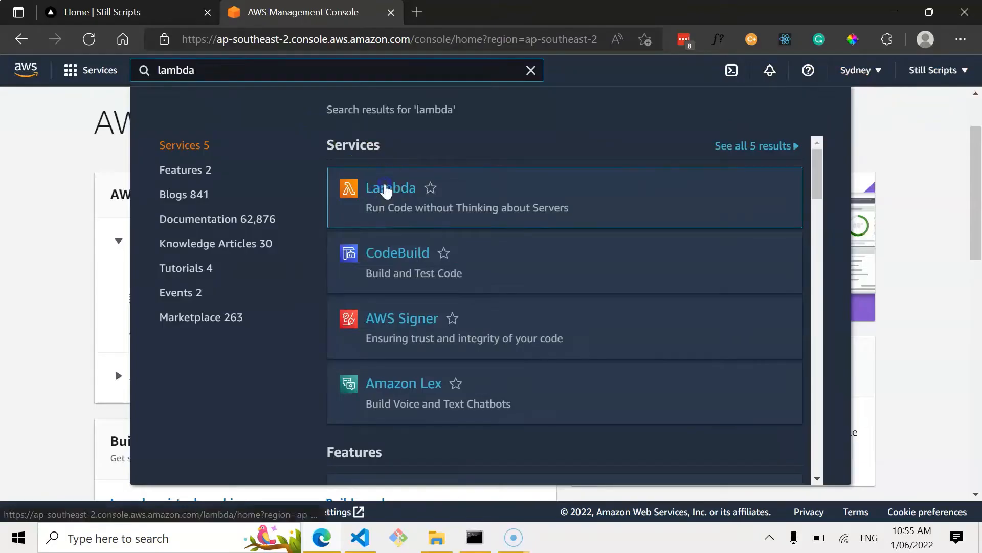
click(390, 189)
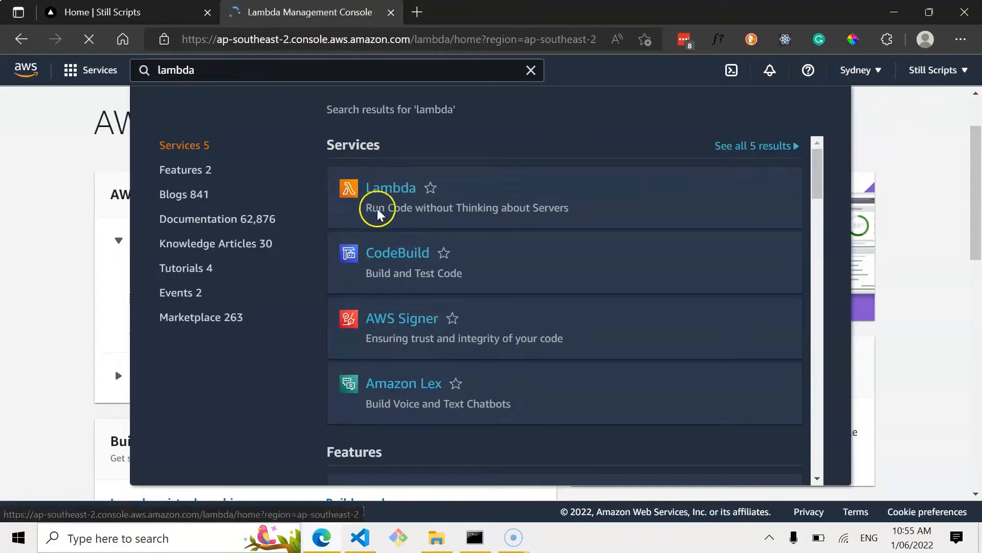
- From the Functions list, bring up StillScriptsEmailHandler-dev and scroll to its index.js code source
click(390, 188)
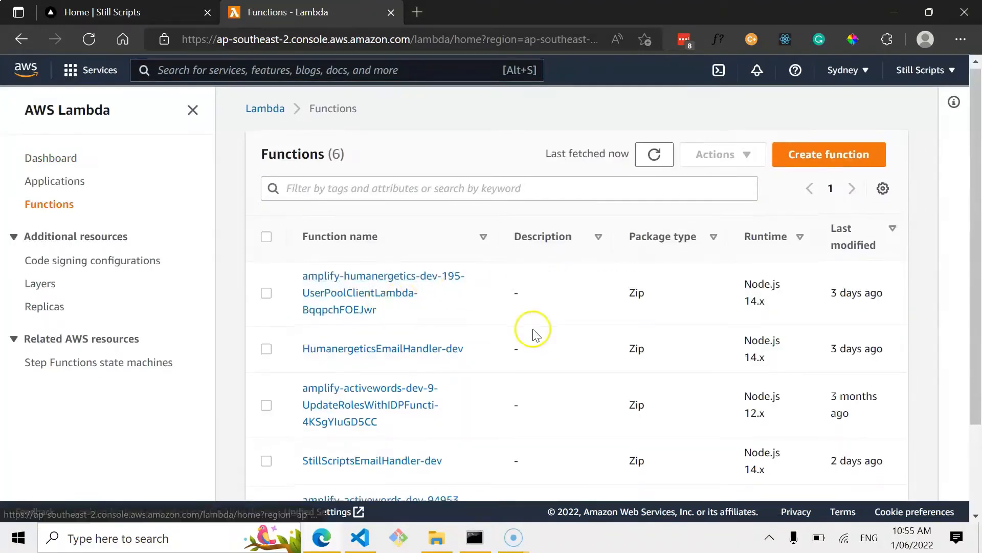
scroll(down, 3)
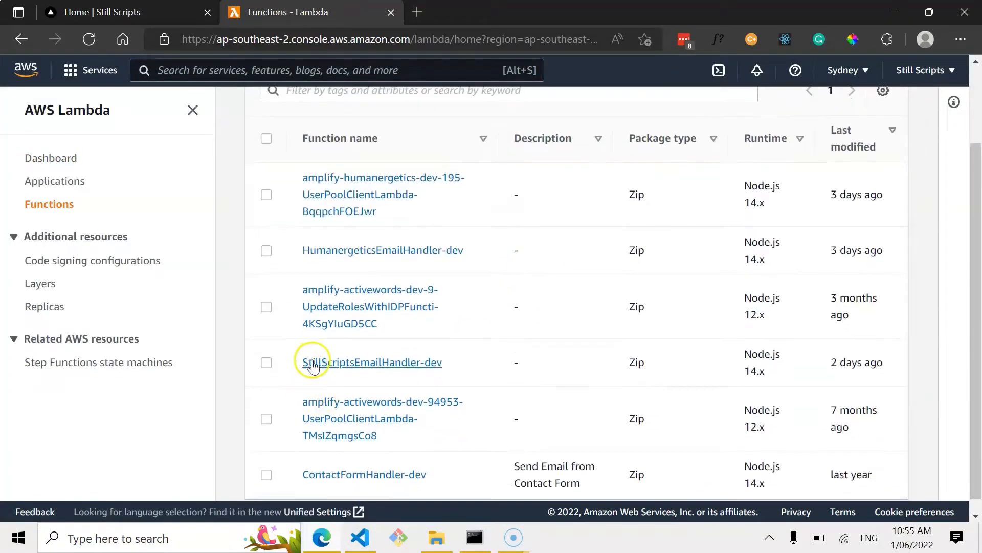
mouse_move(322, 363)
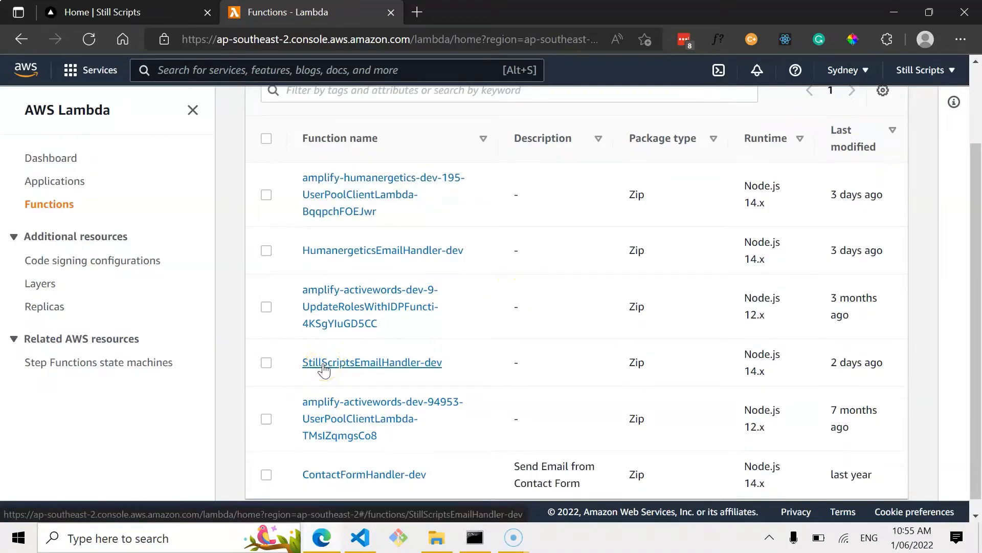
click(372, 362)
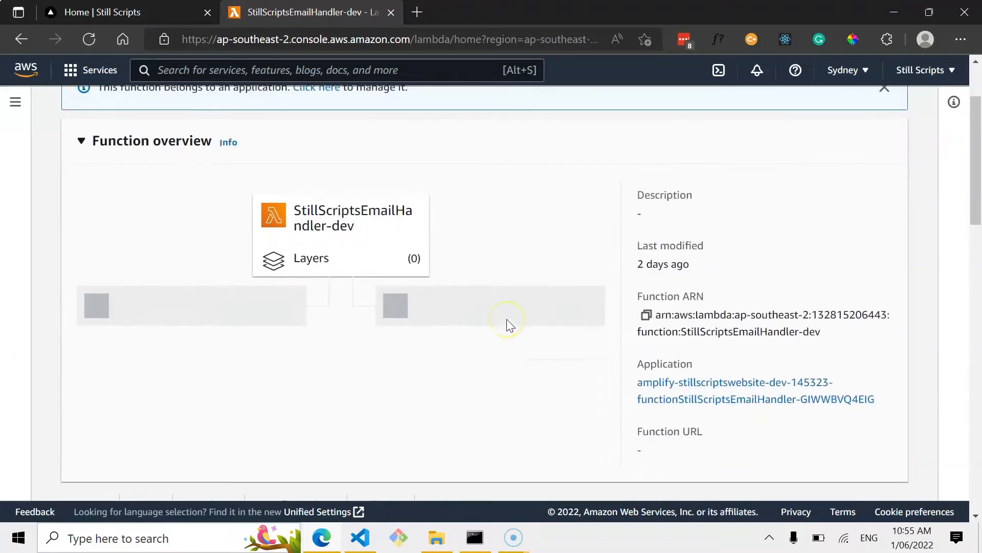
scroll(down, 3)
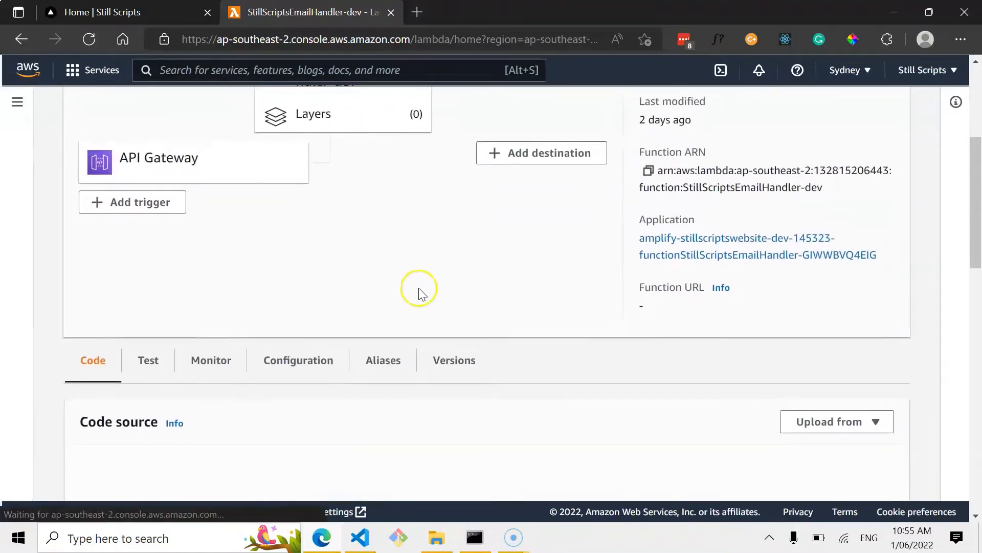
scroll(down, 3)
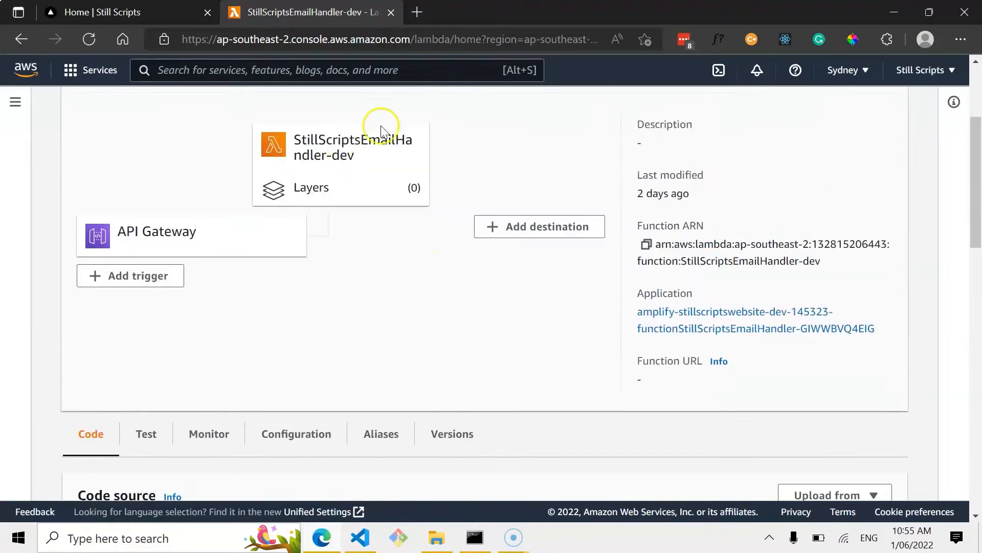
mouse_move(162, 243)
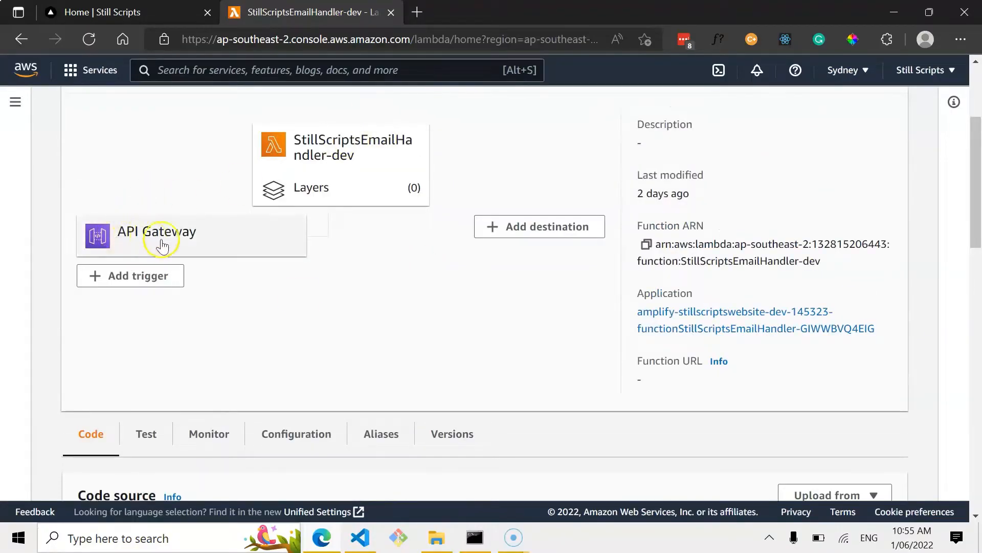
mouse_move(303, 304)
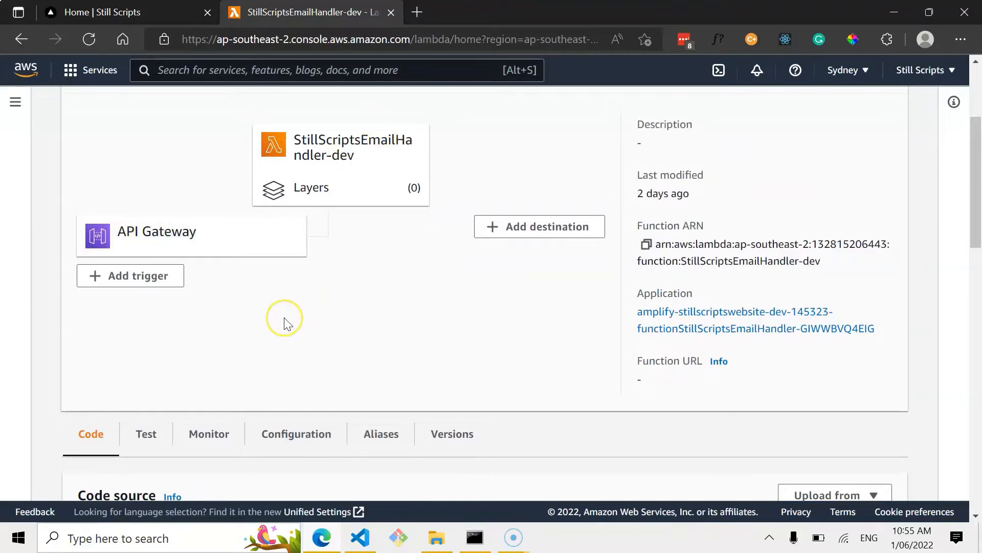
scroll(down, 3)
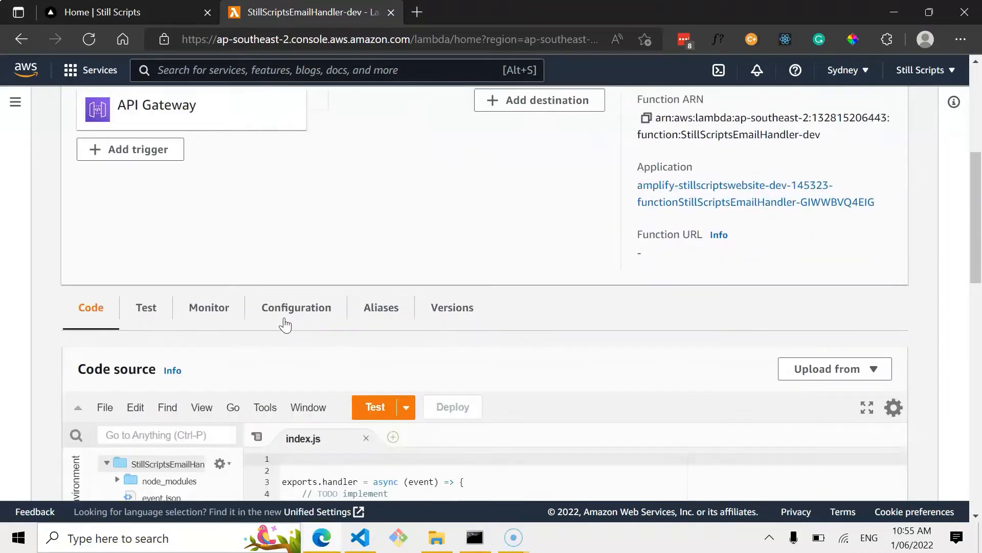
scroll(down, 3)
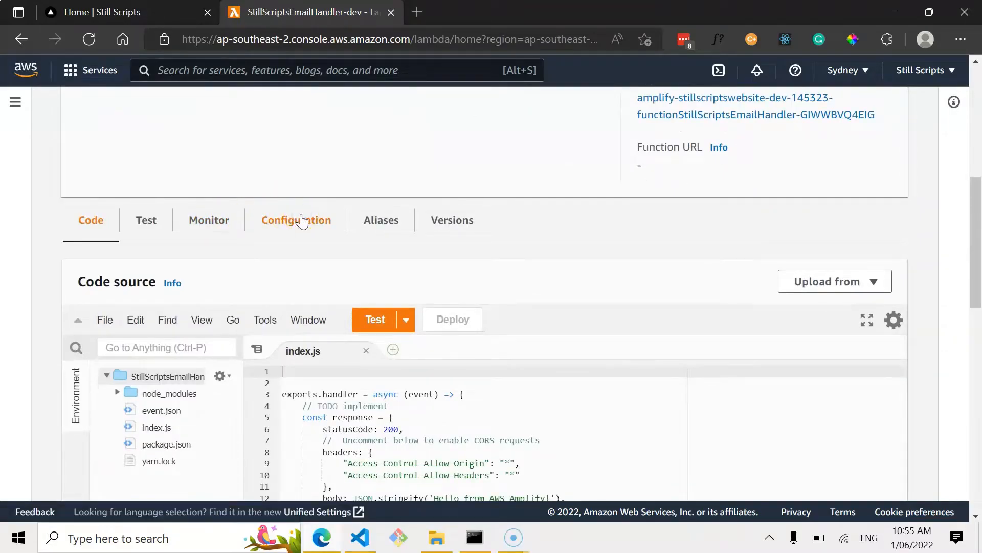
- Under Configuration > Permissions, follow the execution role stillscriptswebsiteLambdaRole6b2522e8-dev into IAM
click(295, 219)
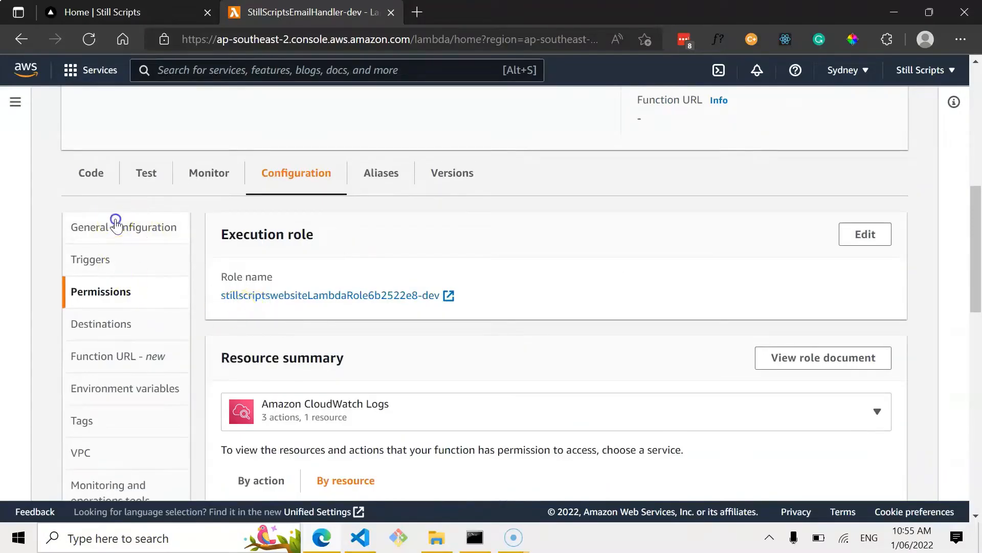
click(125, 227)
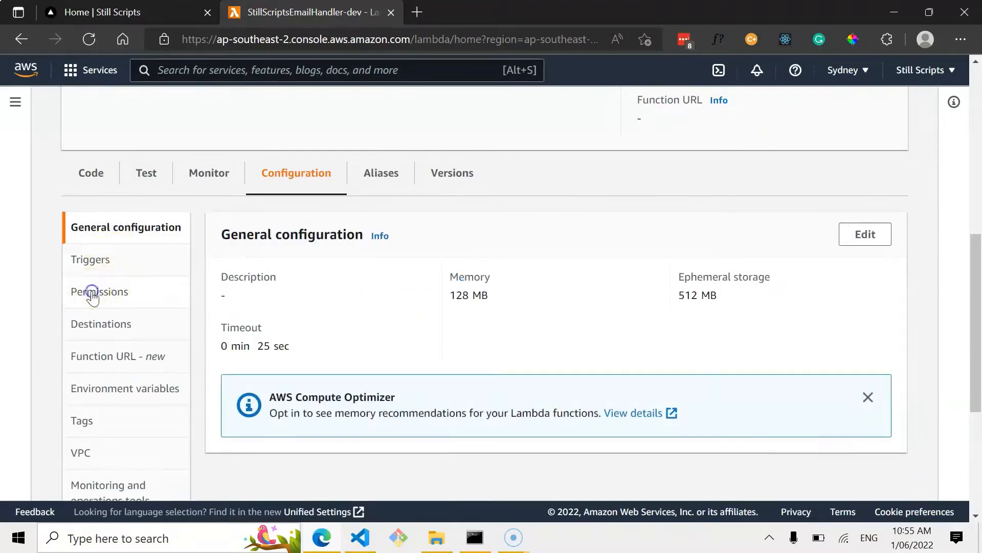
click(100, 291)
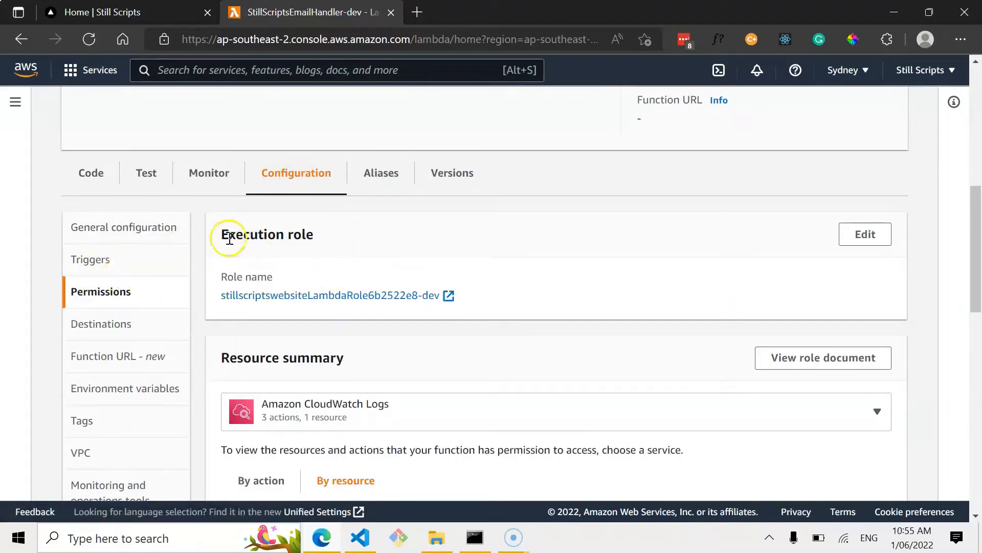
mouse_move(324, 253)
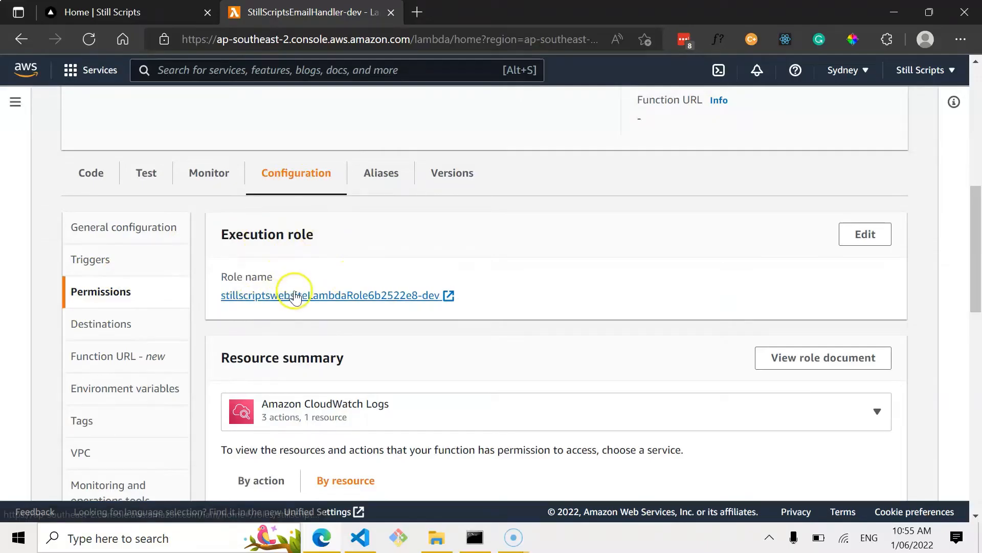
click(331, 295)
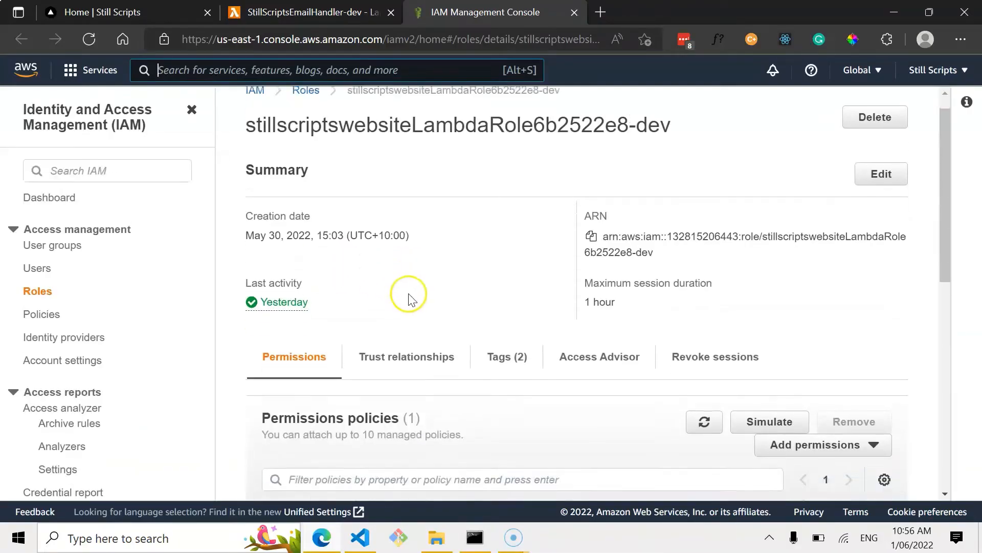
- From the role's Permissions policies, start creating a new inline policy
scroll(down, 3)
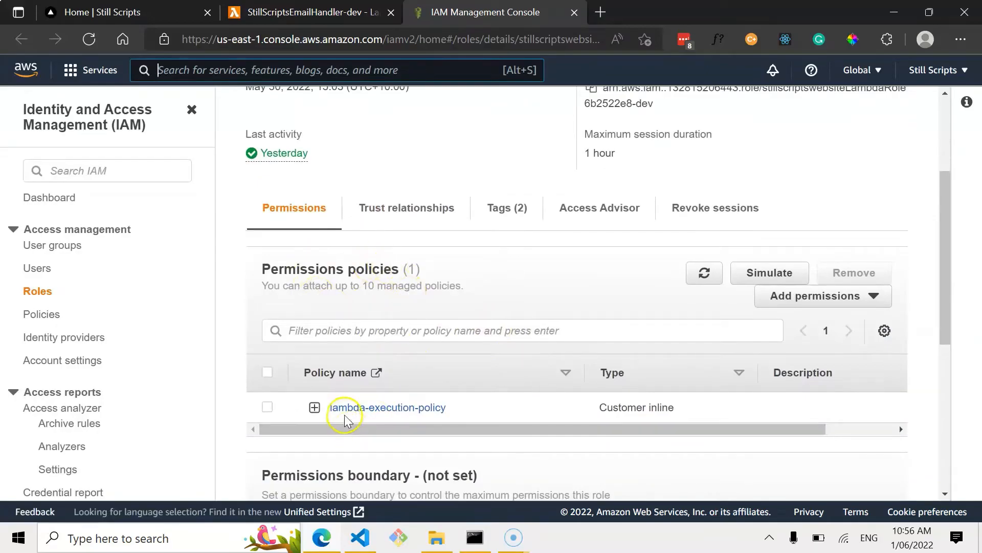
mouse_move(454, 407)
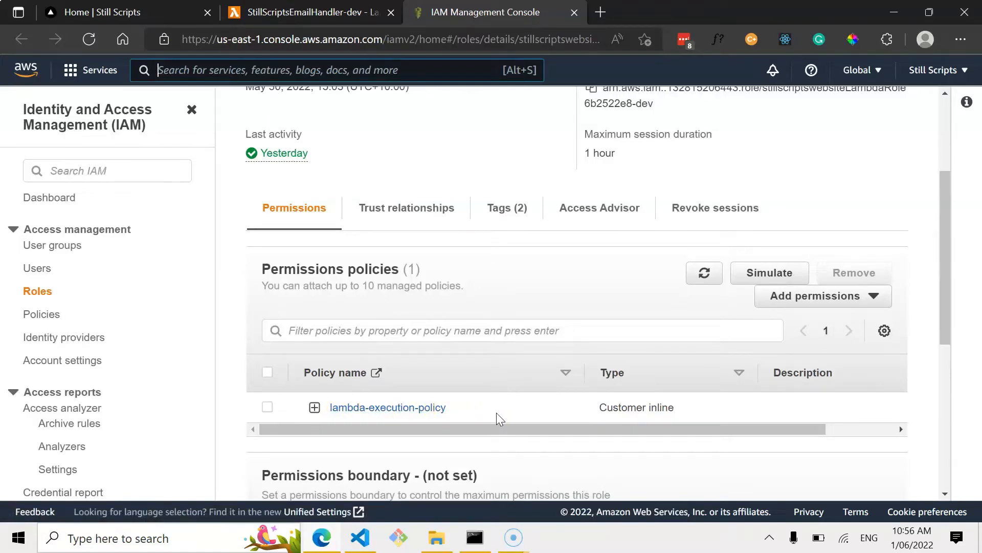
click(815, 295)
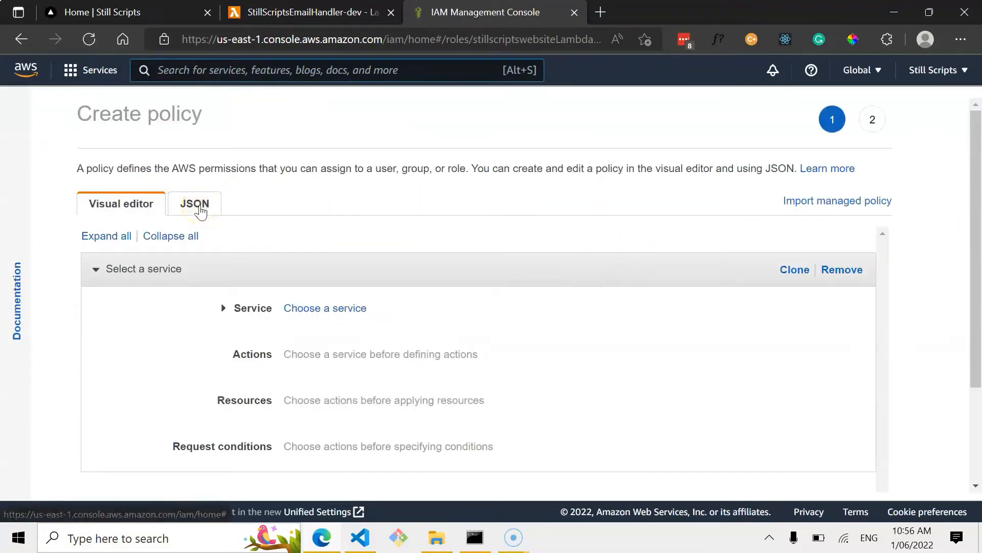
- Glance at the JSON view, return to the visual editor and search services for 'ses'
click(195, 203)
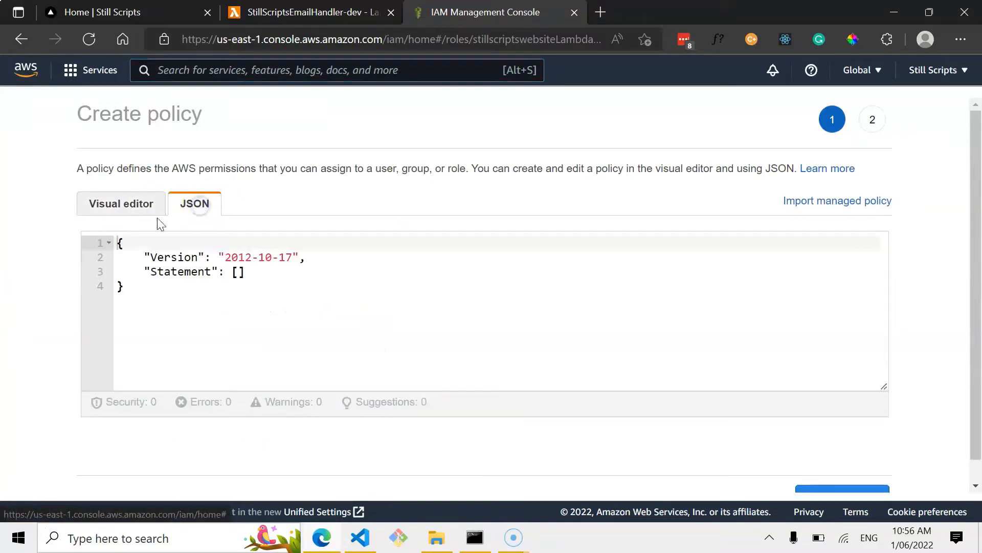
click(121, 203)
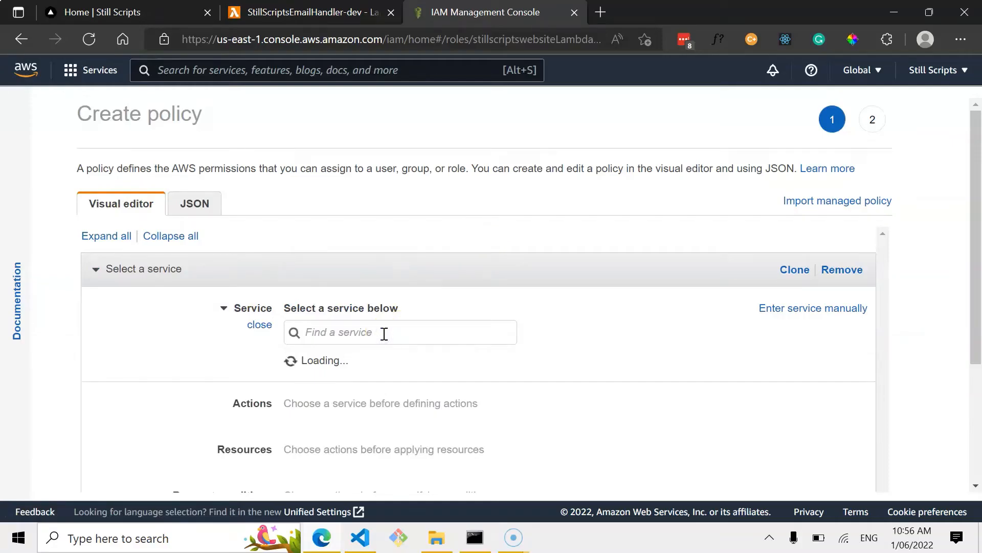
text(ses)
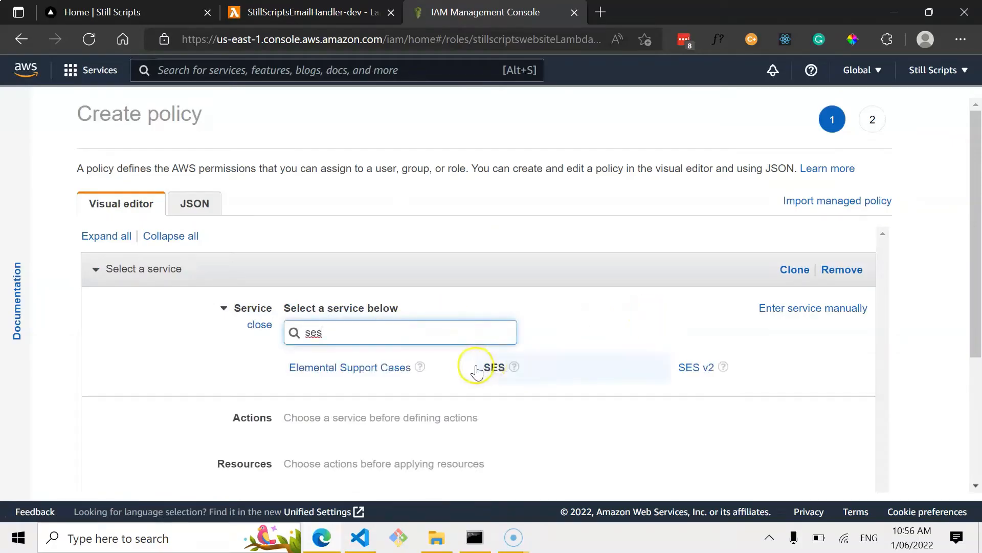
mouse_move(492, 369)
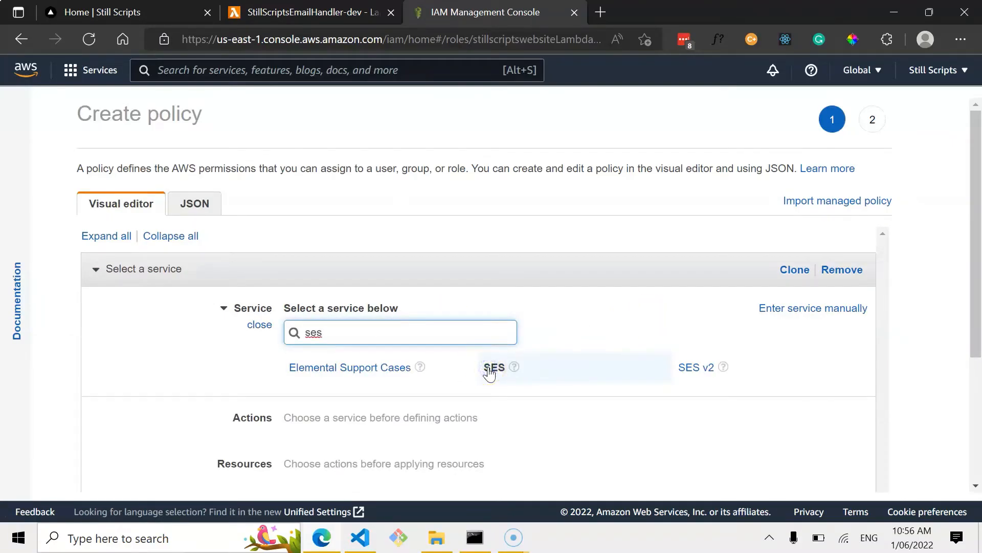
- Choose SES and allow the SendEmail, SendRawEmail and SendTemplatedEmail write actions on all resources
click(494, 368)
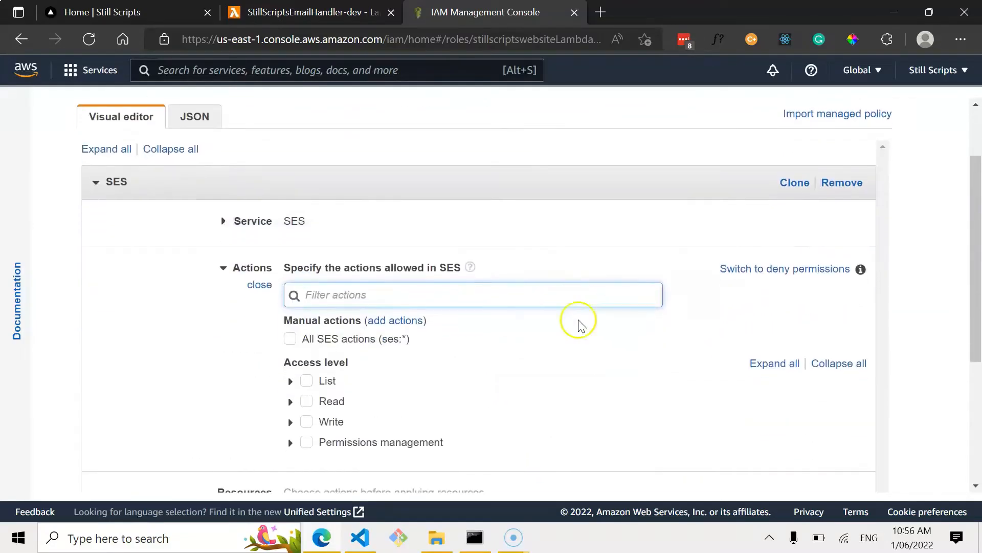
mouse_move(357, 417)
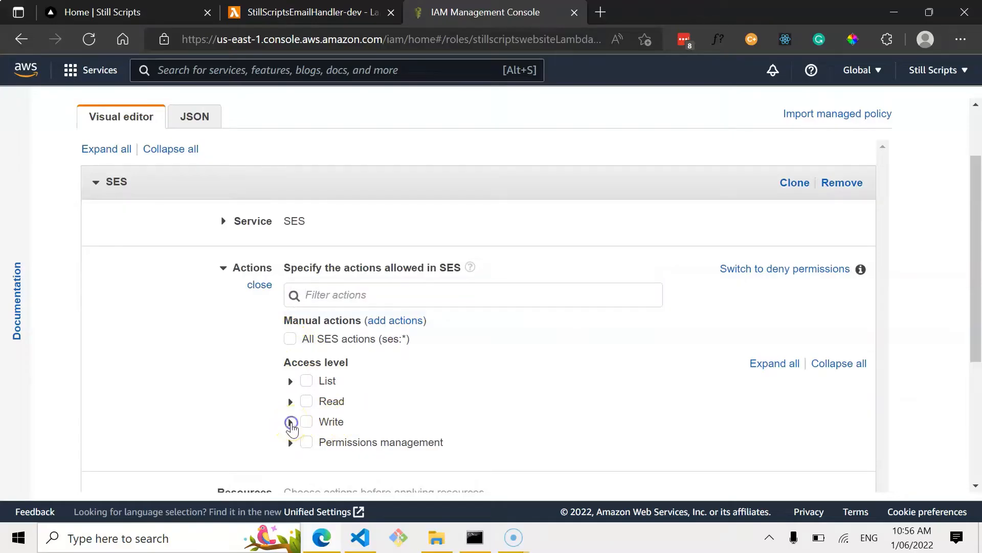
click(289, 421)
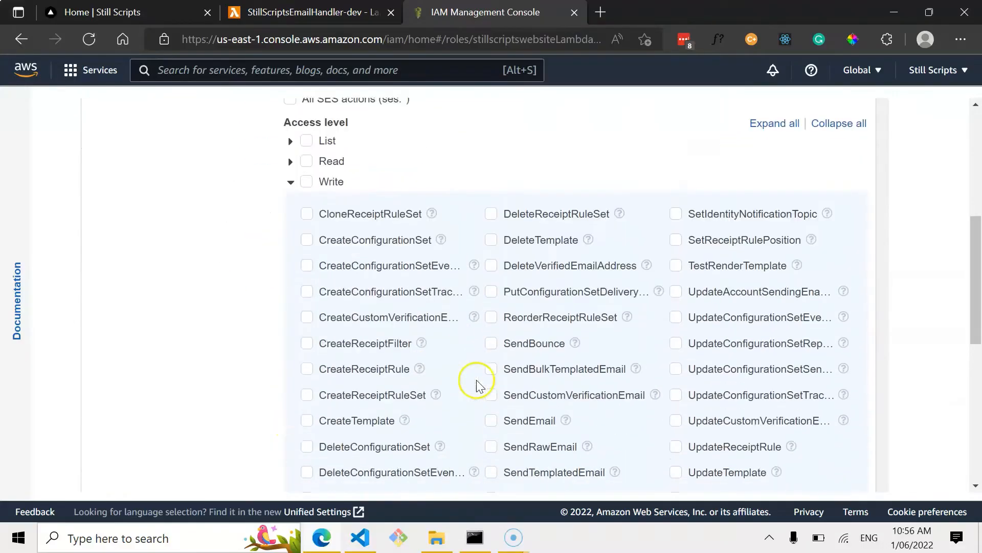
scroll(down, 3)
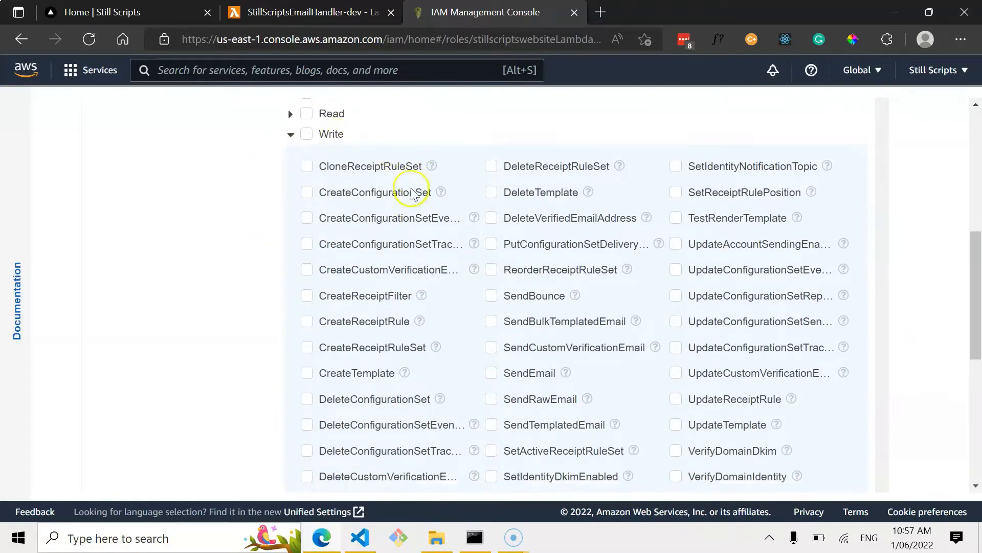
scroll(down, 3)
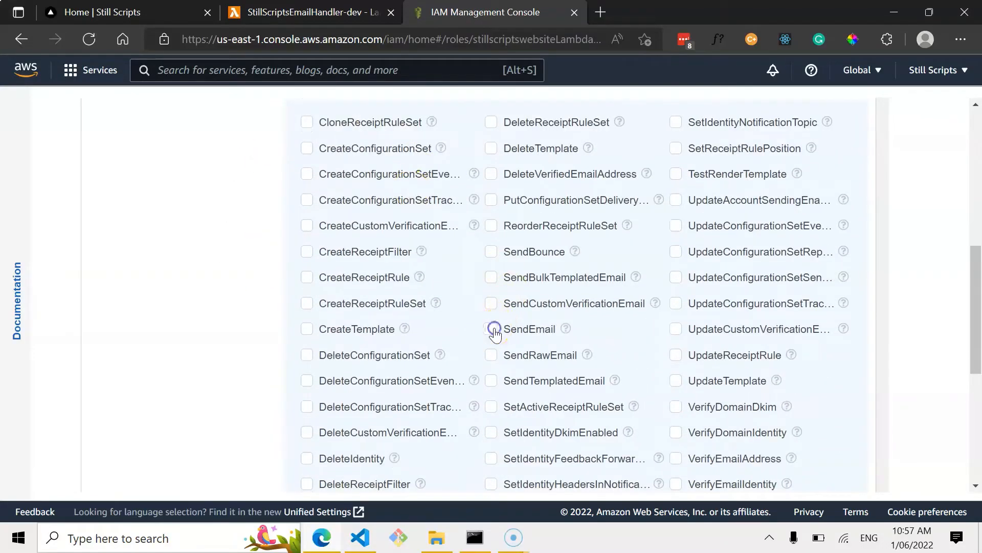
click(491, 355)
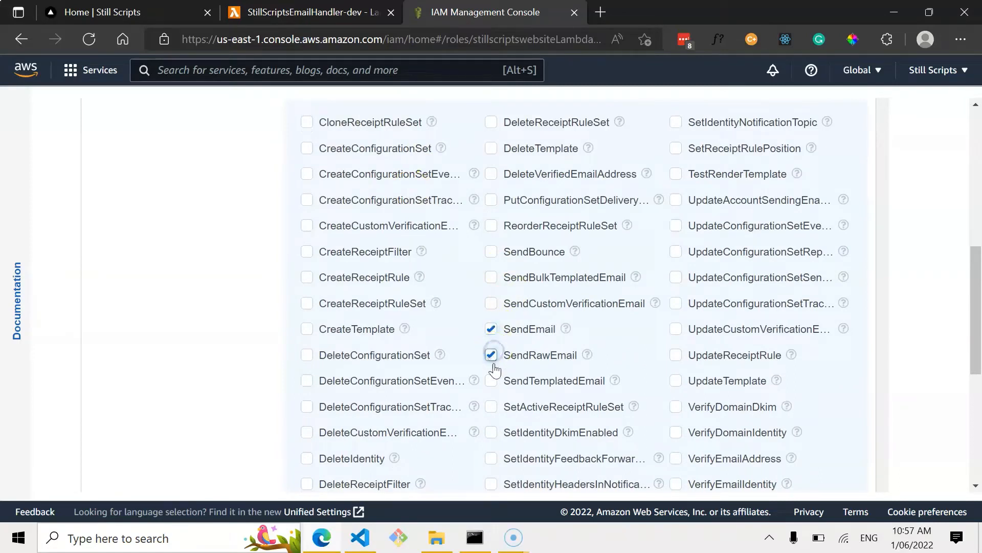
click(490, 381)
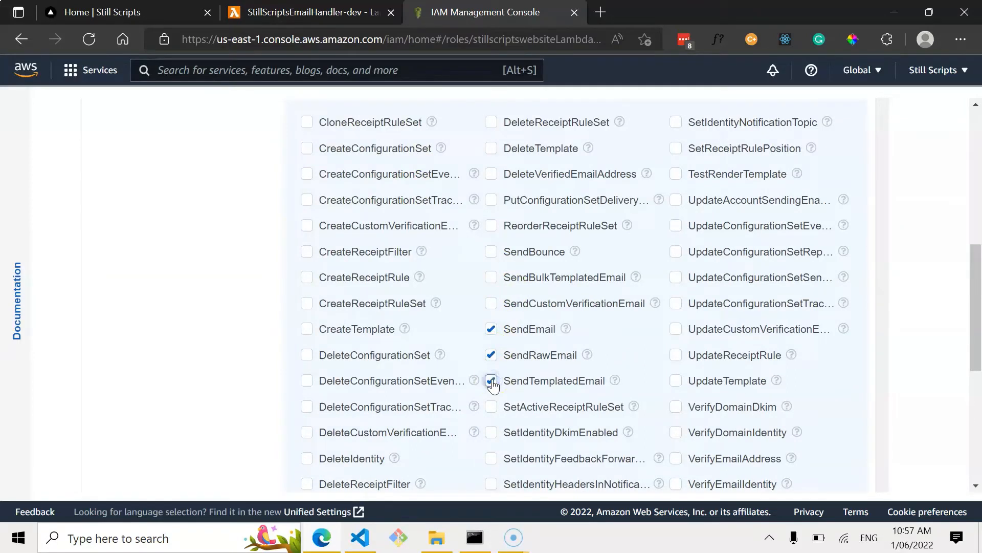
click(490, 381)
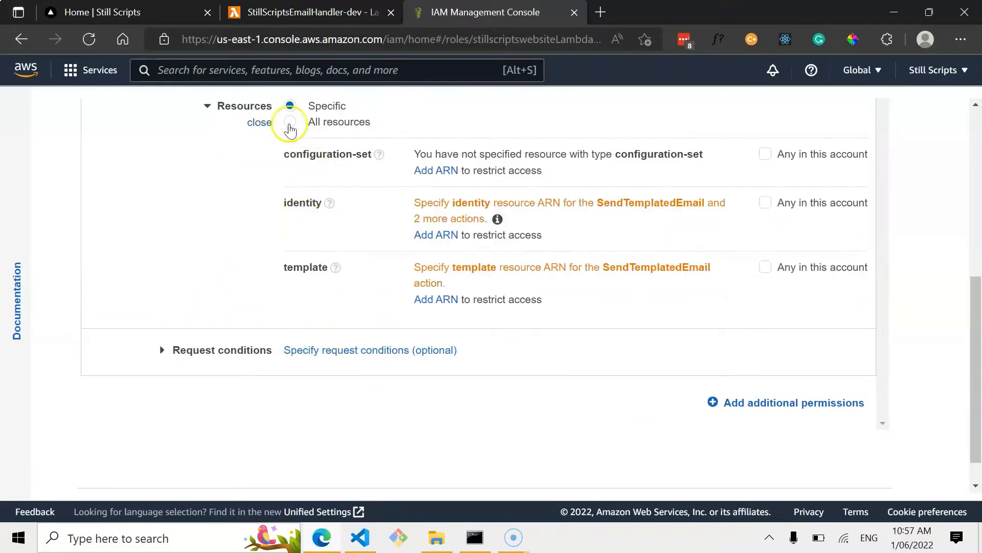
click(290, 121)
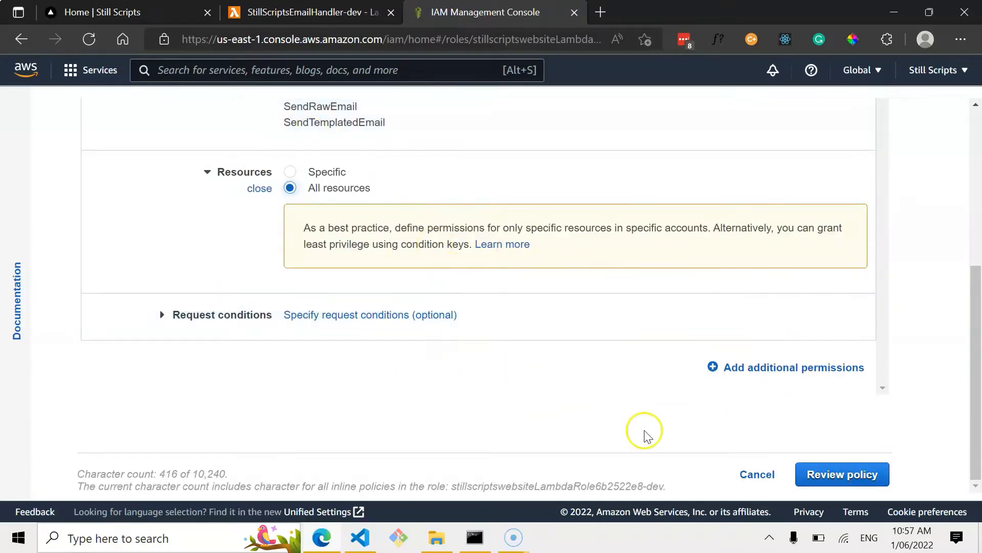
- Review the policy and name it SendEmailPermission
click(841, 474)
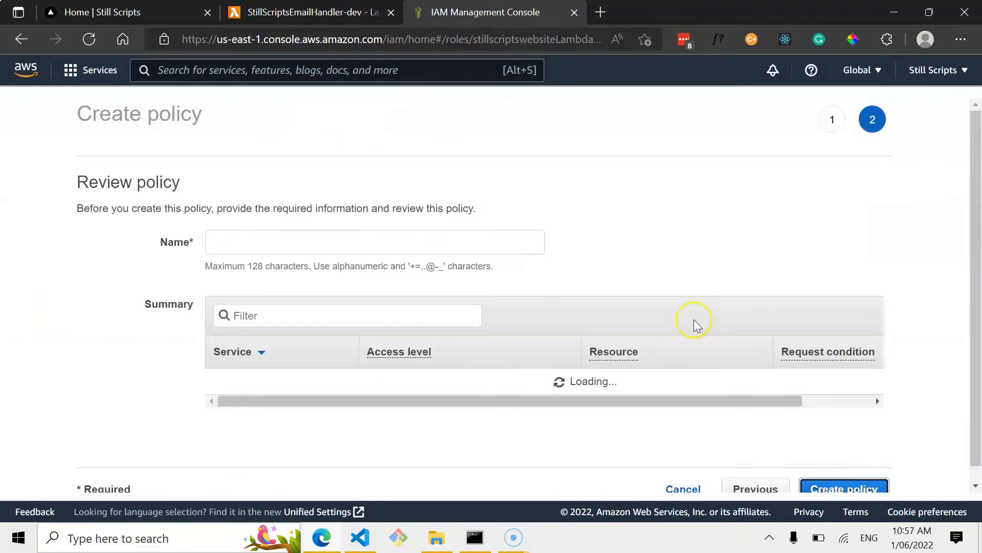
click(374, 241)
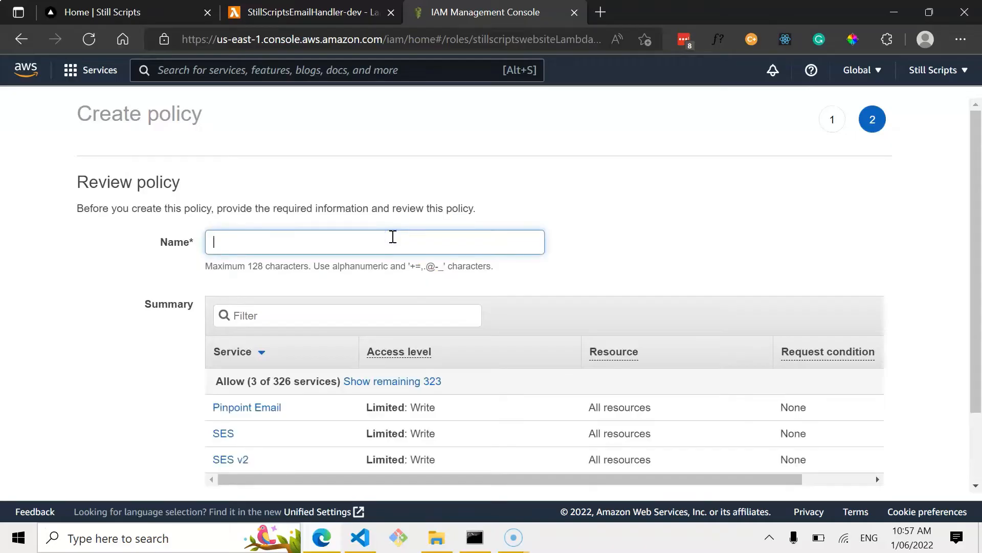
text(Email)
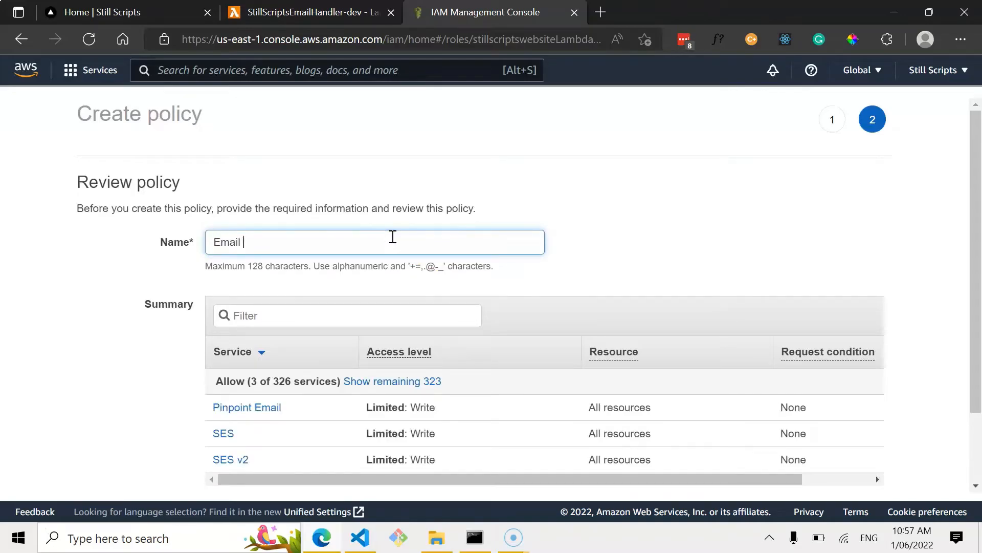
key(Backspace)
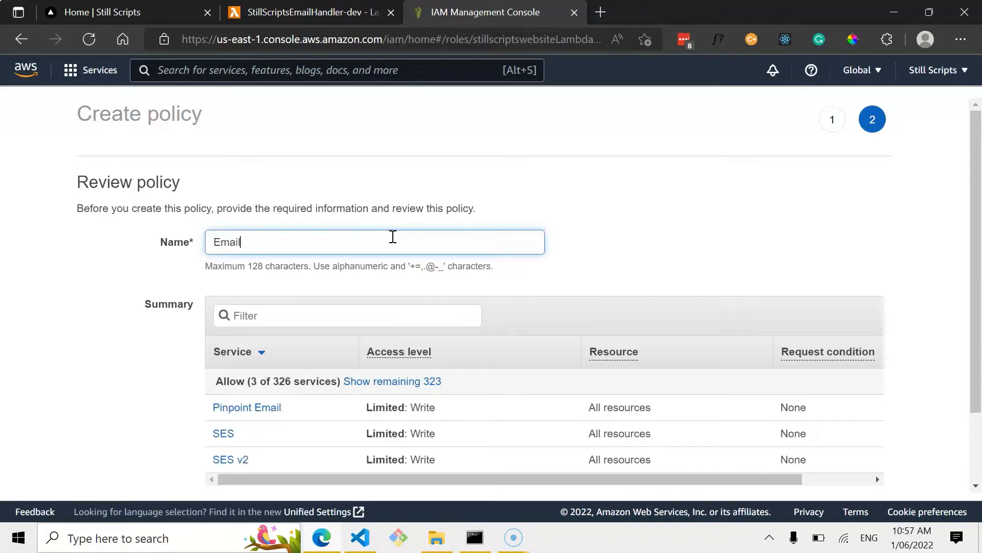
text(Permis)
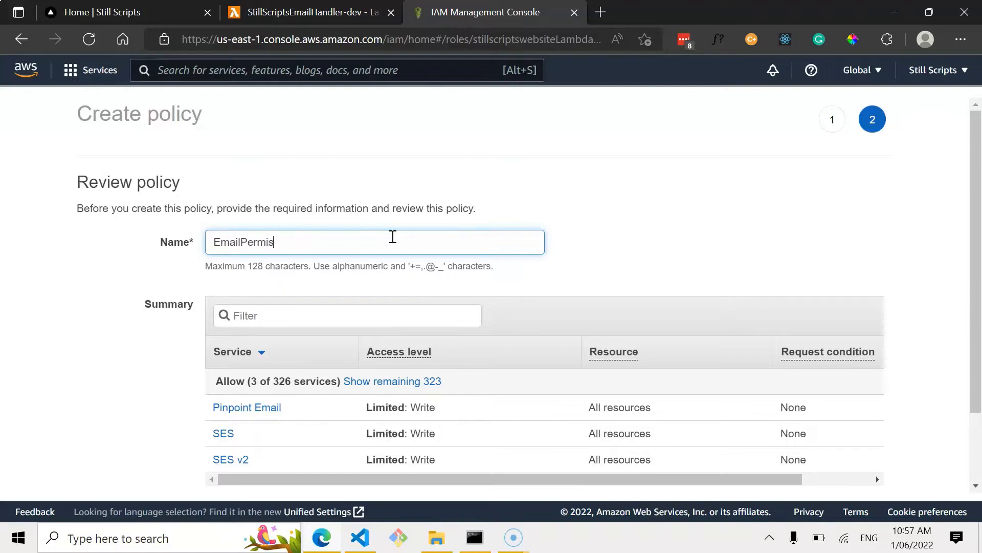
text(sion)
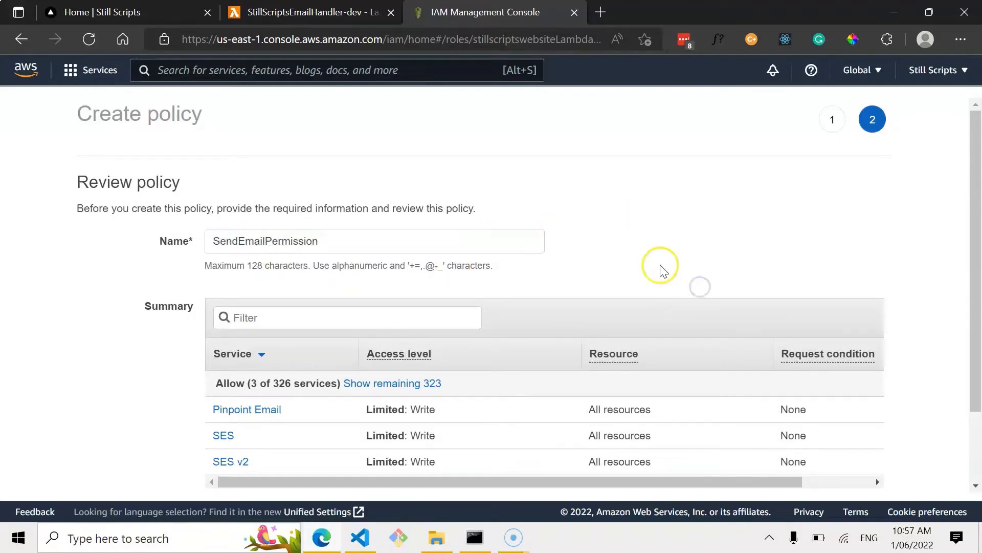
- Create the SendEmailPermission policy and return to the email handler's Lambda page
scroll(down, 3)
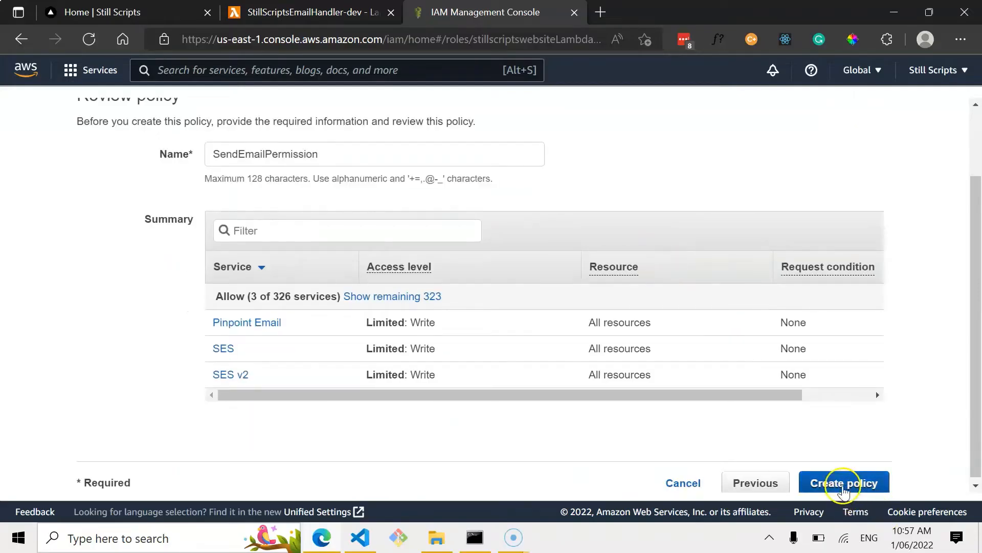
click(842, 483)
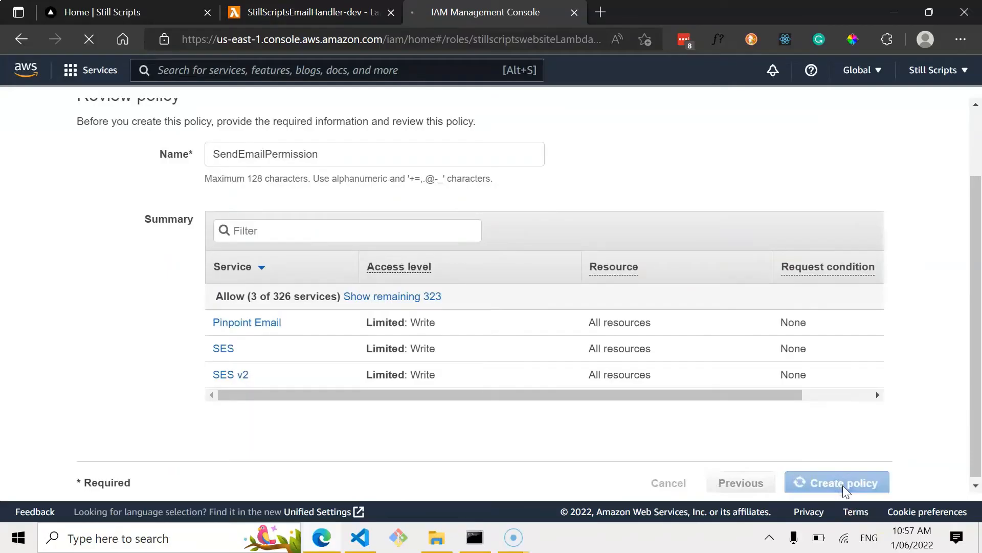
click(836, 482)
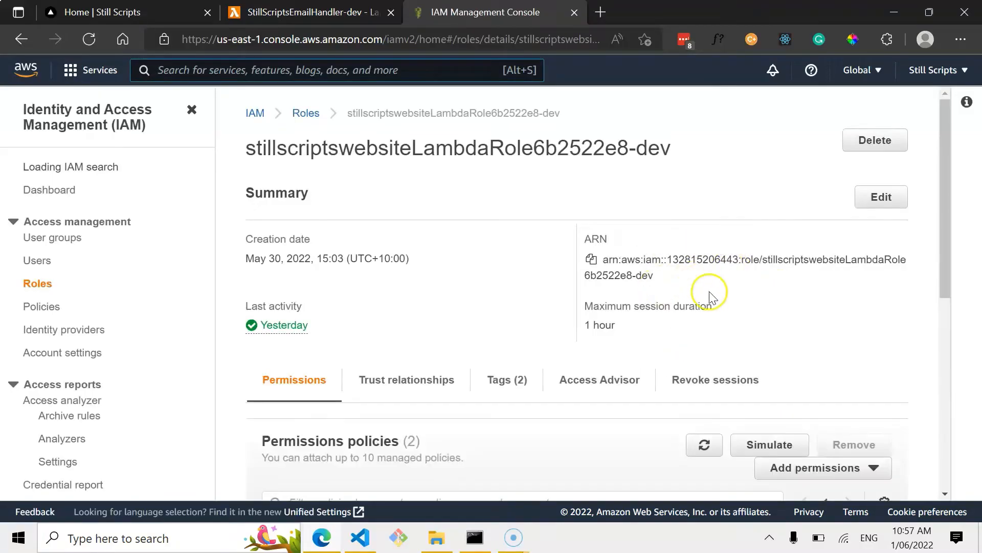
scroll(down, 3)
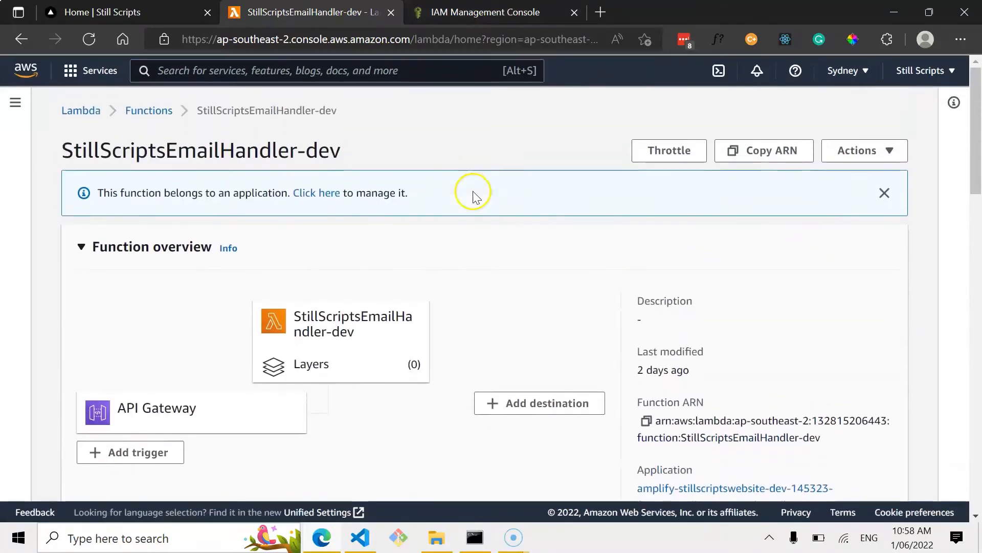
- Search the console for 'ses' and go to Amazon Simple Email Service
click(485, 13)
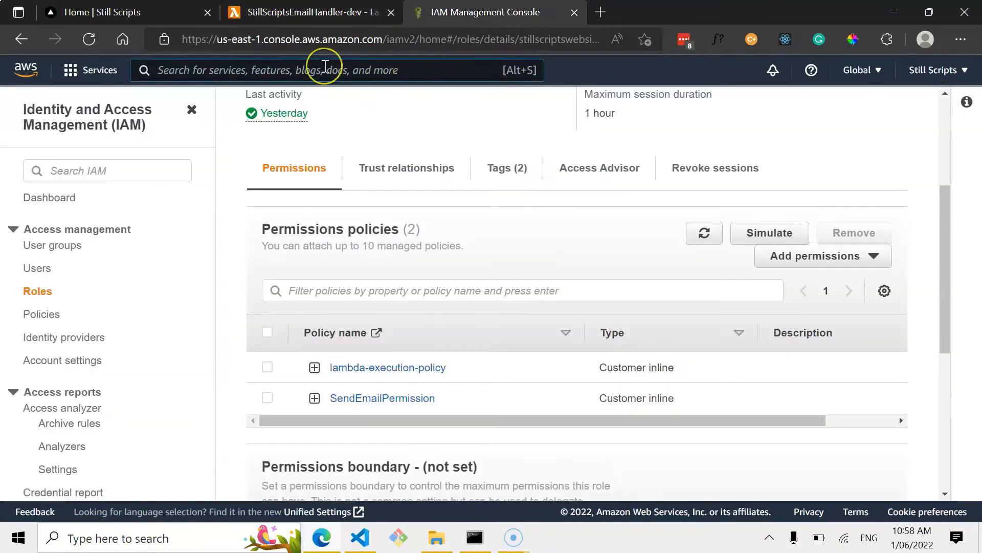
text(ses)
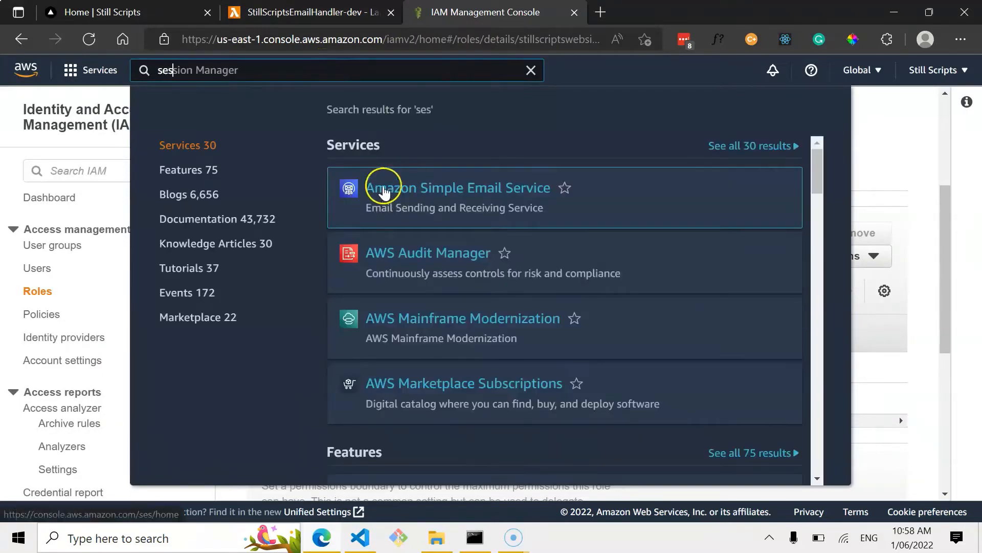
click(458, 188)
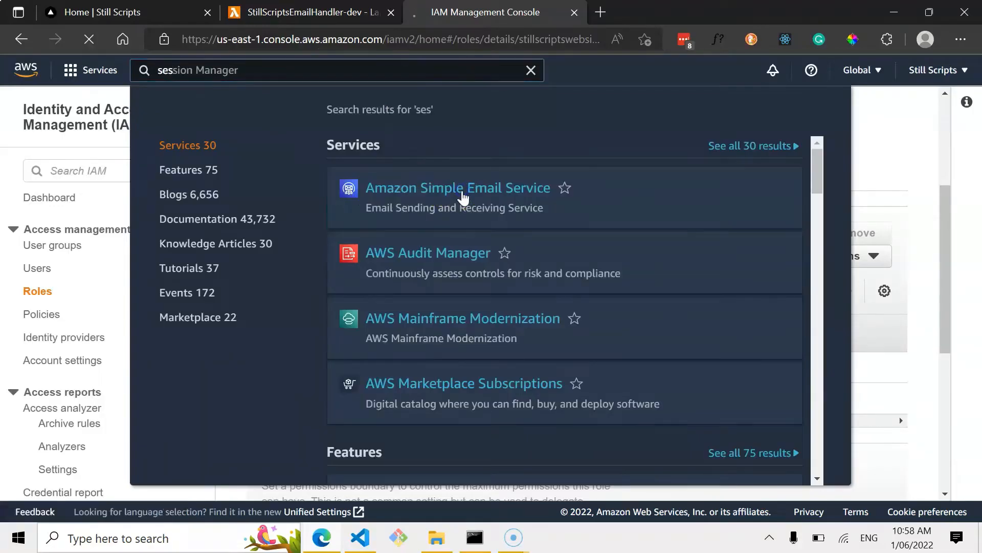
- Land on the Amazon SES Verified identities page listing three email identities
click(458, 187)
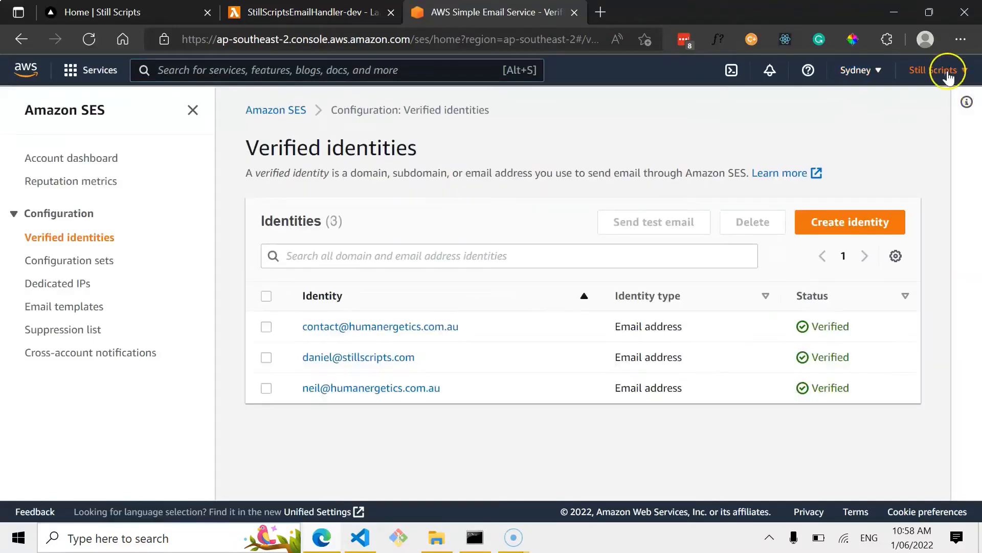
mouse_move(635, 274)
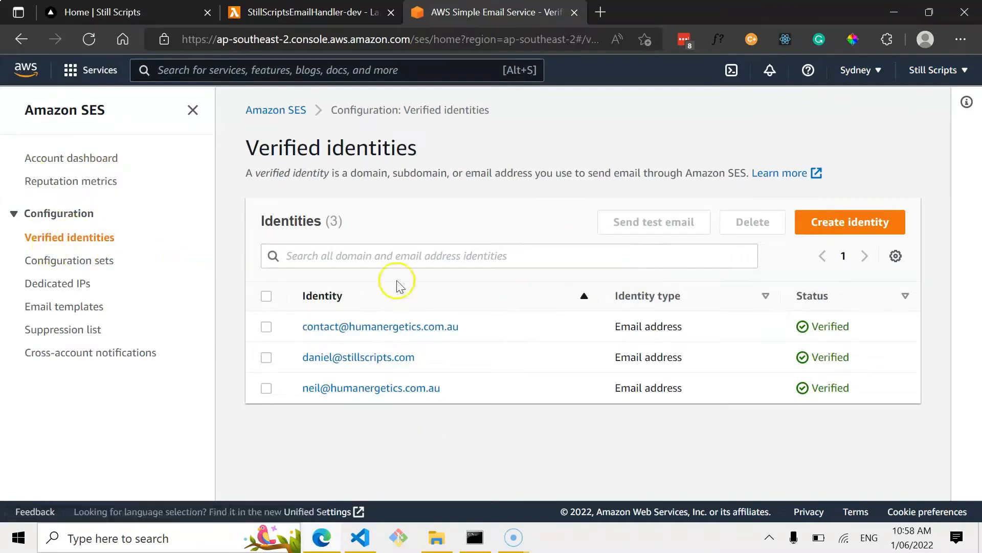
mouse_move(320, 357)
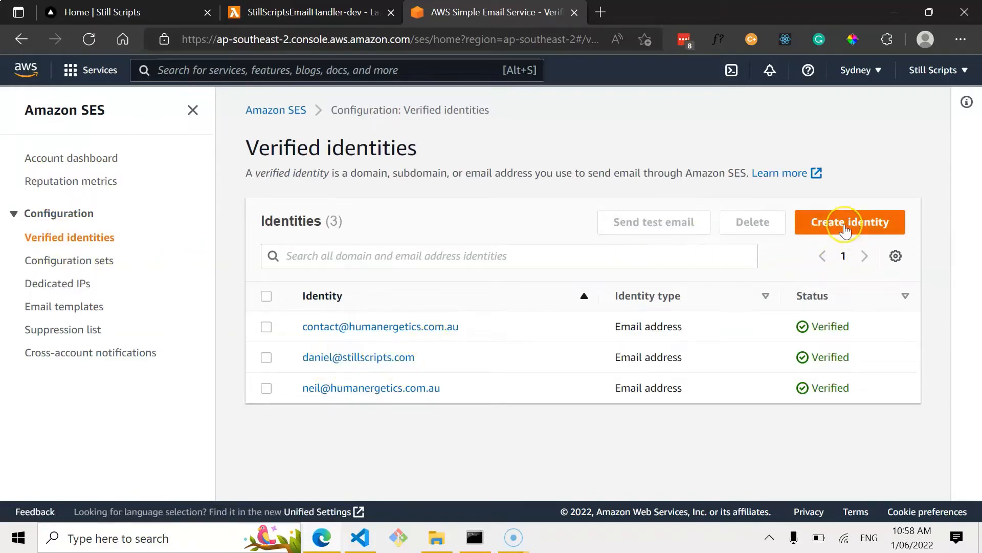
click(849, 222)
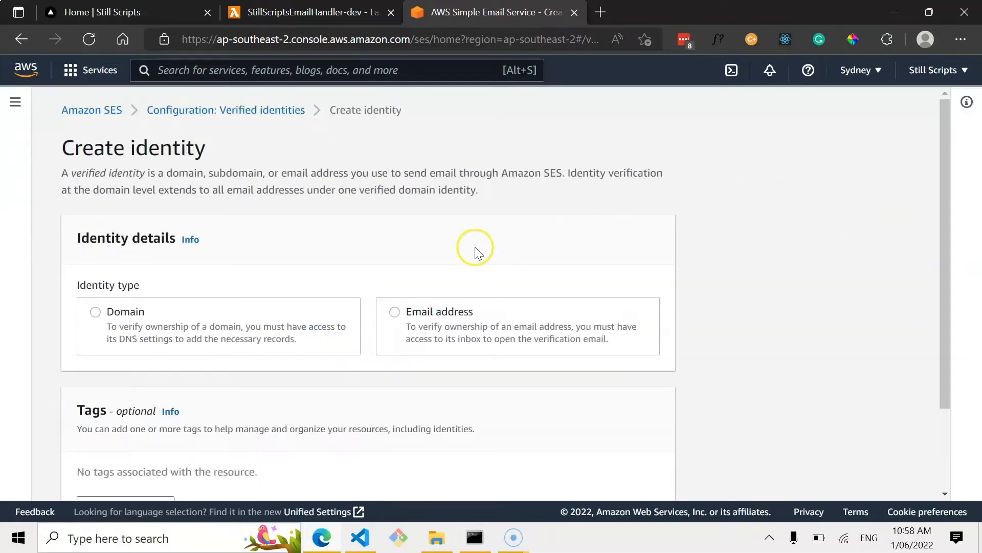
scroll(down, 3)
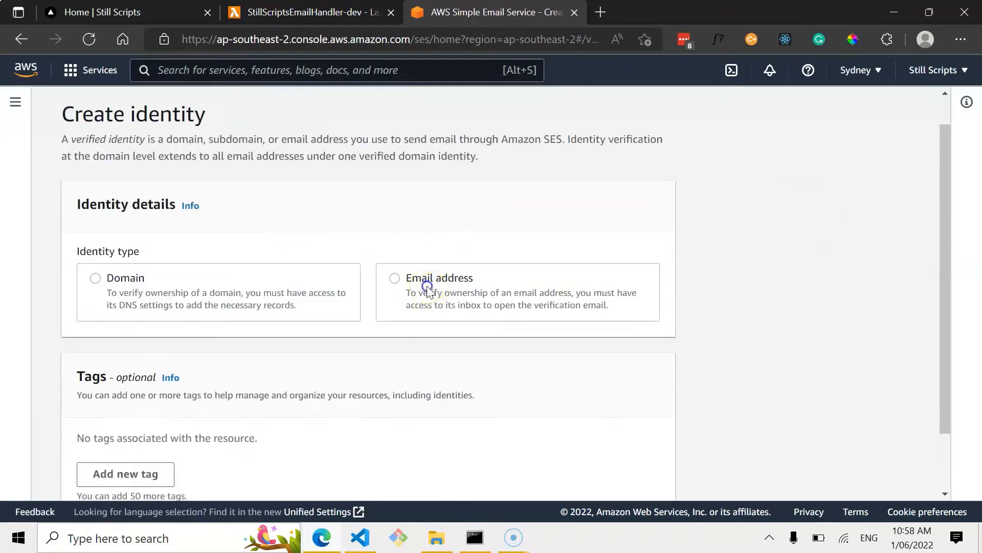
click(395, 277)
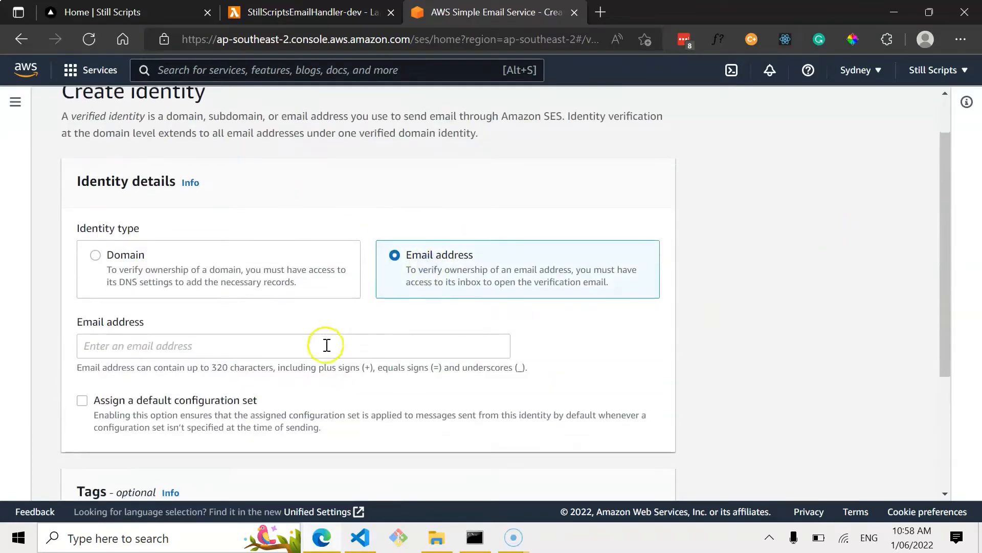
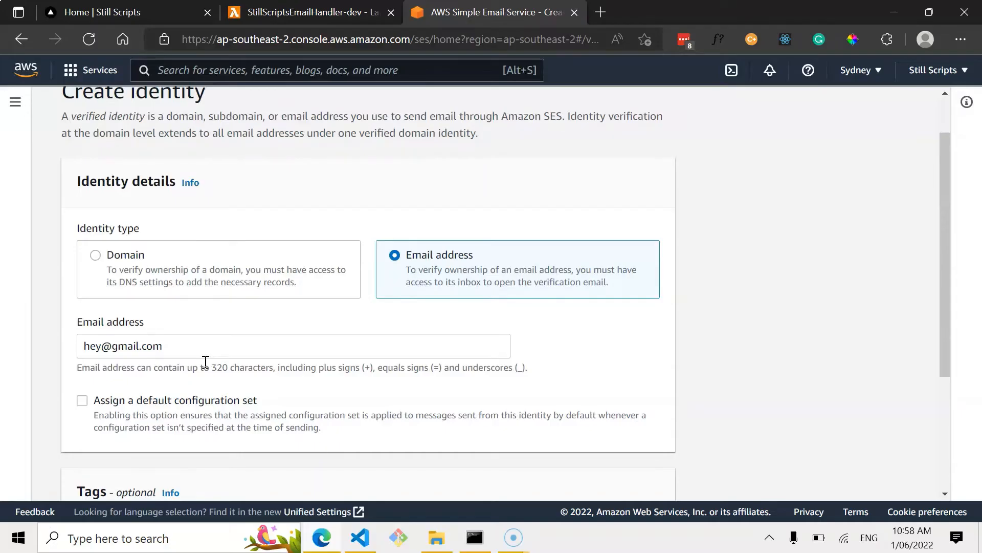
- Submit the identity form, returning to the three-identity verified list
scroll(down, 3)
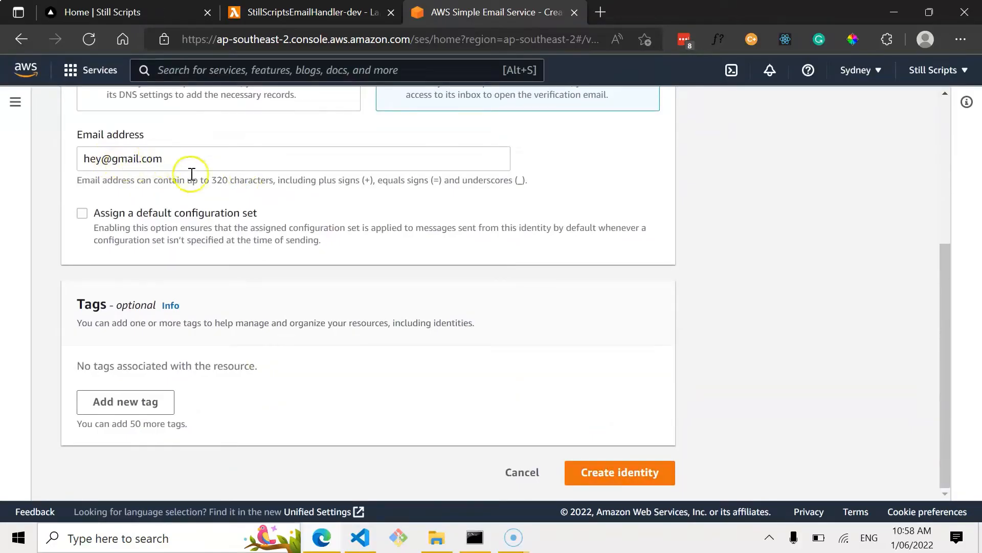
mouse_move(393, 205)
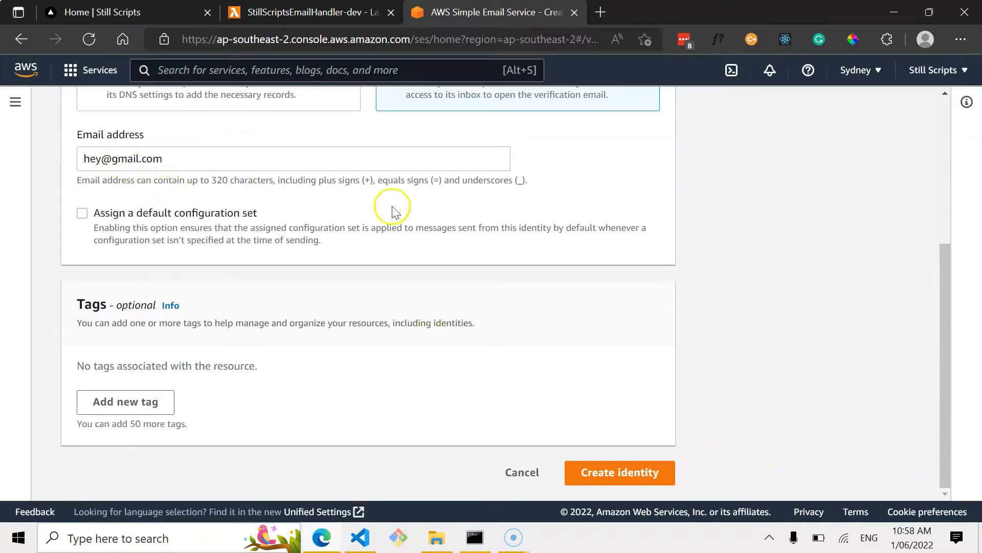
mouse_move(445, 241)
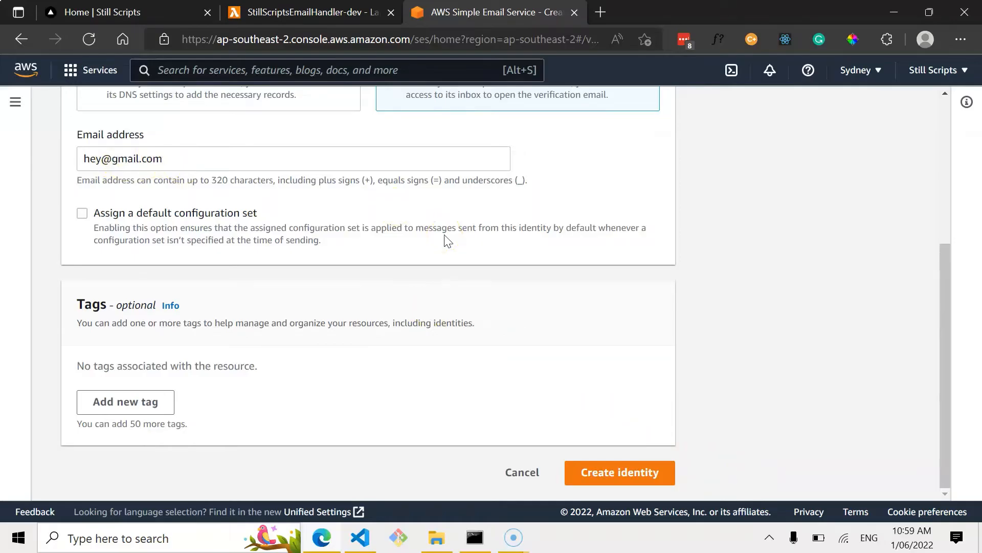
mouse_move(549, 280)
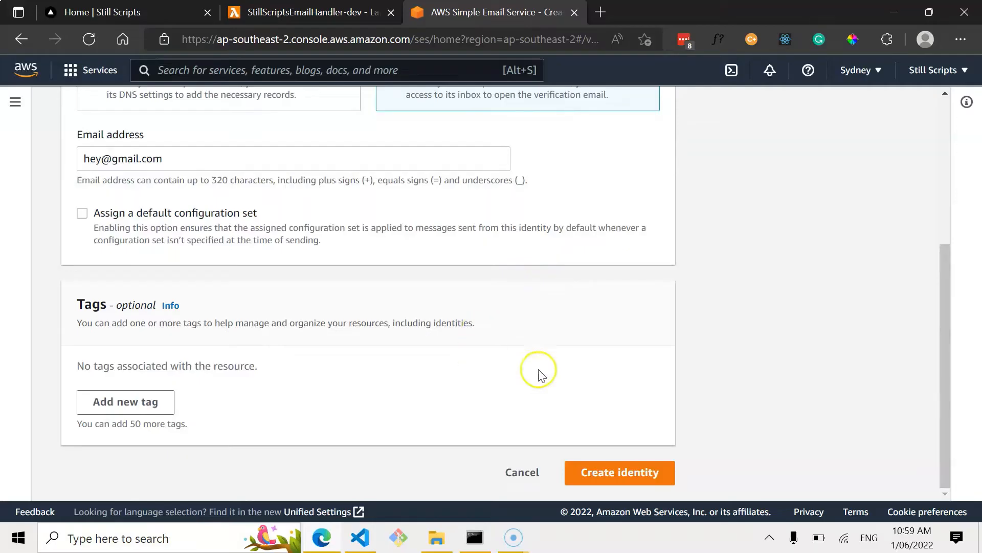
mouse_move(492, 440)
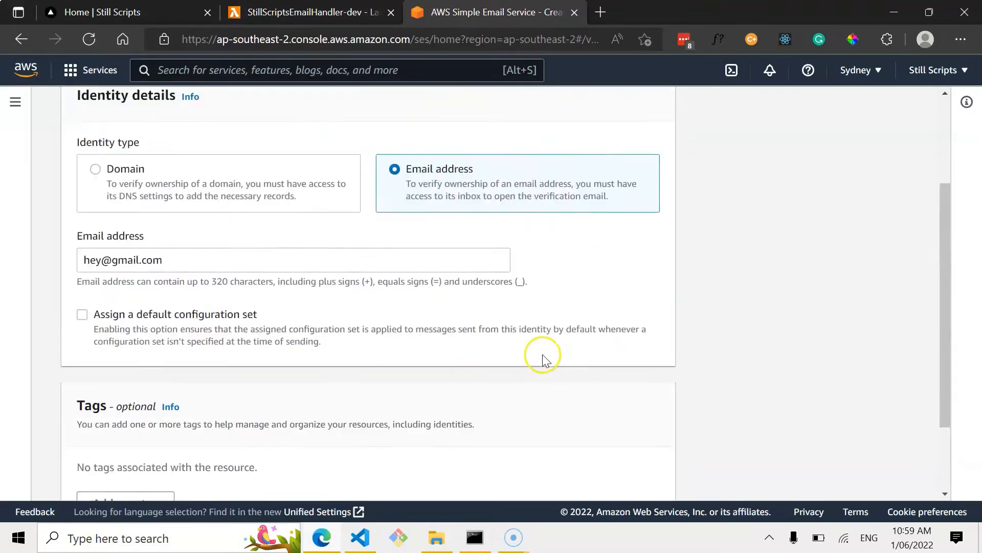
scroll(down, 3)
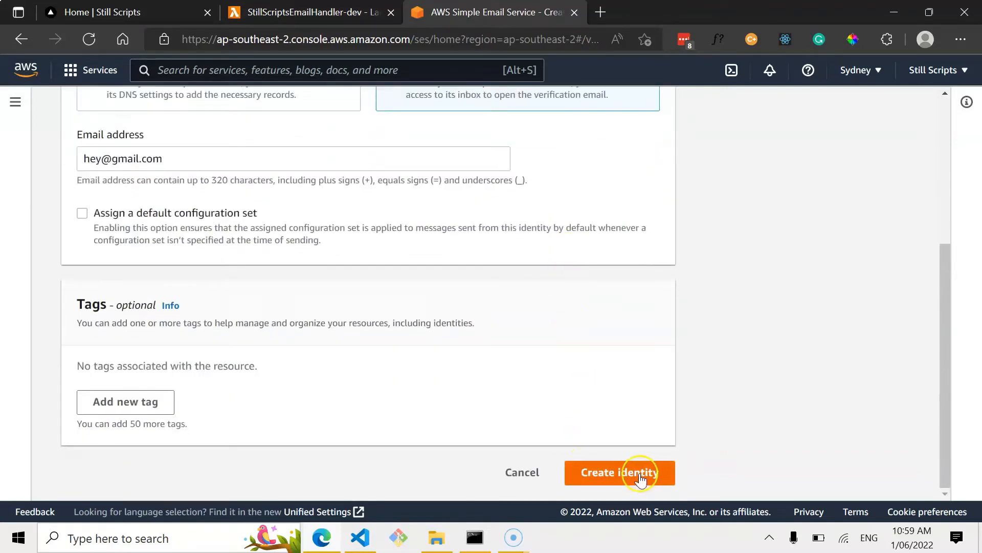
click(619, 471)
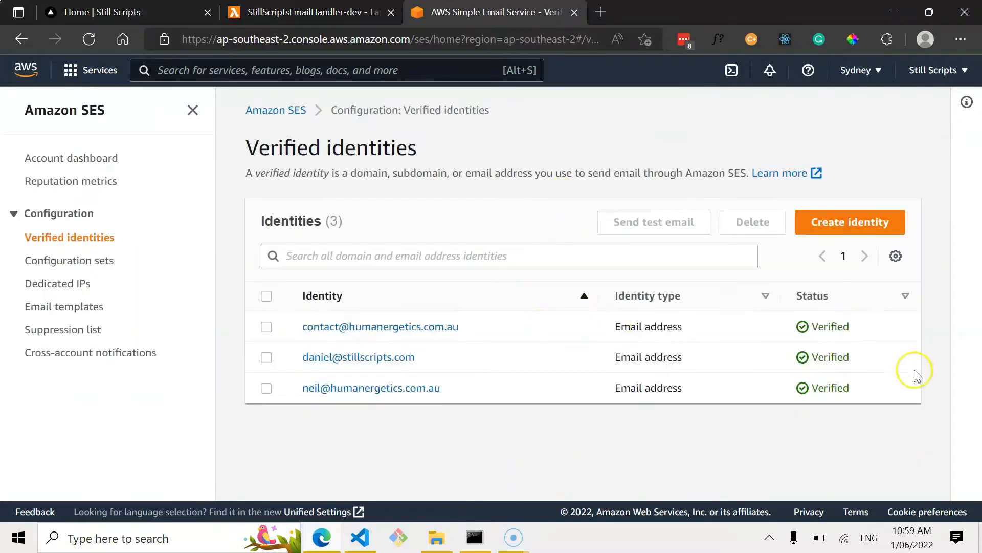
mouse_move(838, 369)
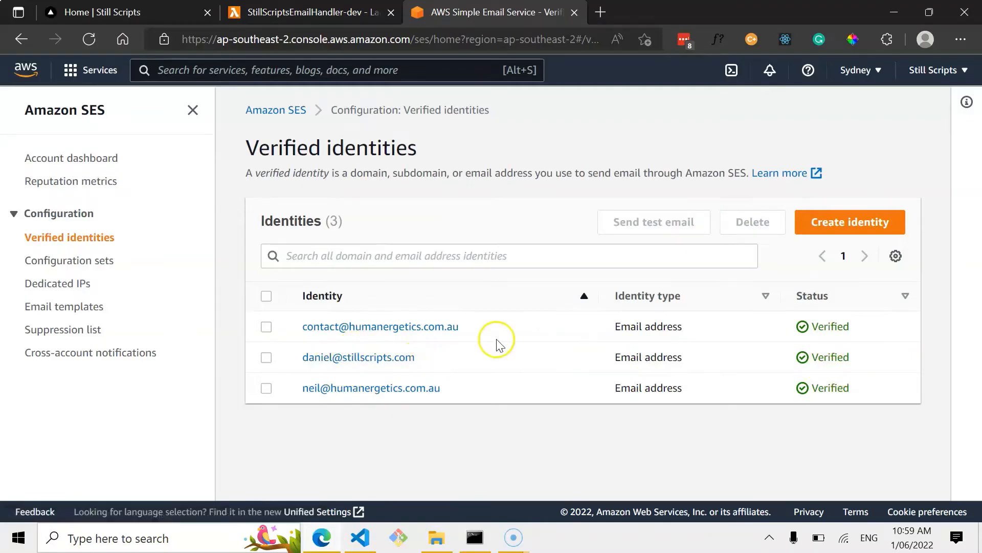
mouse_move(403, 168)
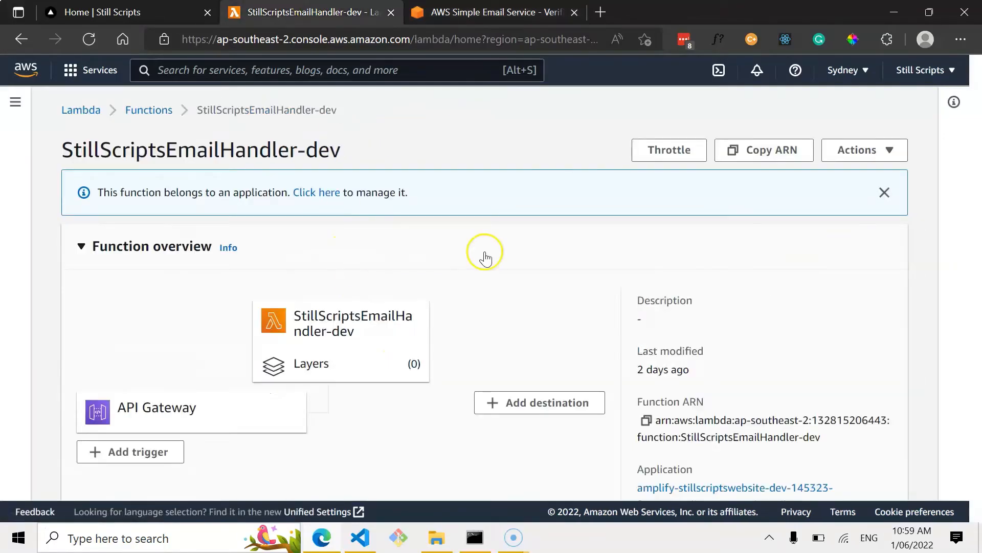
- Switch from the localhost contact page to the StillScriptsEmailHandler-dev Lambda function page
scroll(down, 3)
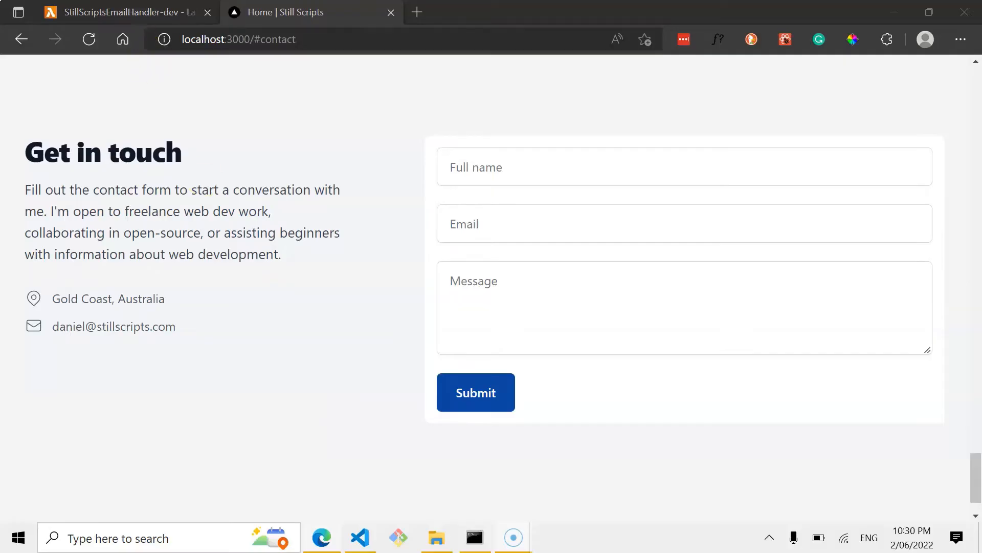
click(129, 12)
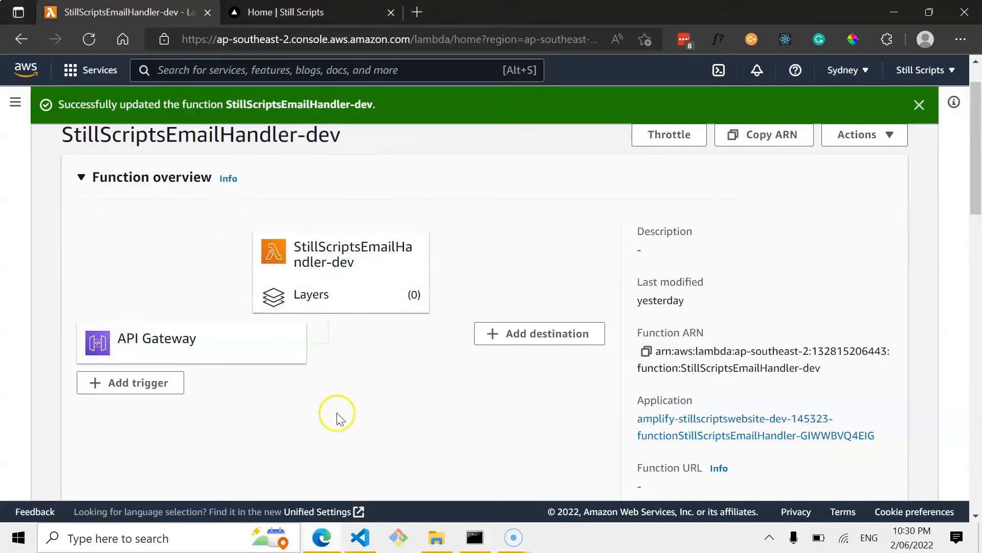
mouse_move(294, 416)
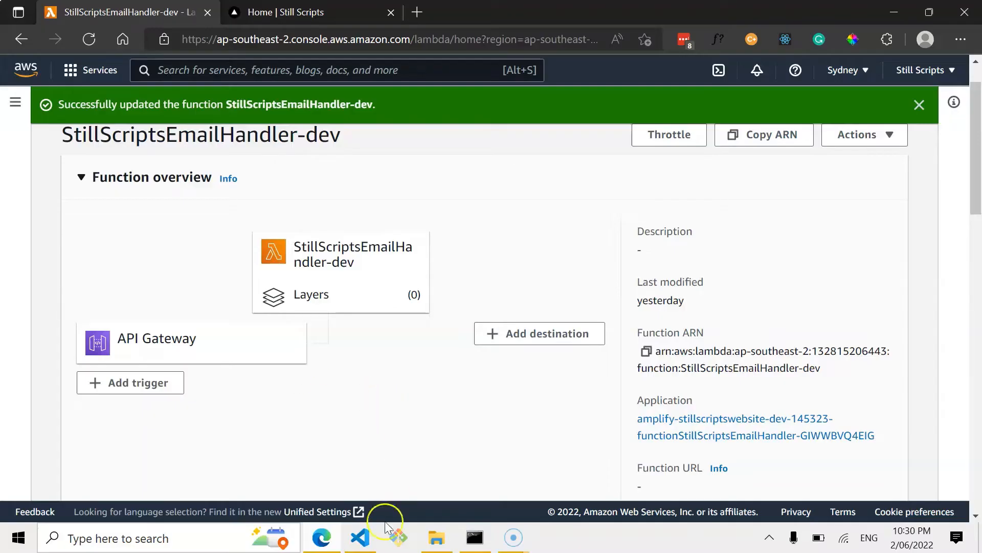
- Bring up VS Code and open the StillScriptsEmailHandler src/index.js handler file
click(359, 537)
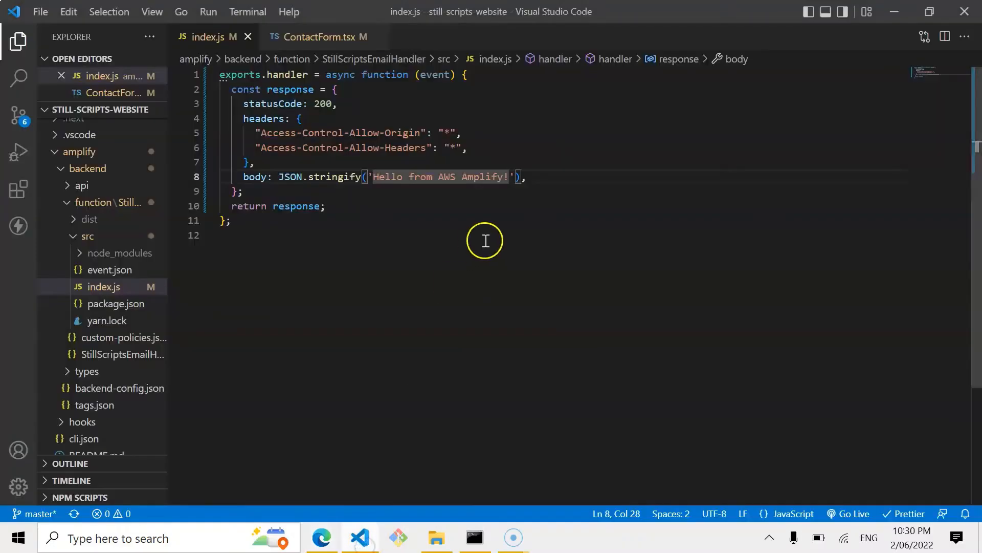
mouse_move(200, 37)
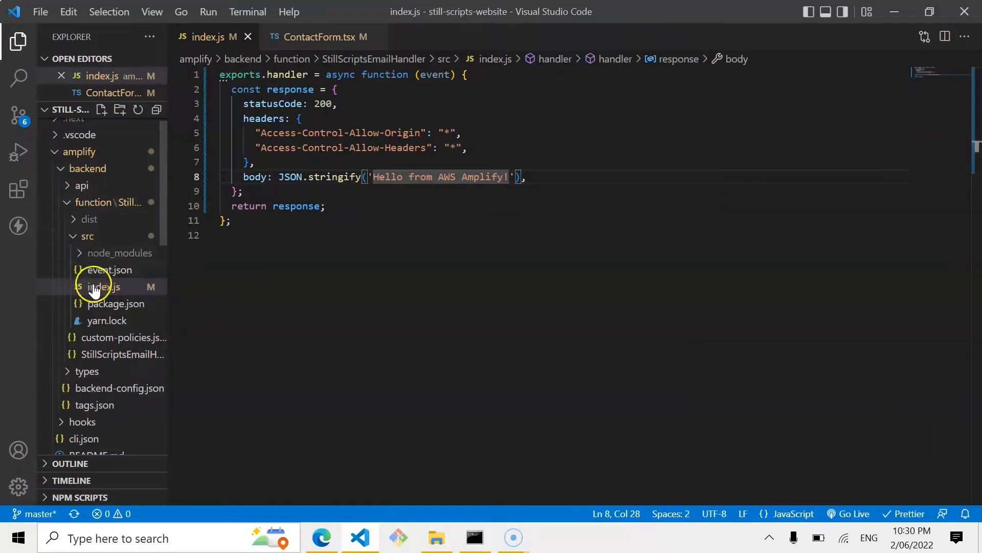
click(433, 224)
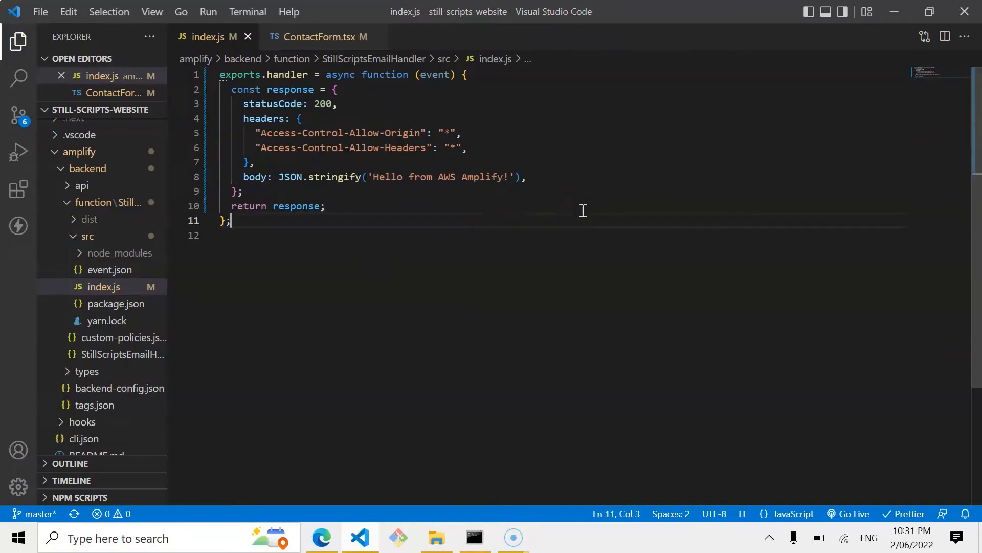
mouse_move(543, 152)
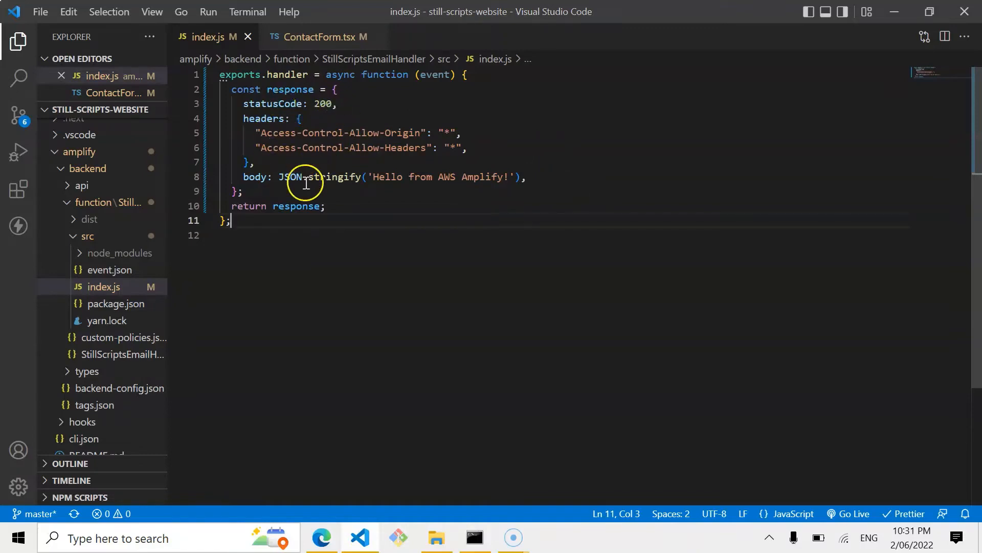
mouse_move(481, 236)
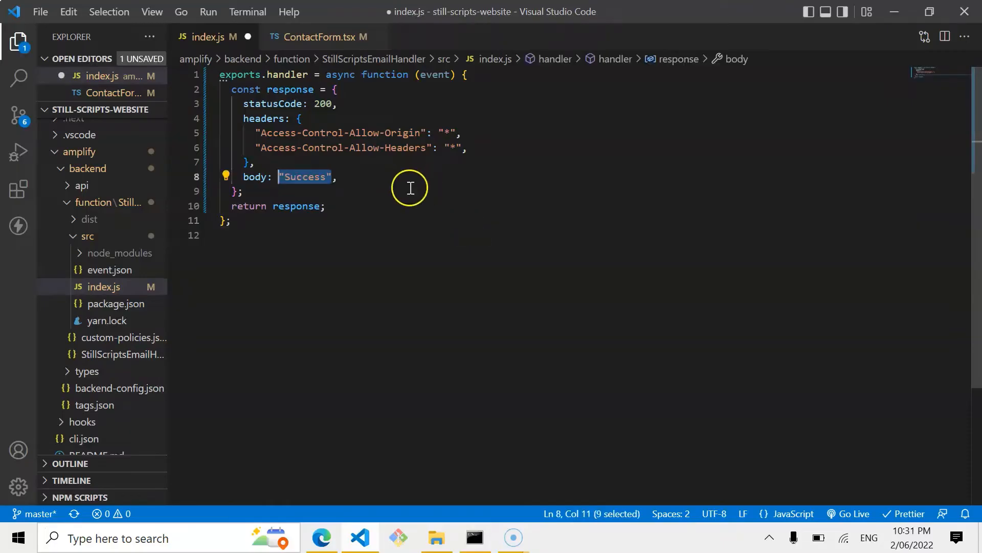
mouse_move(409, 191)
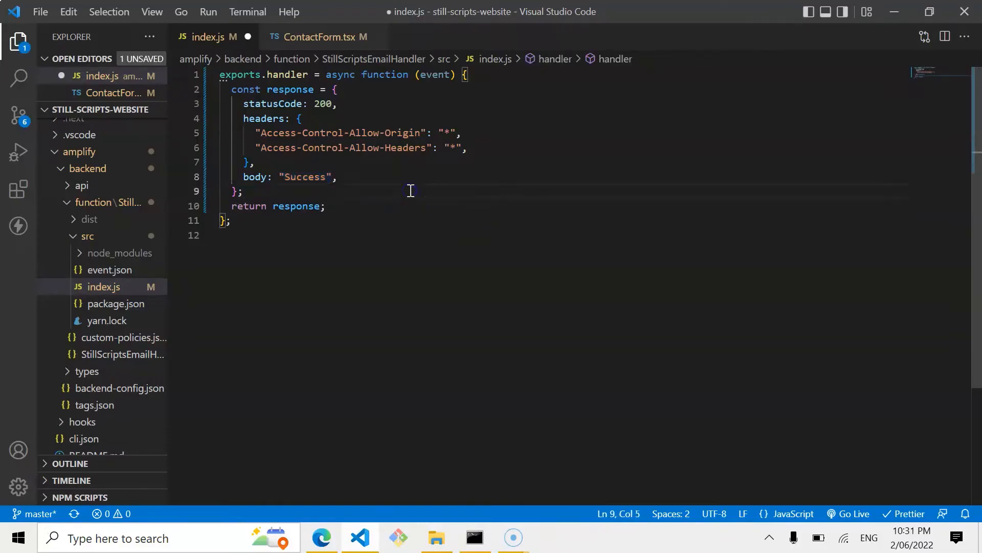
- Wrap the handler in try/catch and make the catch response body JSON.stringify(error)
text(try {})
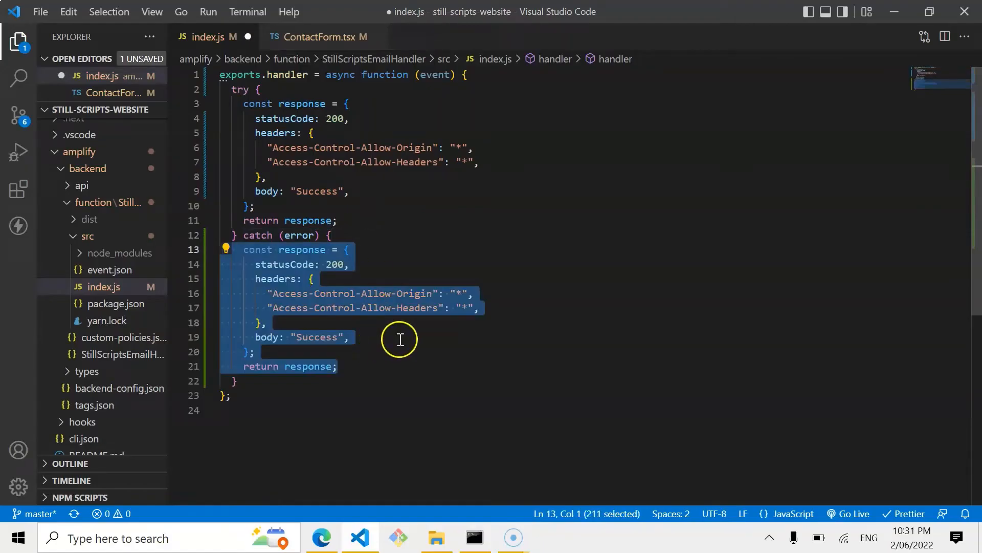
click(443, 380)
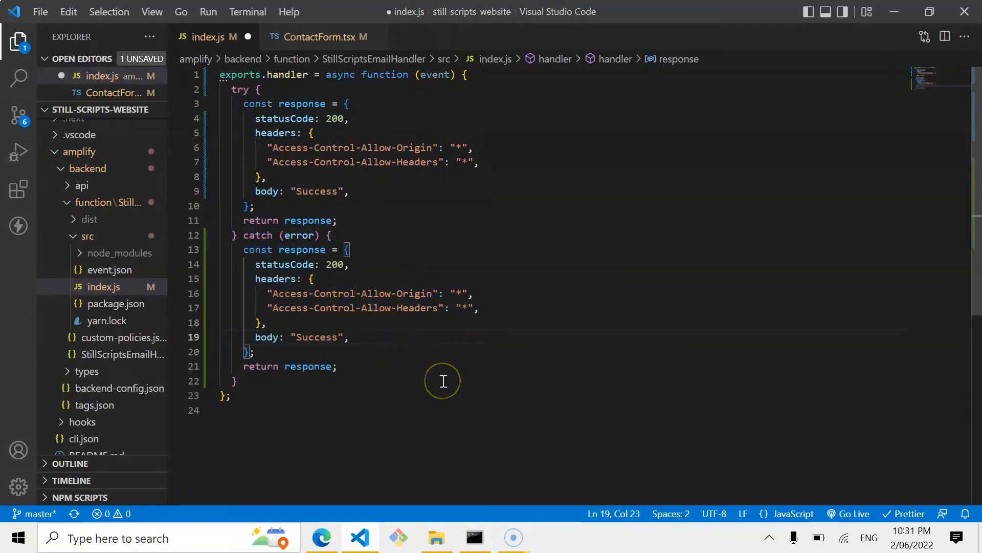
text(JSON.stringify(error))
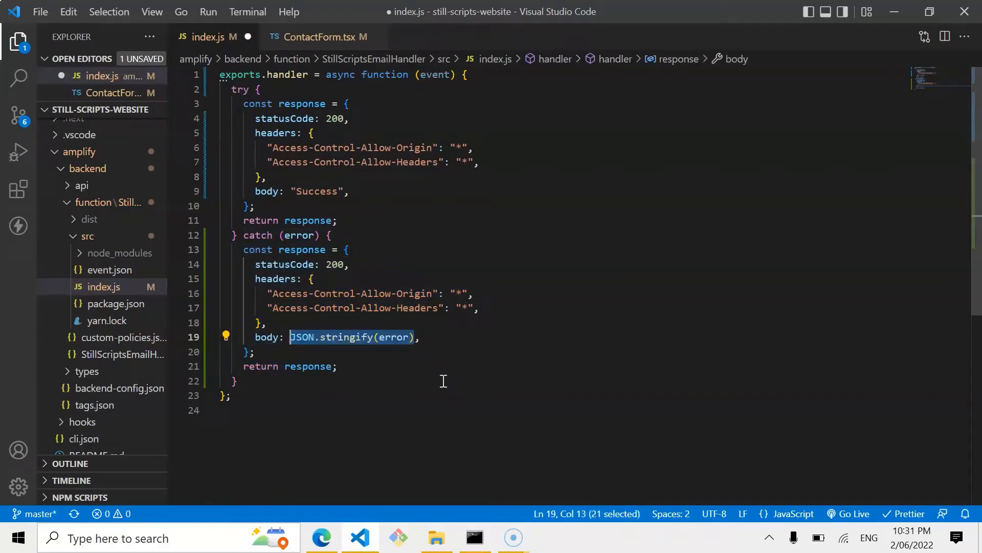
mouse_move(419, 382)
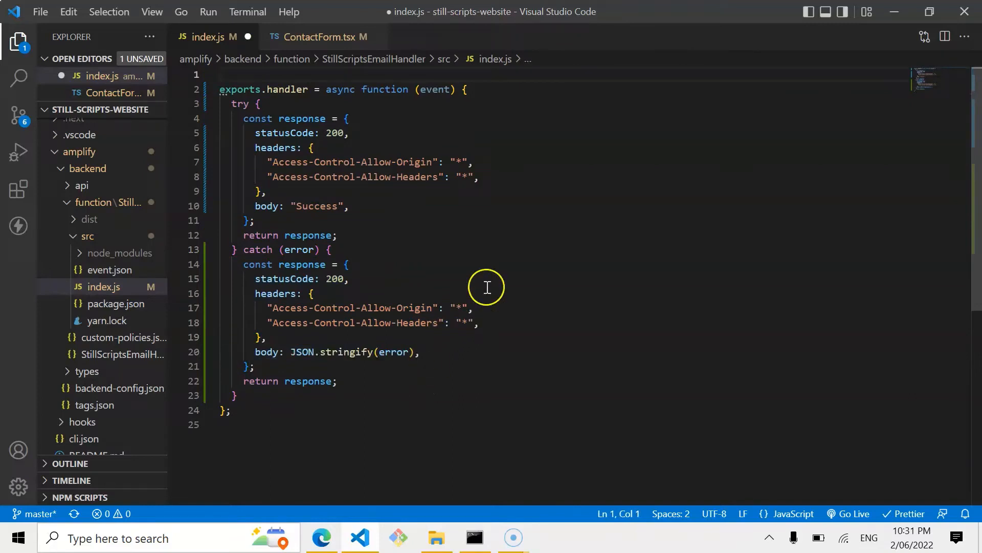
- Require aws-sdk, set region ap-southeast-2, and create an SES client for that region
text(const aws = require("aws-sdk");)
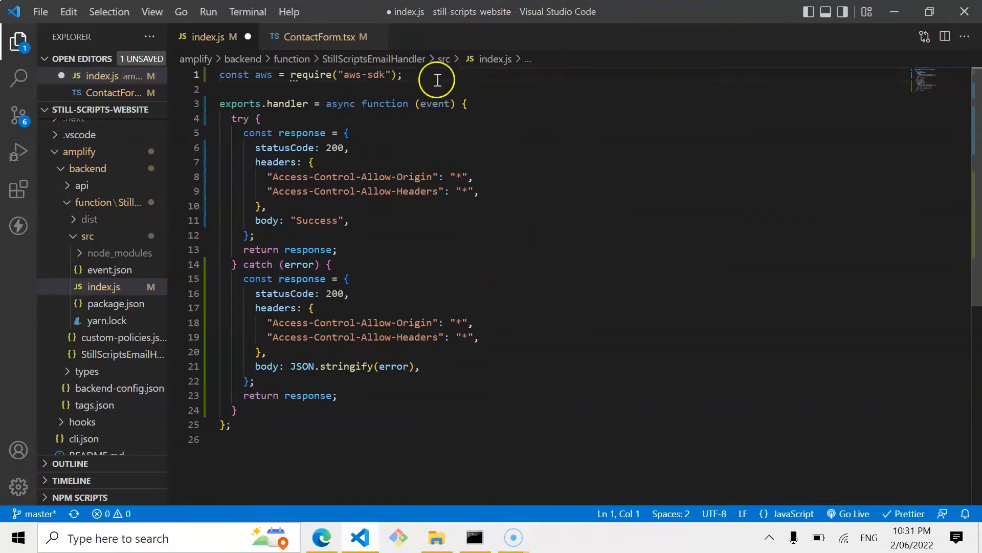
mouse_move(437, 78)
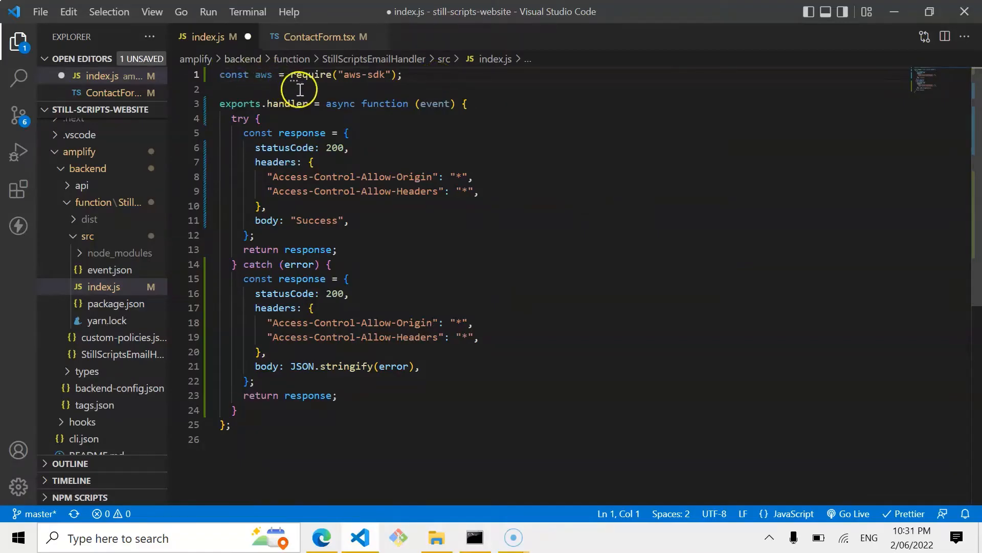
mouse_move(520, 95)
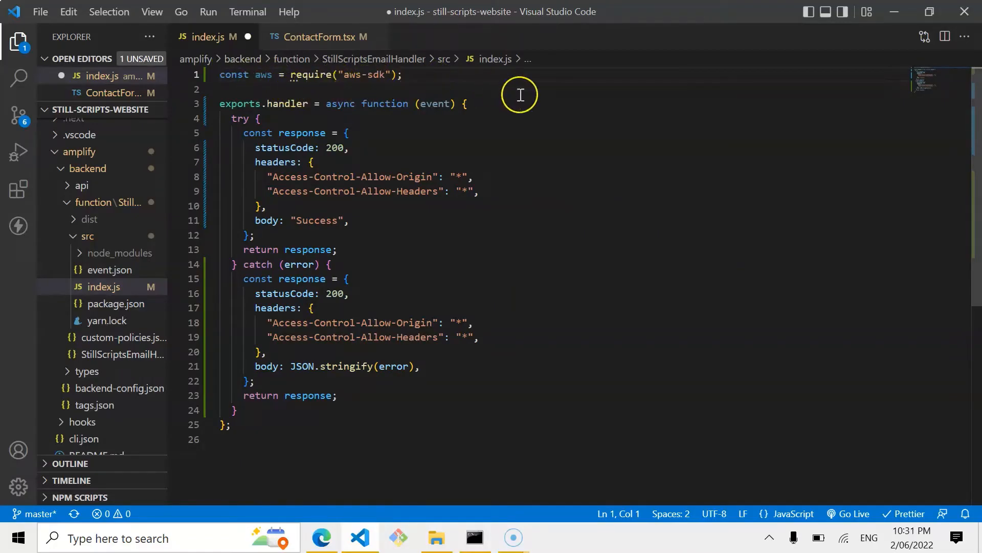
text(aws.config.update();)
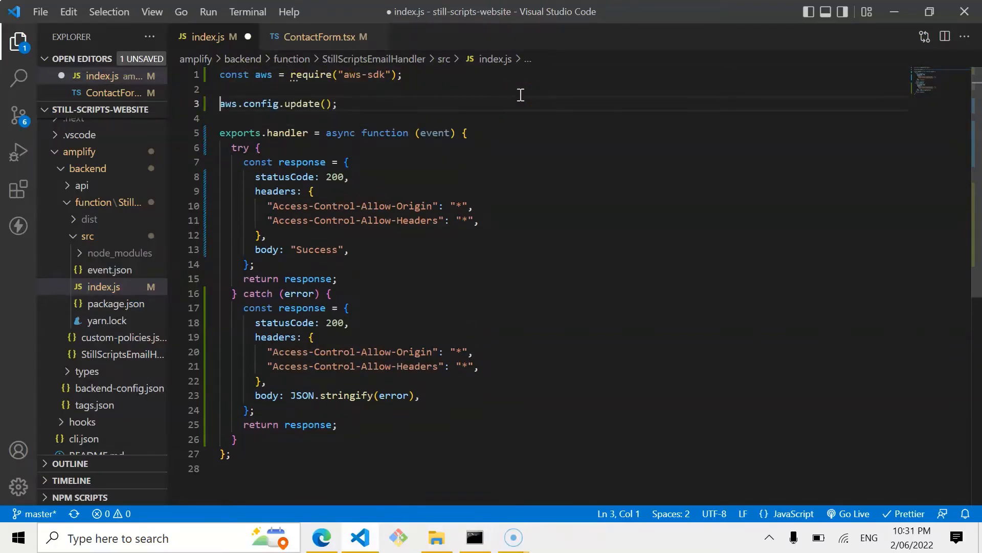
text({ region: "ap-southeast-2" })
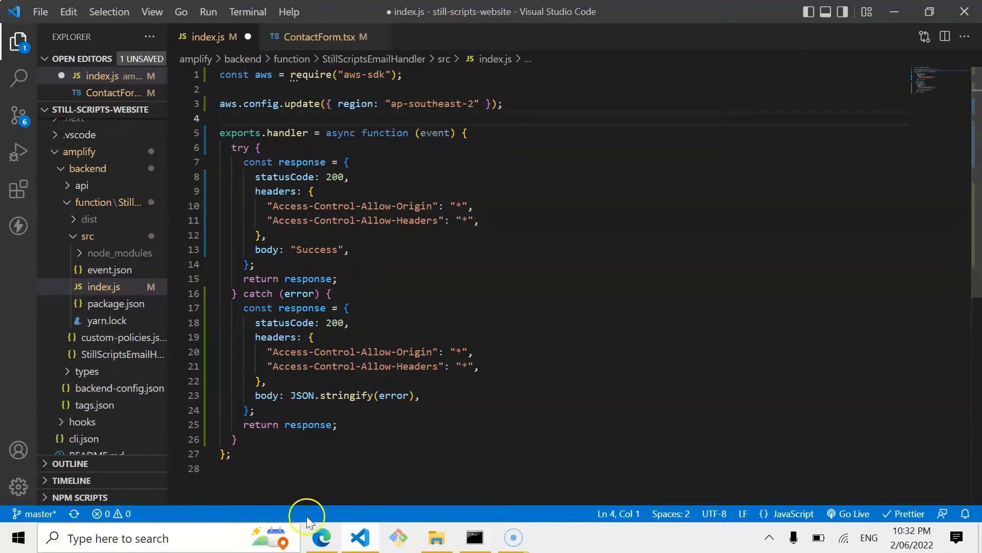
click(321, 537)
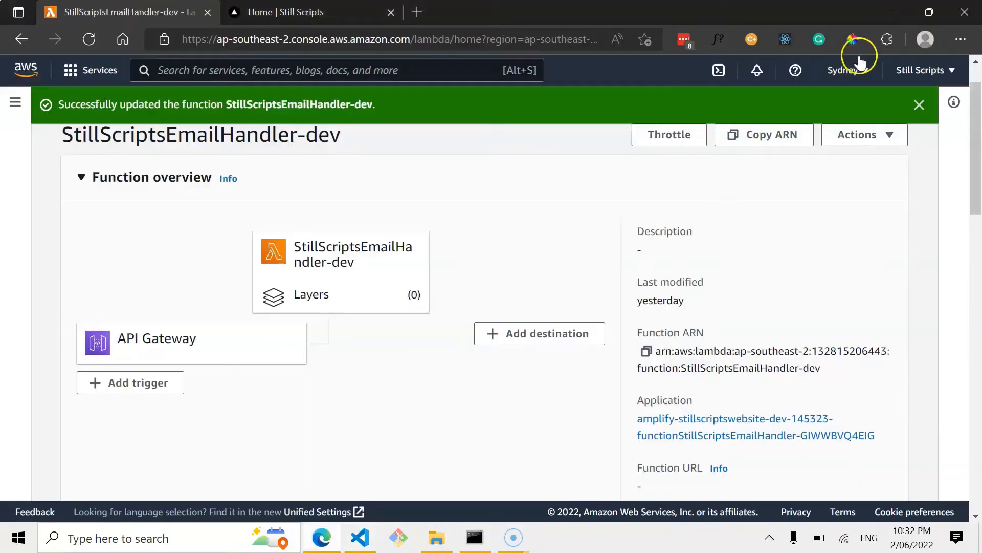
click(846, 70)
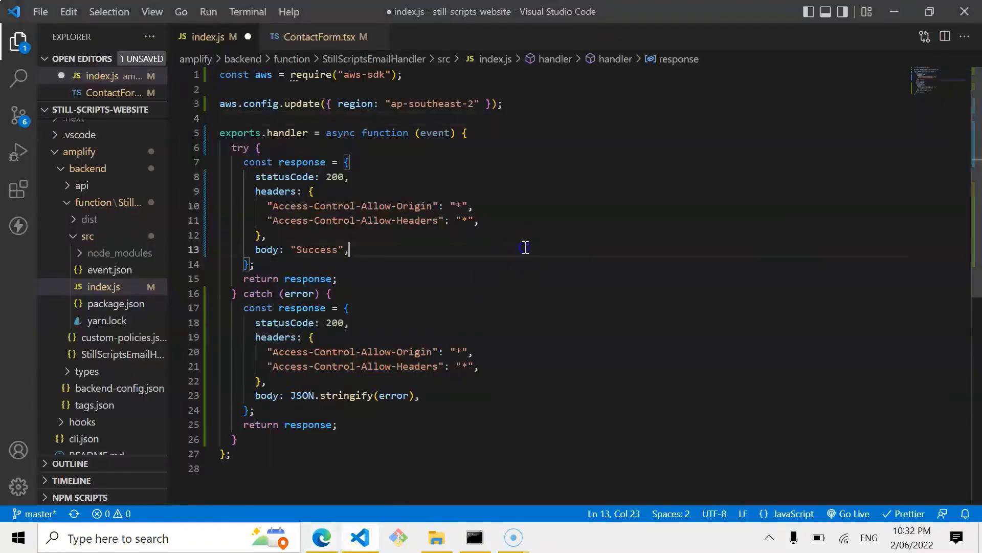
text(const ses = new aws.SES();)
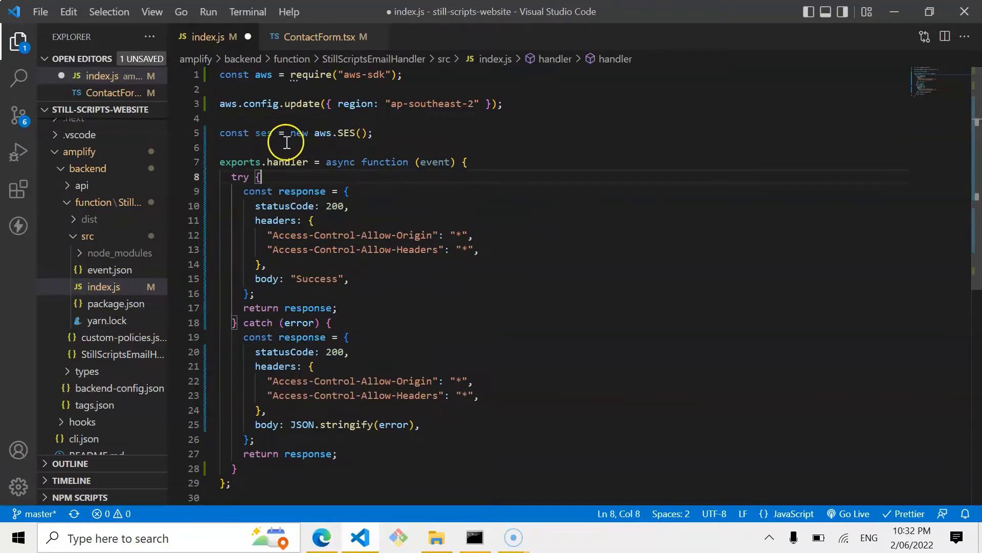
mouse_move(396, 136)
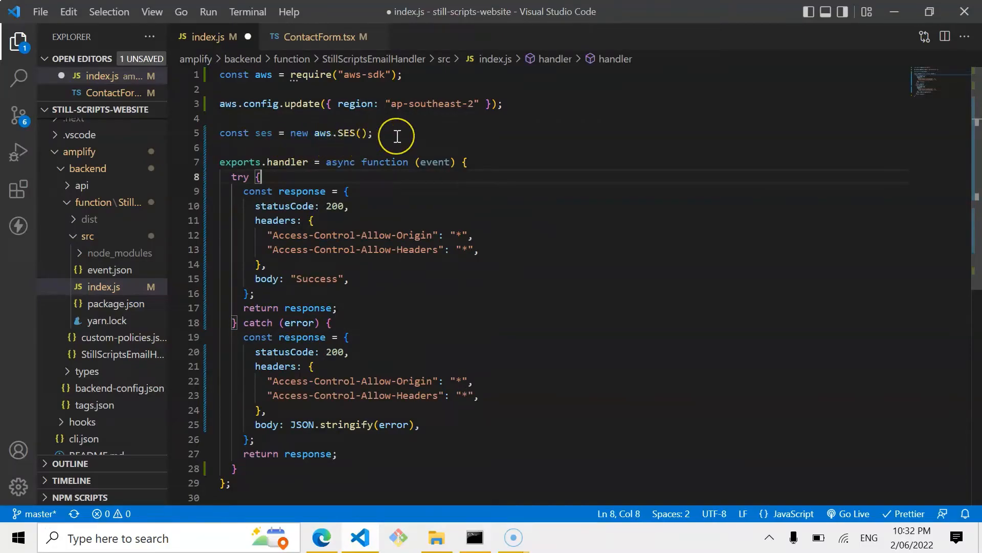
text({ region: "ap-southeast-2" })
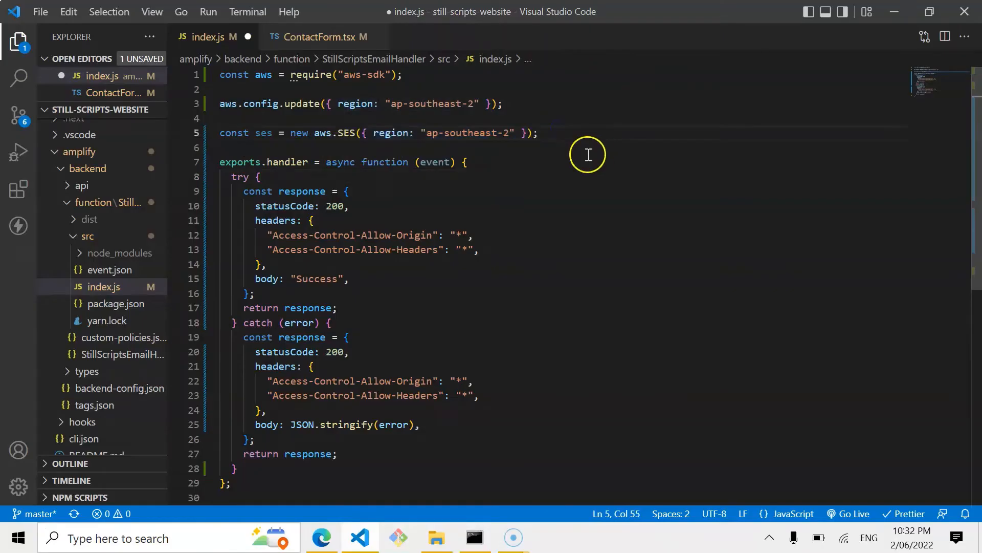
mouse_move(451, 216)
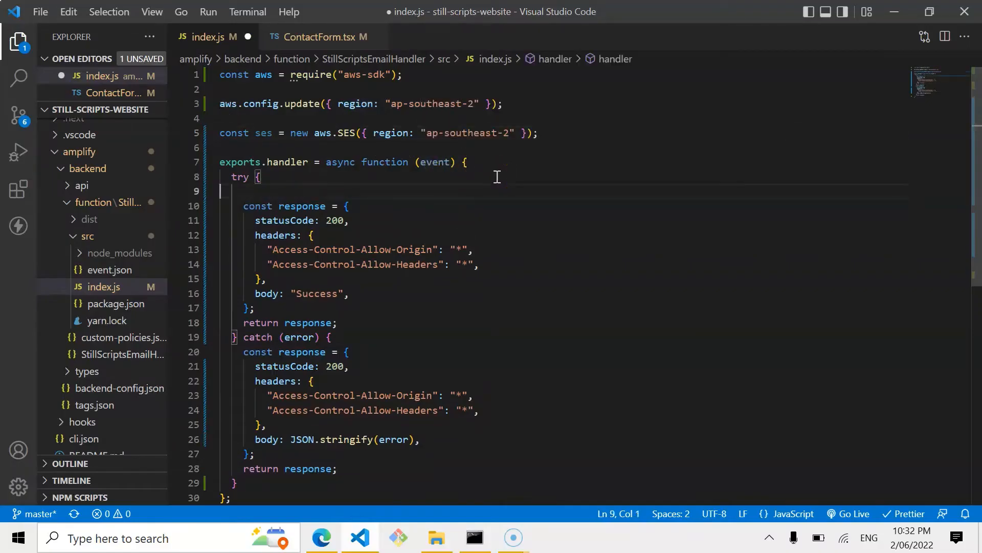
- Parse event.body into body, extract name, and start an empty params object
text(const body = JSON.parse(event.body);)
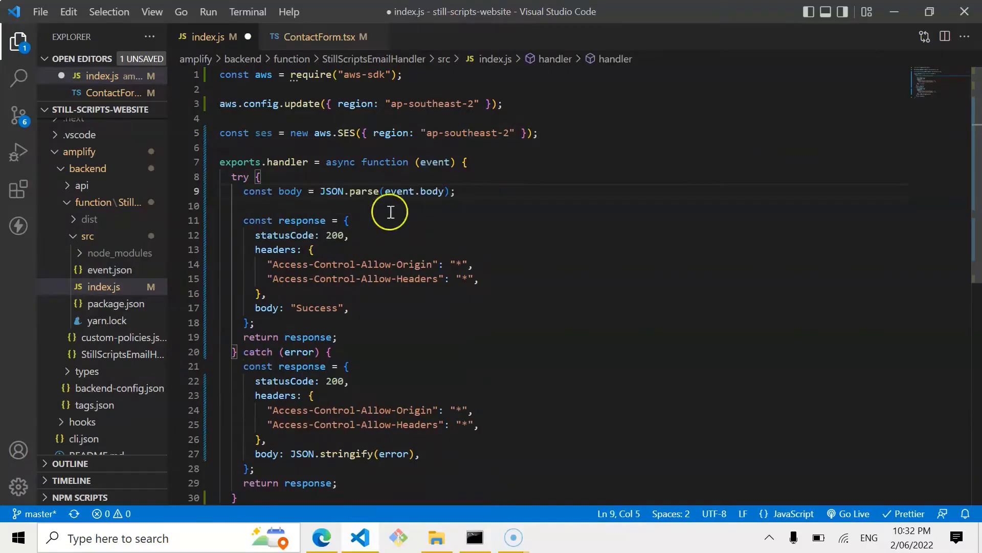
mouse_move(377, 208)
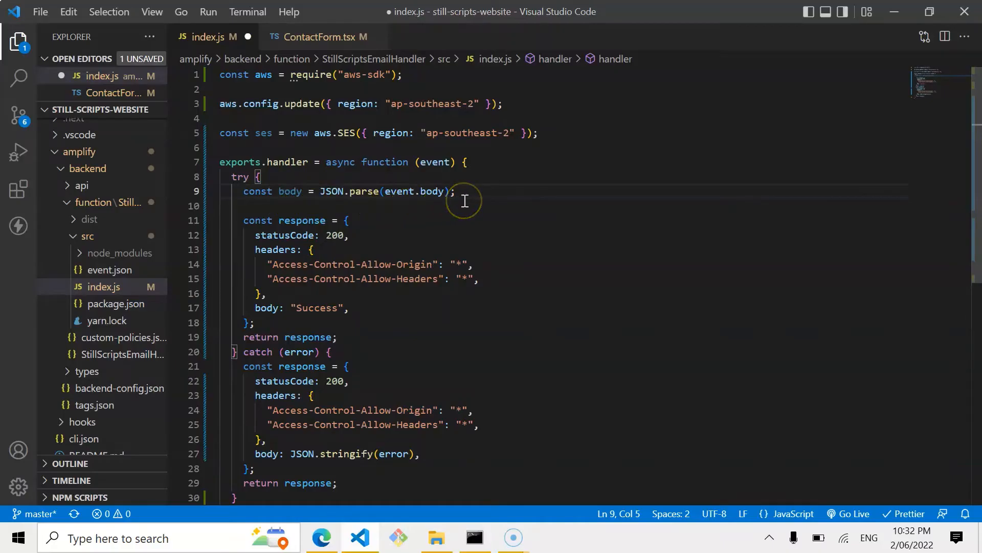
text(const name = body.name;)
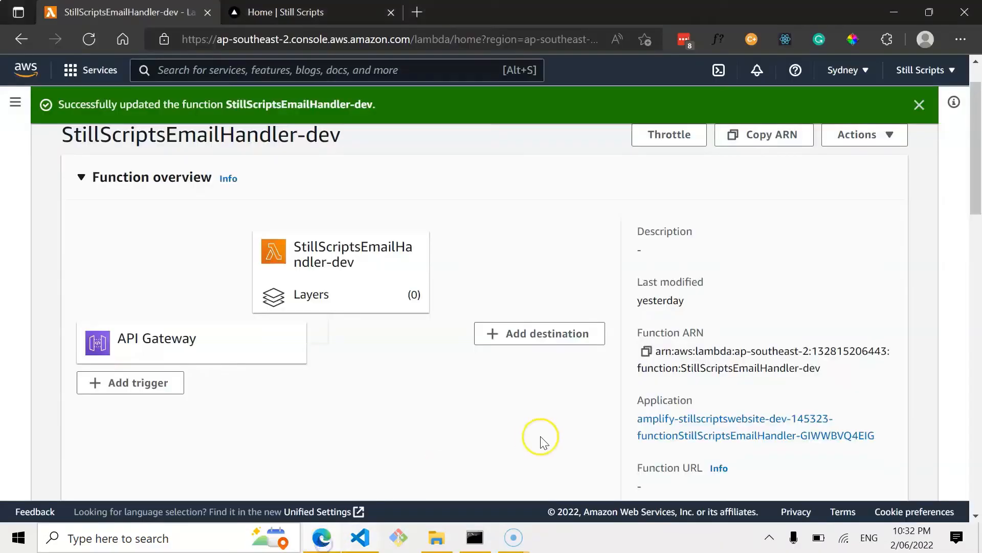
click(310, 12)
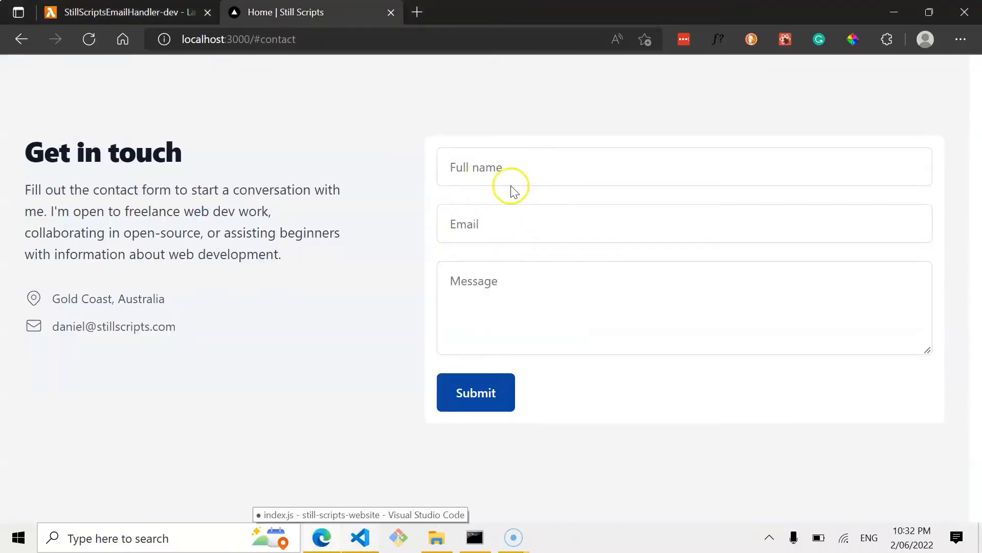
mouse_move(345, 520)
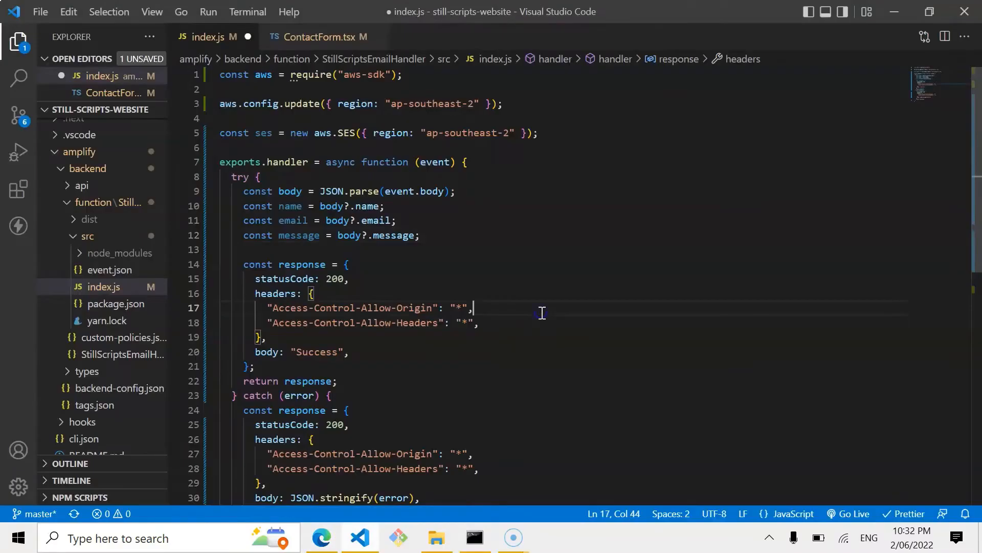
text(const params = {};)
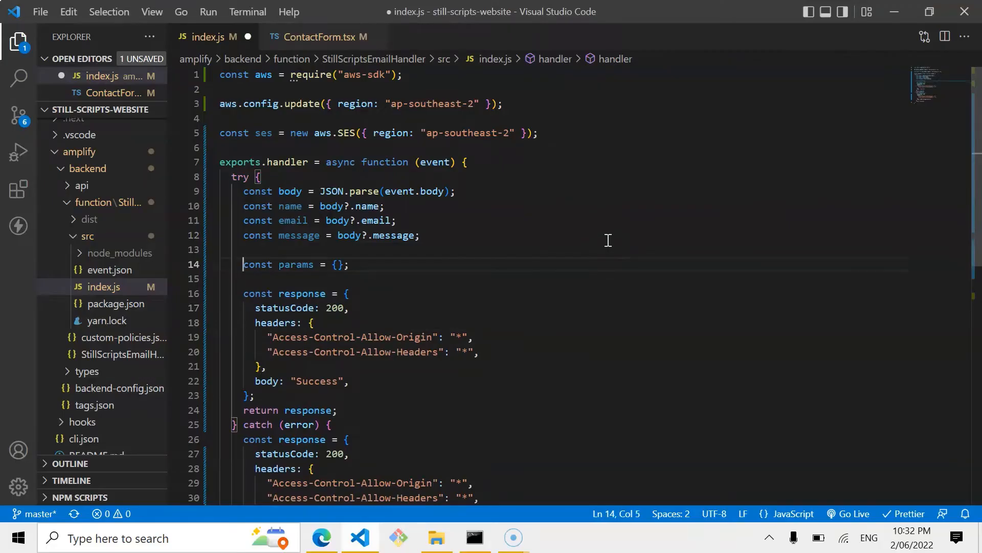
mouse_move(380, 278)
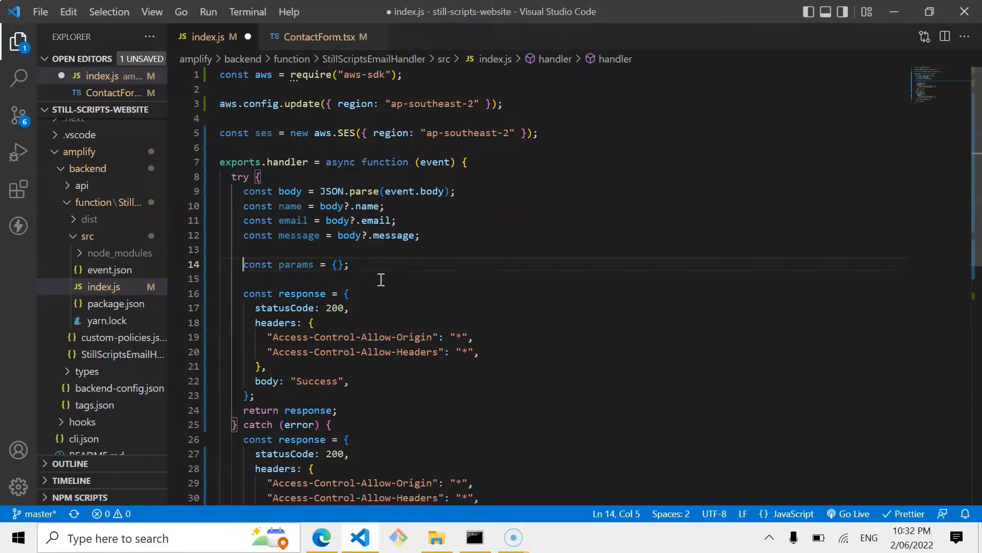
mouse_move(415, 274)
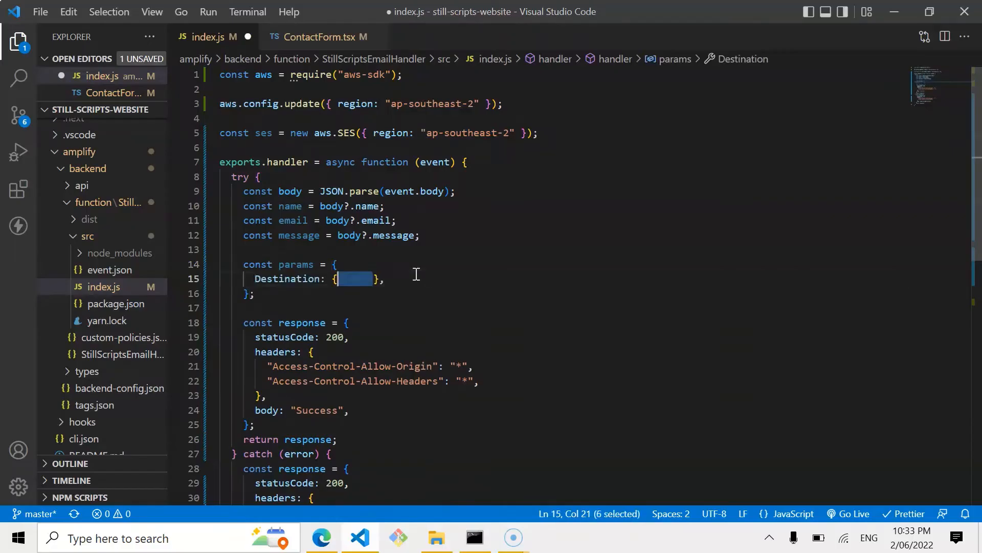
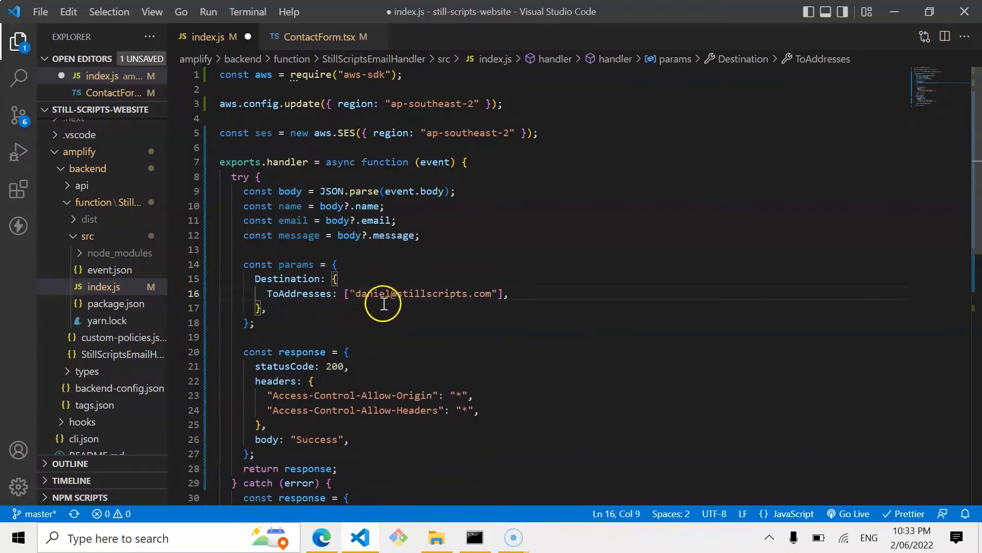
mouse_move(498, 301)
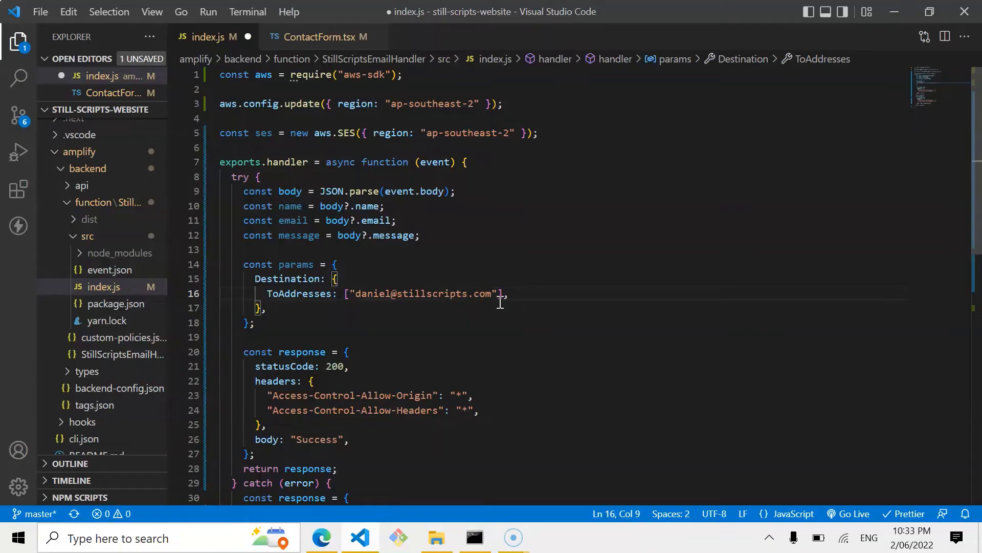
text(Message: {},)
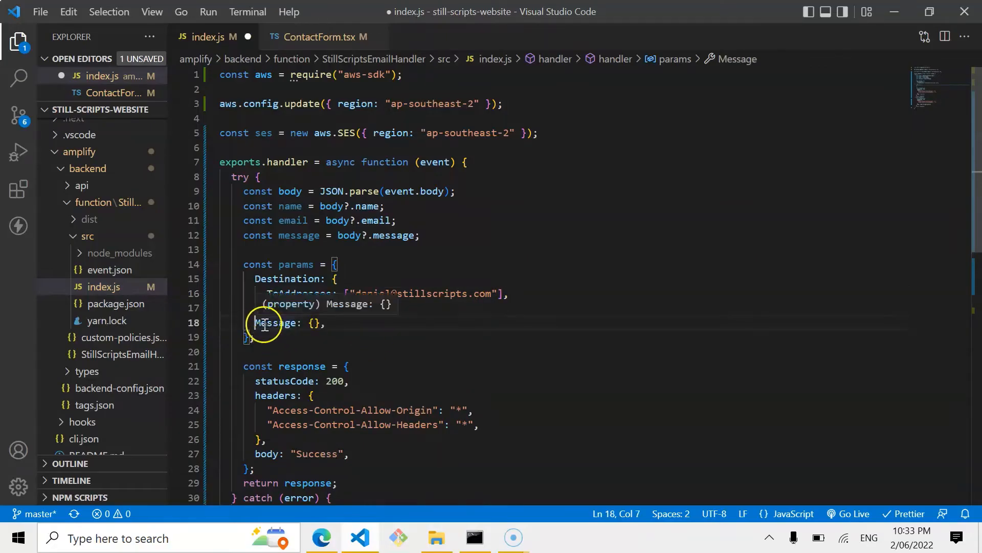
- Add Message Body Text Data as `${message}` followed on a new line by `From ${name} - ${email}.`
double_click(331, 322)
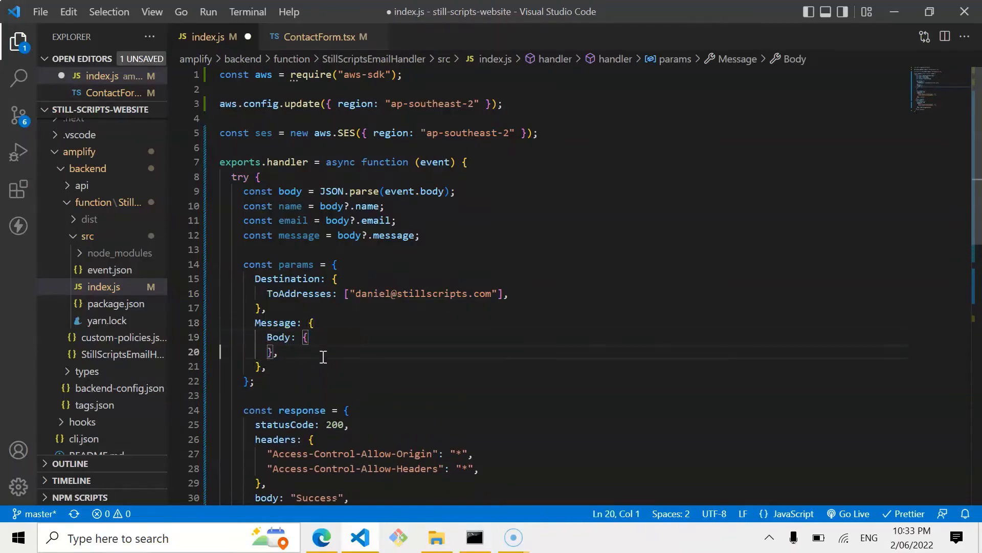
text(Text: {})
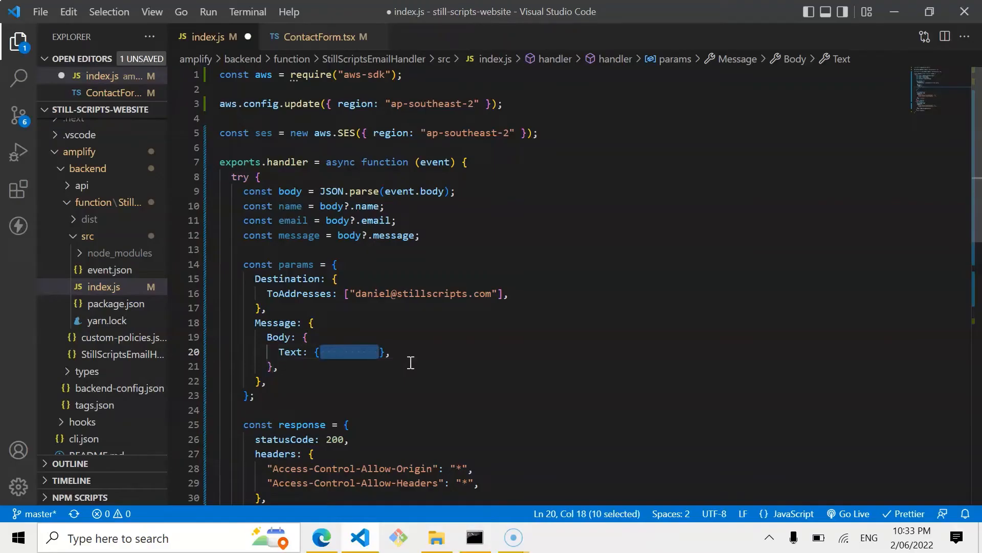
text(Data: `${message} From ${name} - ${email}.`,)
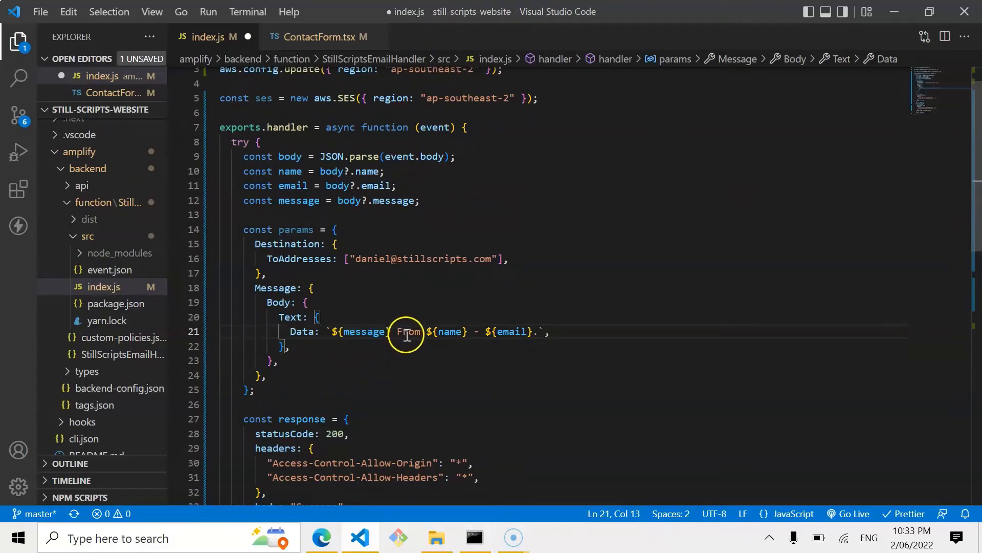
mouse_move(510, 347)
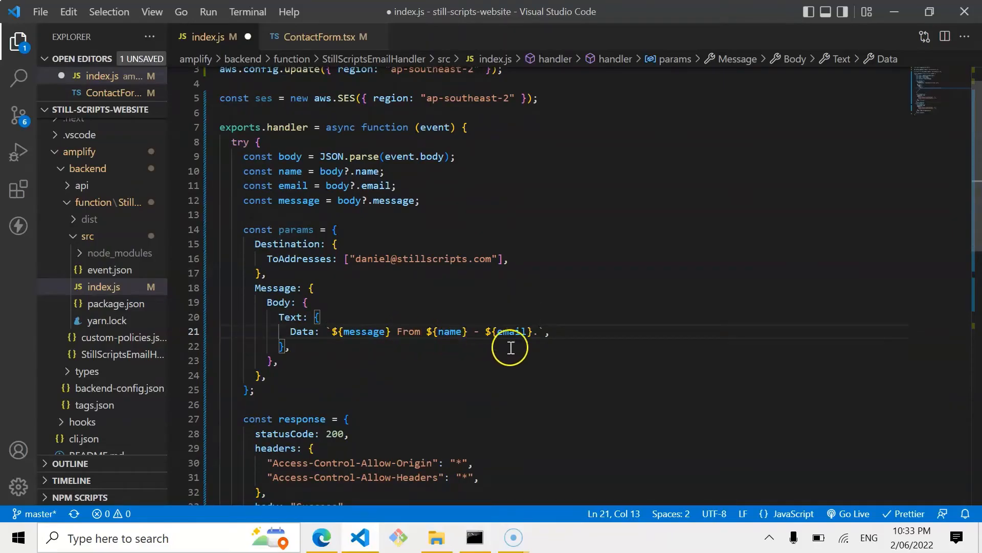
mouse_move(564, 369)
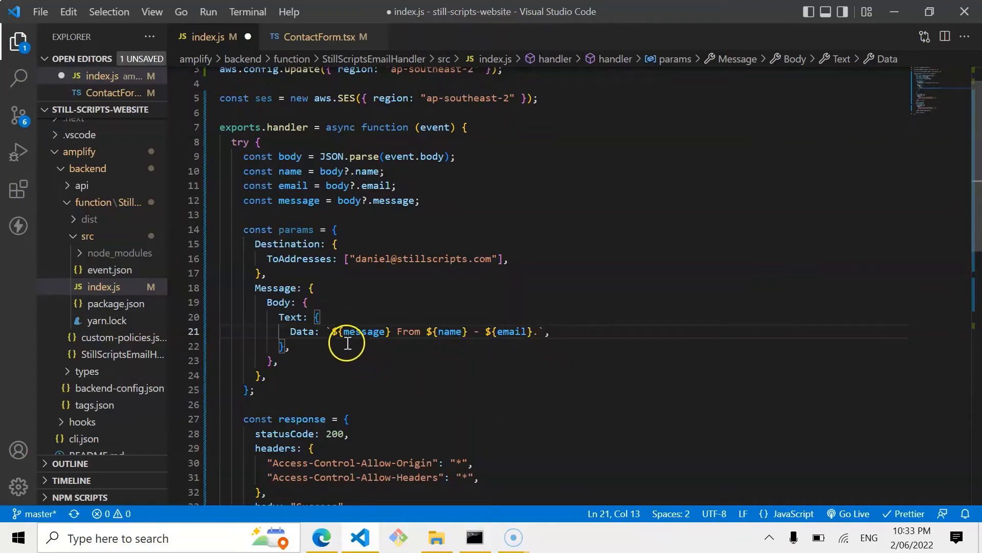
key(Enter)
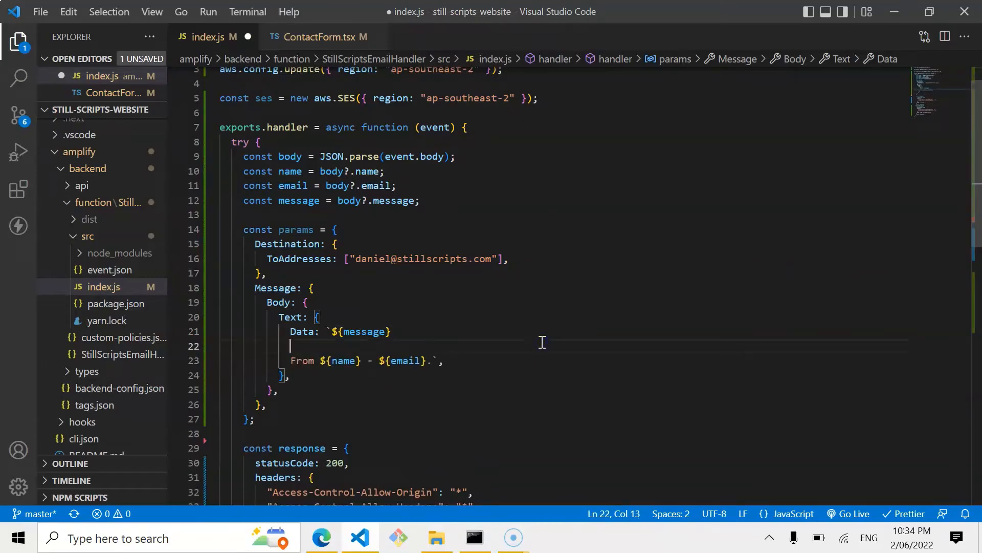
mouse_move(509, 392)
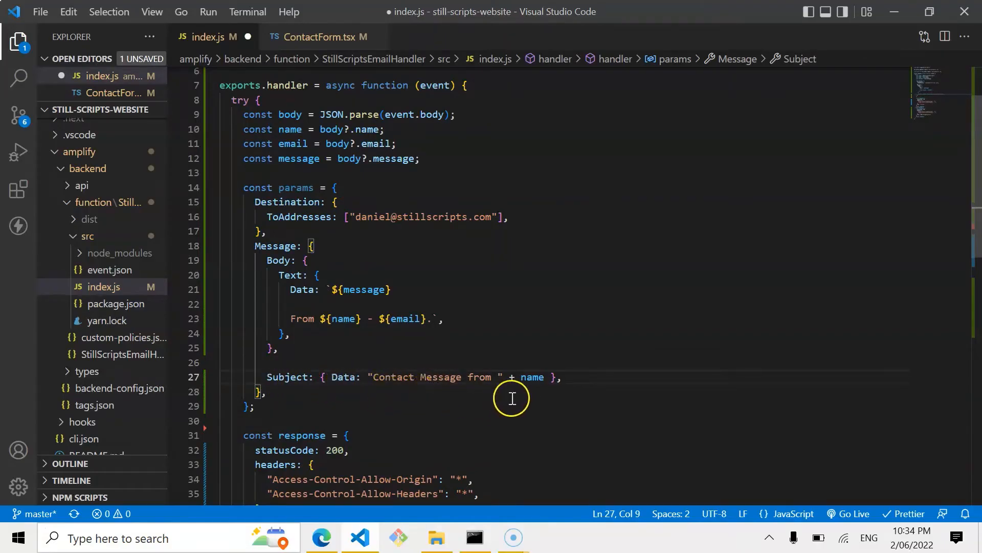
scroll(down, 3)
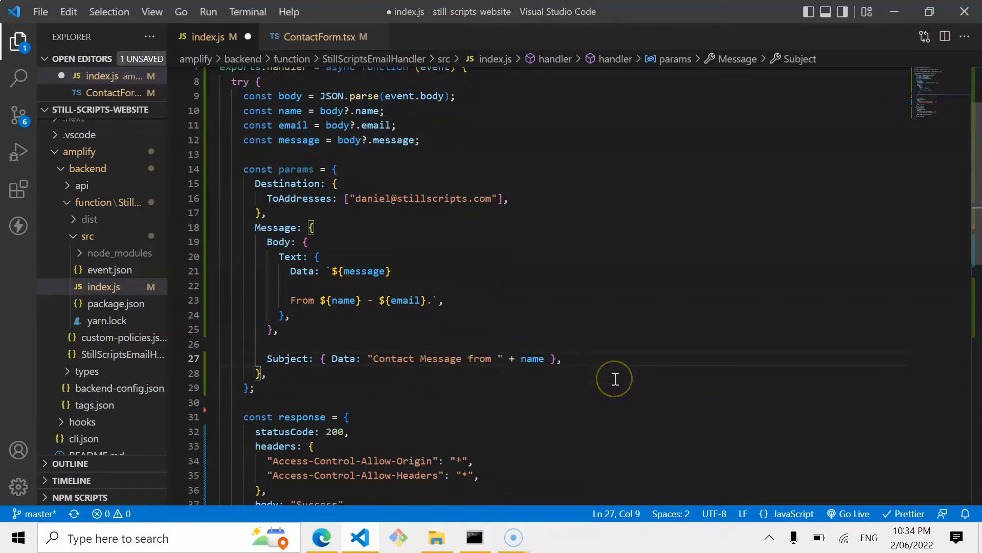
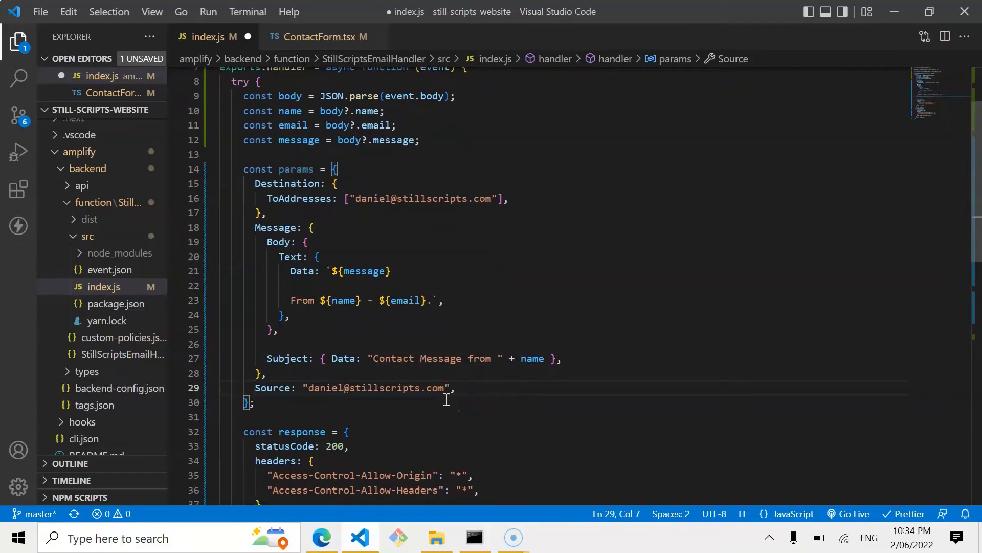
mouse_move(343, 401)
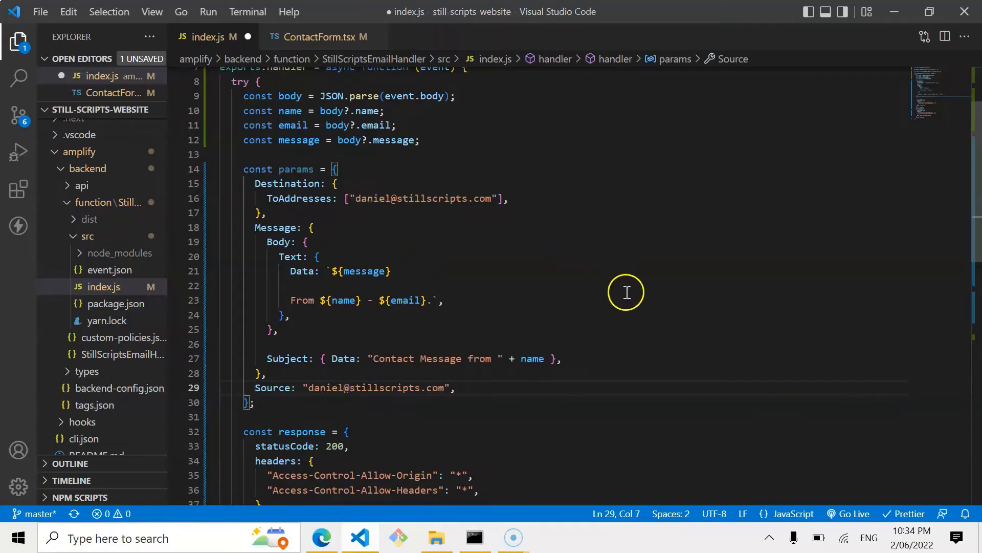
mouse_move(781, 366)
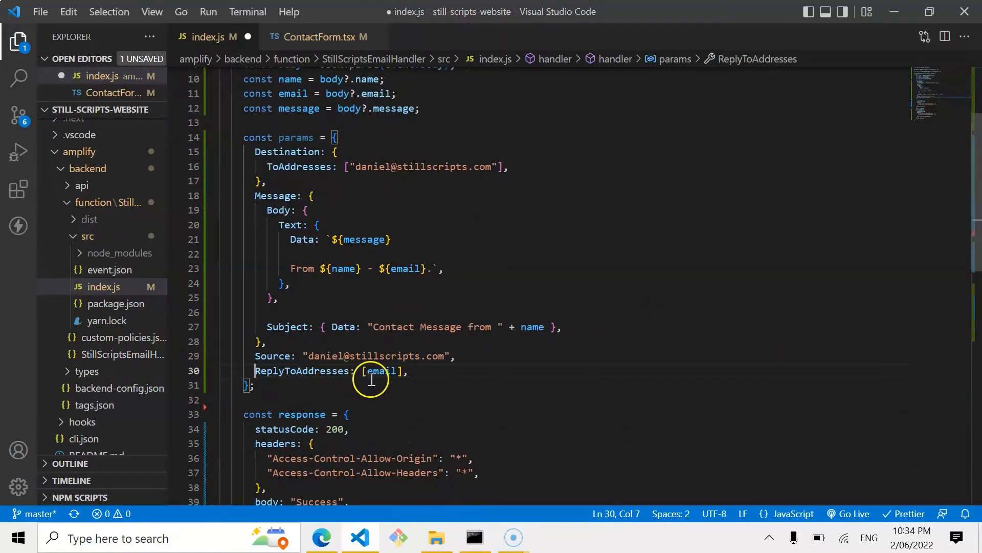
mouse_move(433, 387)
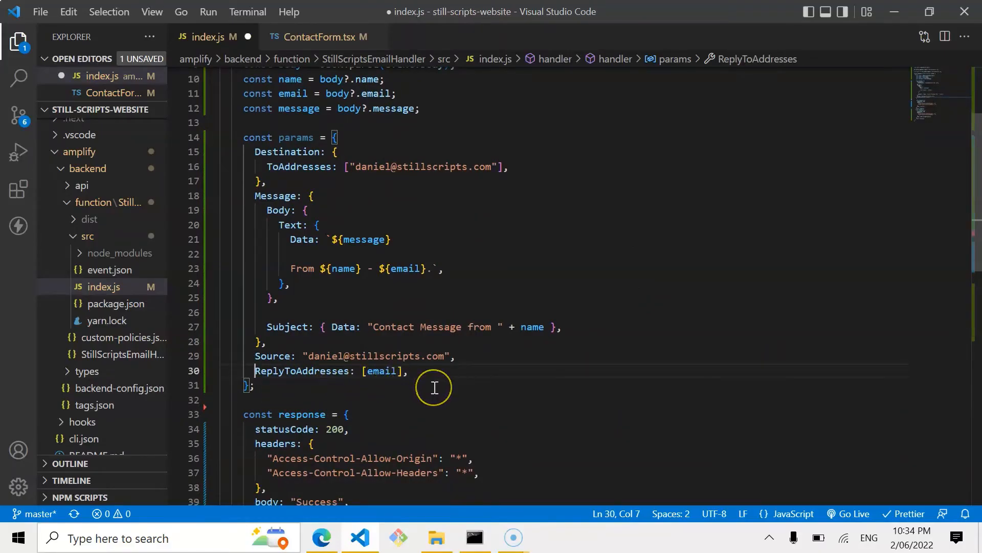
mouse_move(465, 381)
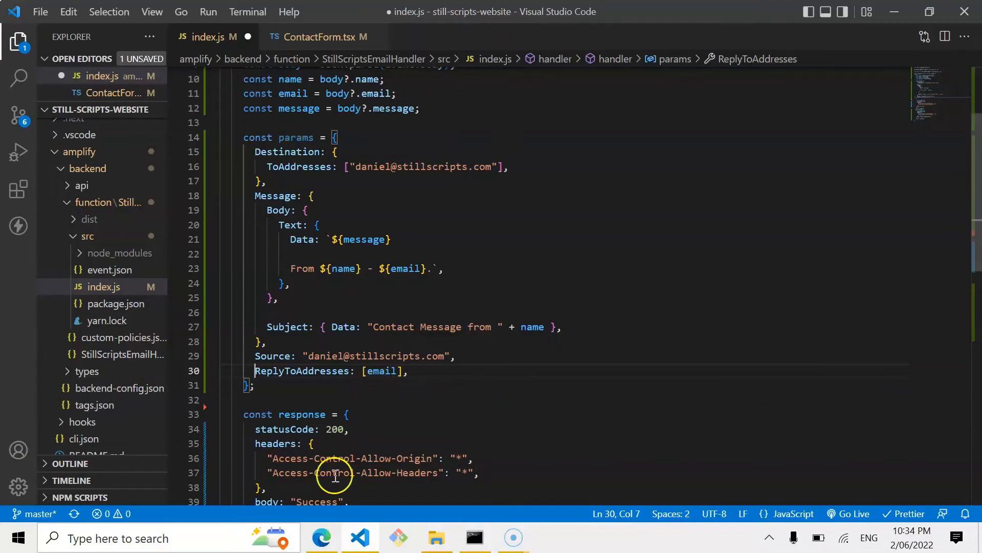
click(322, 537)
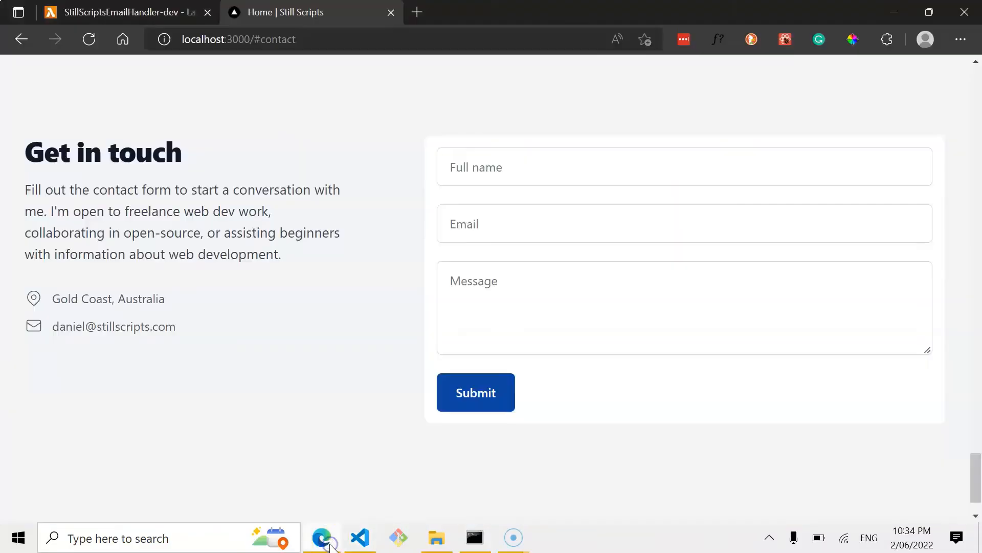
- Make the handler await ses.sendEmail(params).promise() as emailResult
click(359, 537)
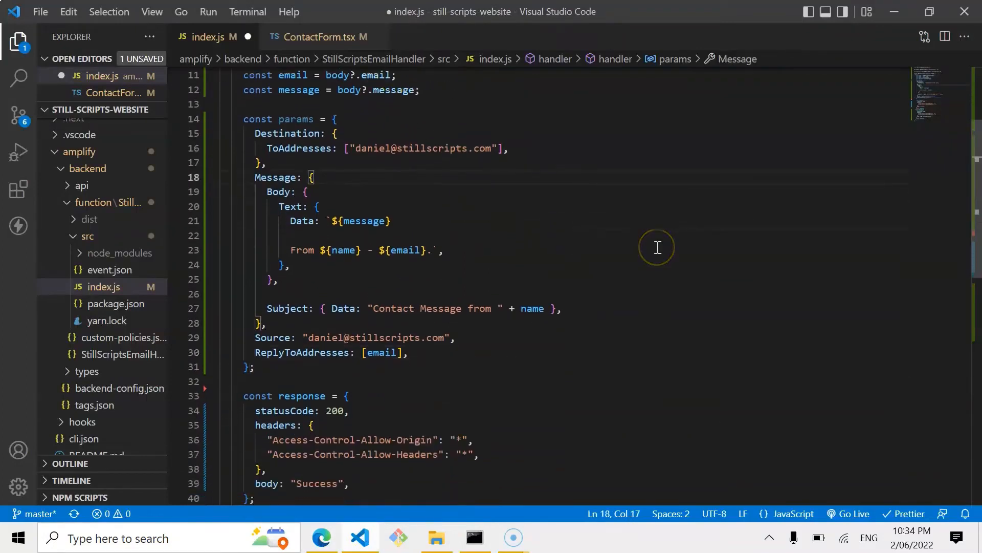
scroll(down, 3)
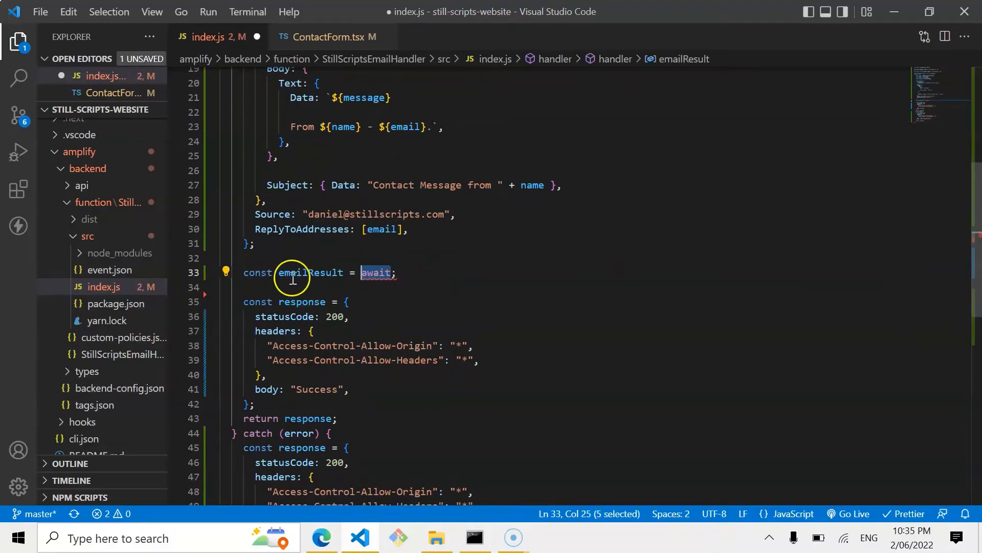
mouse_move(471, 288)
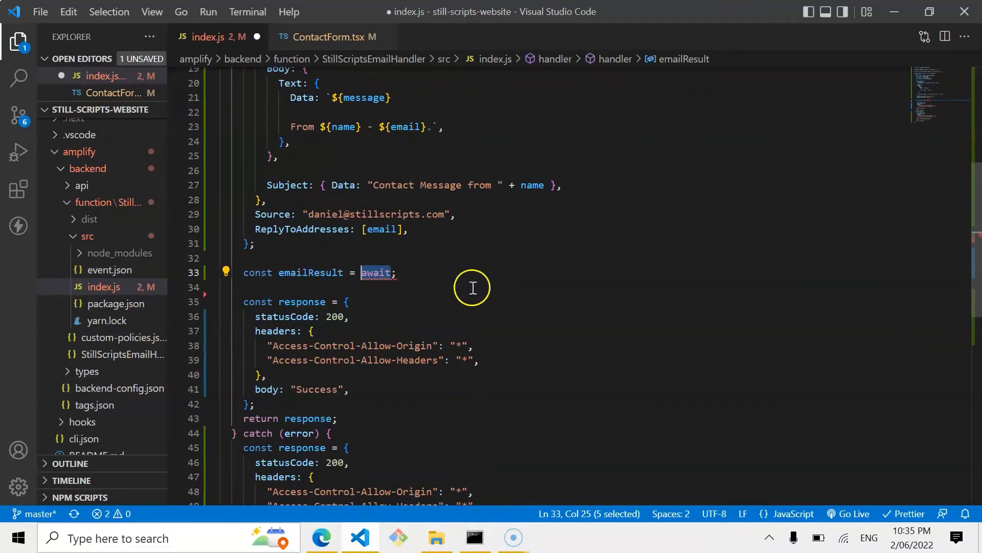
text(ses)
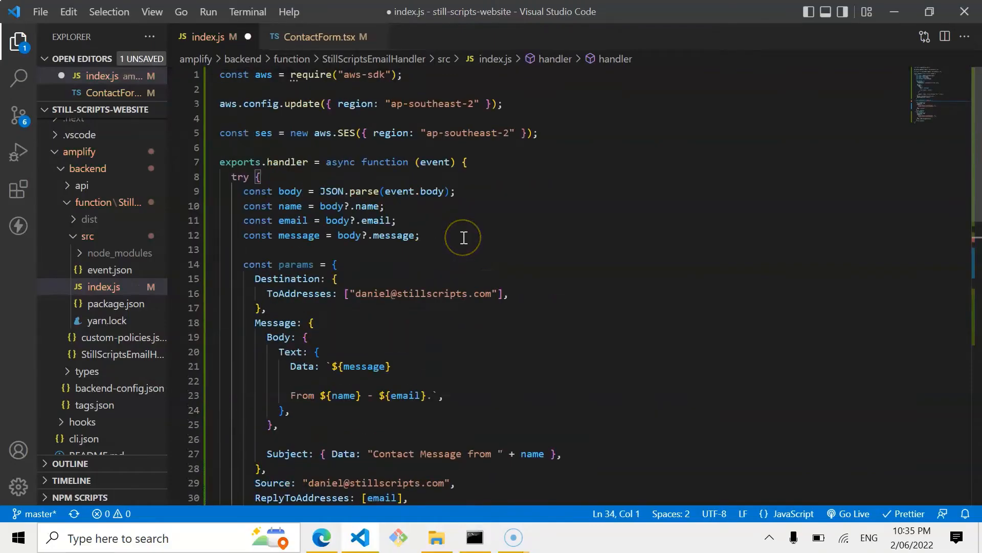
mouse_move(269, 145)
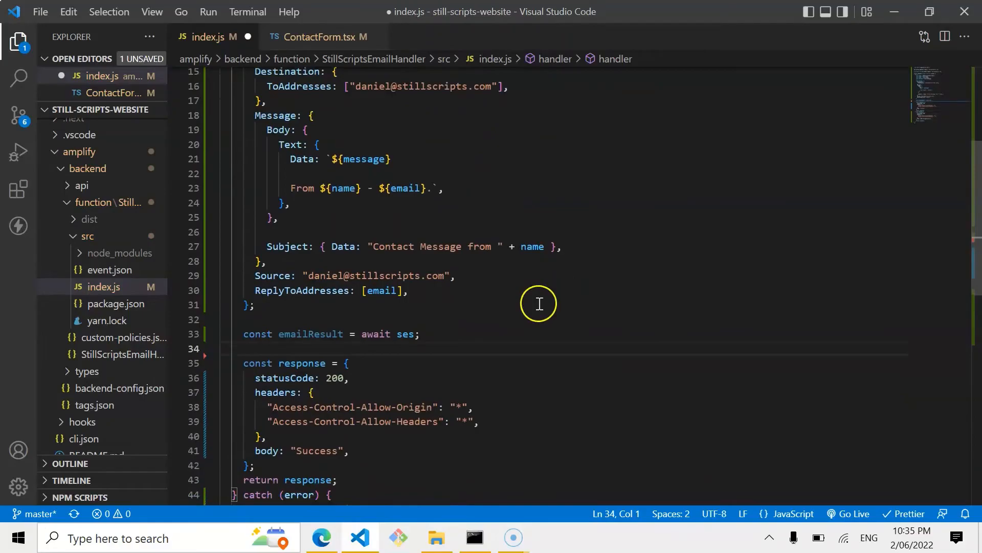
click(495, 319)
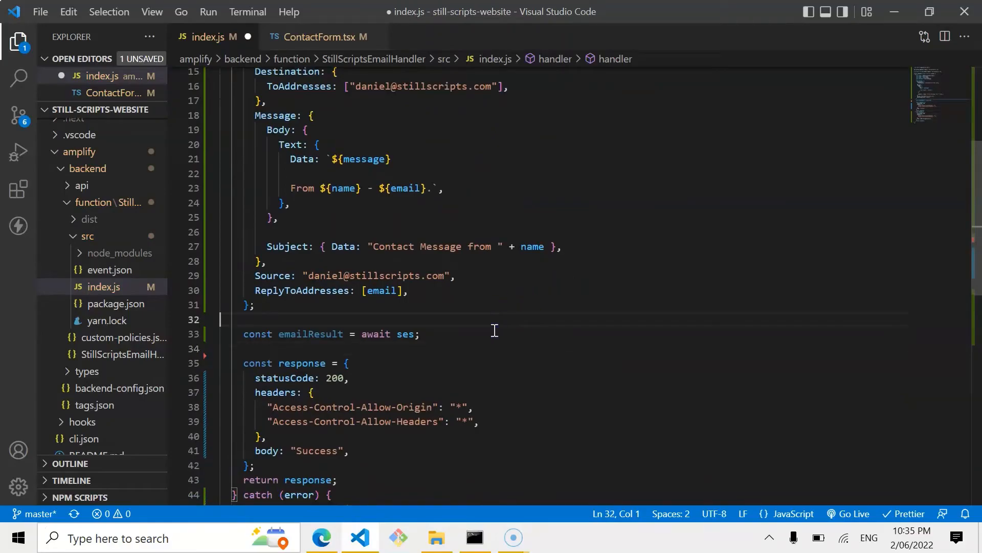
text(.sendEmail(params))
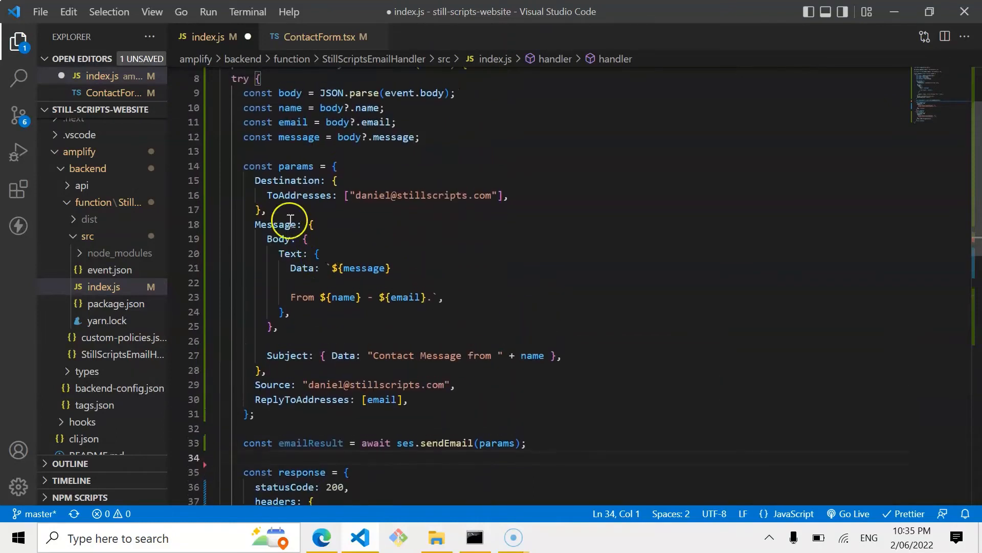
- Return JSON.stringify(emailResult) as the success body and save index.js
scroll(down, 3)
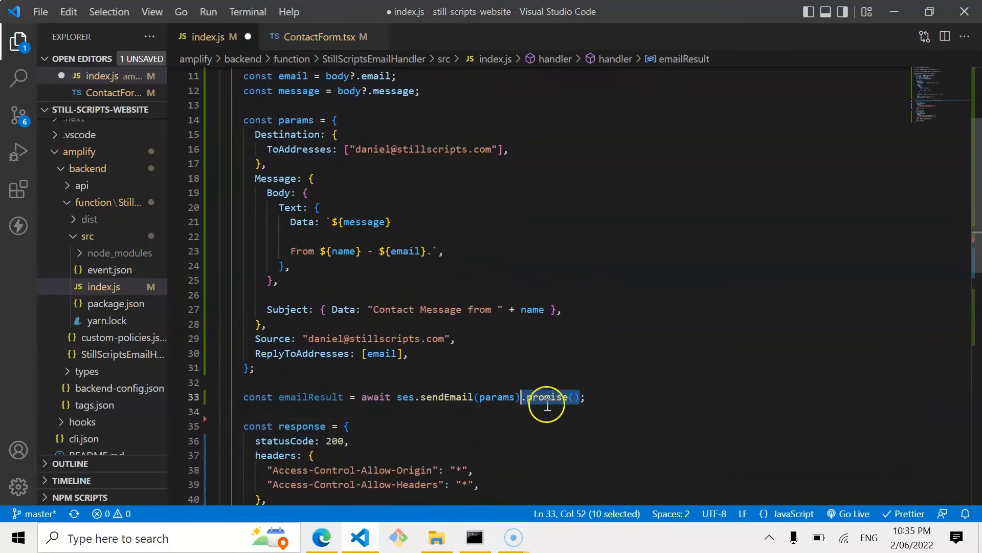
click(634, 347)
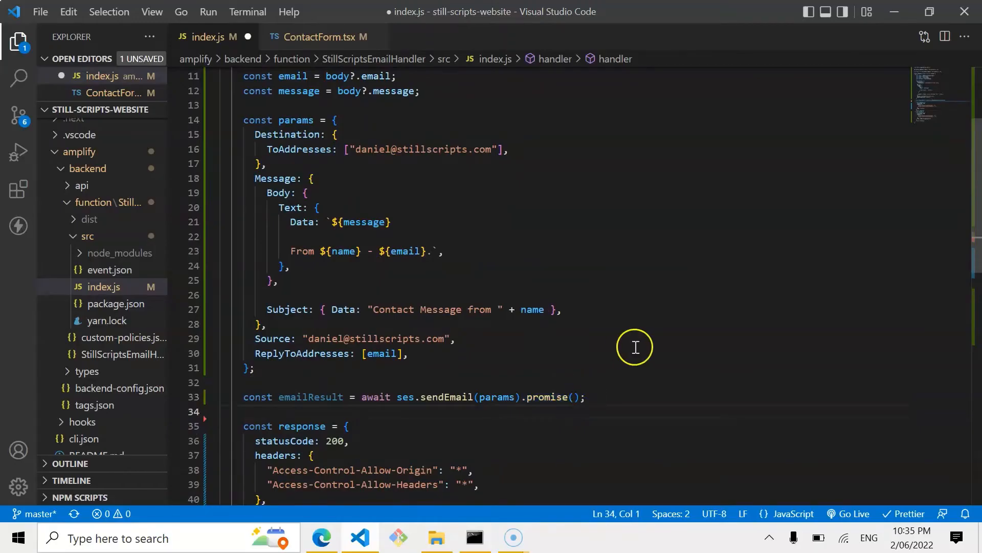
scroll(down, 3)
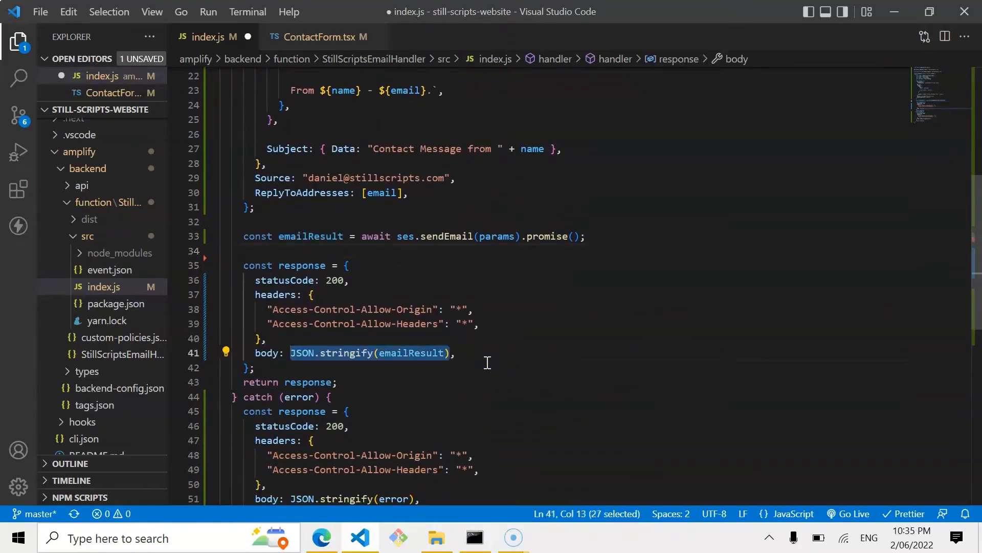
click(273, 353)
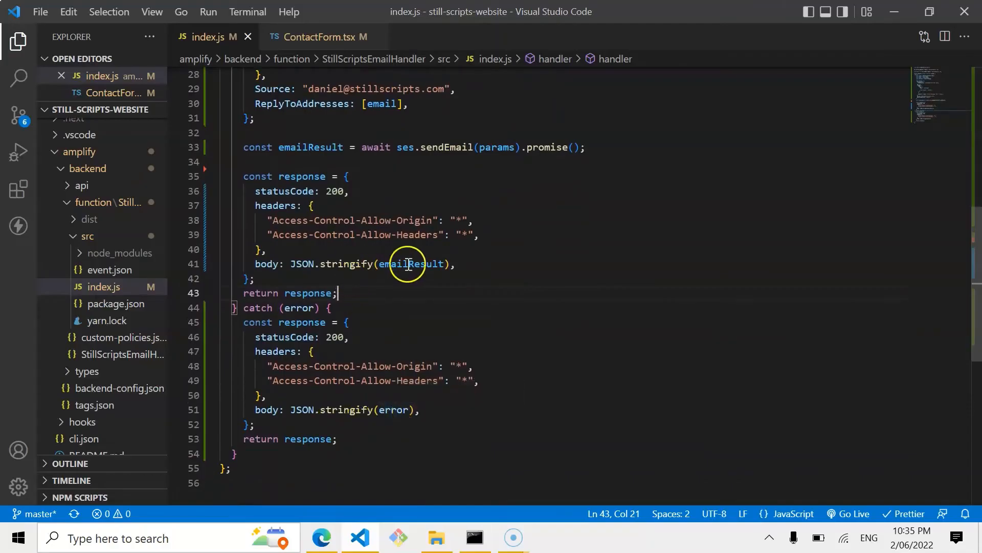
- In Command Prompt stop the yarn dev server with Ctrl+C, confirm y, and start amplify push
click(537, 206)
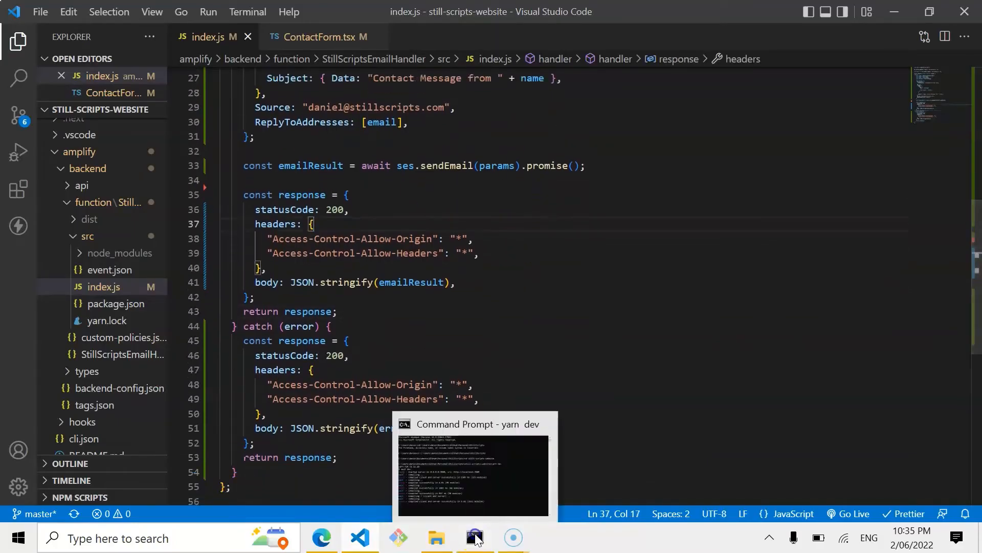
click(474, 537)
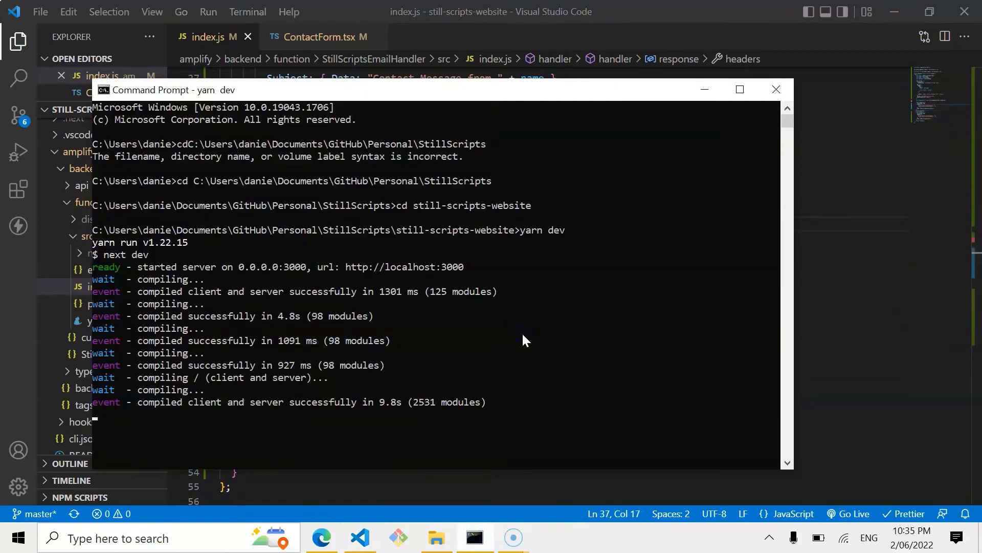
mouse_move(396, 348)
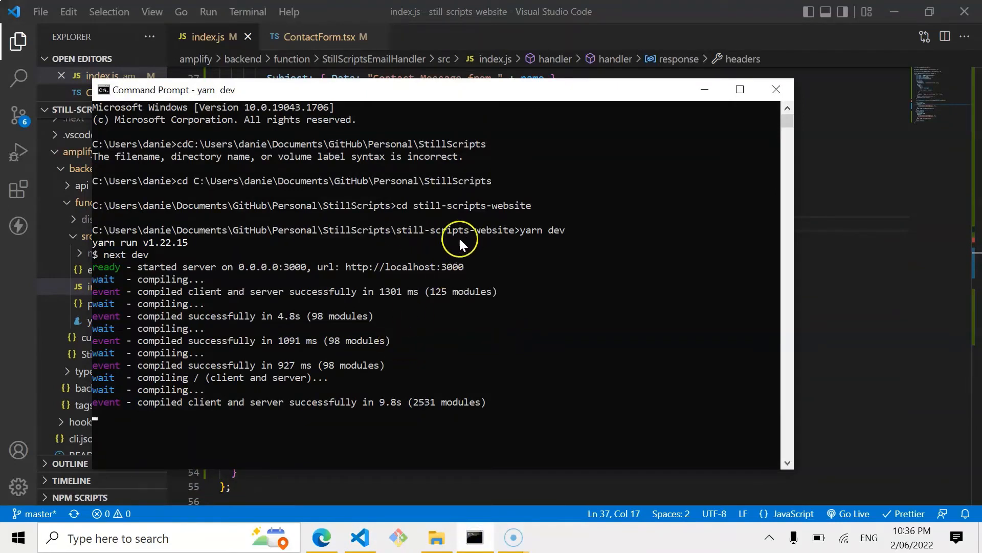
key(ctrl+c)
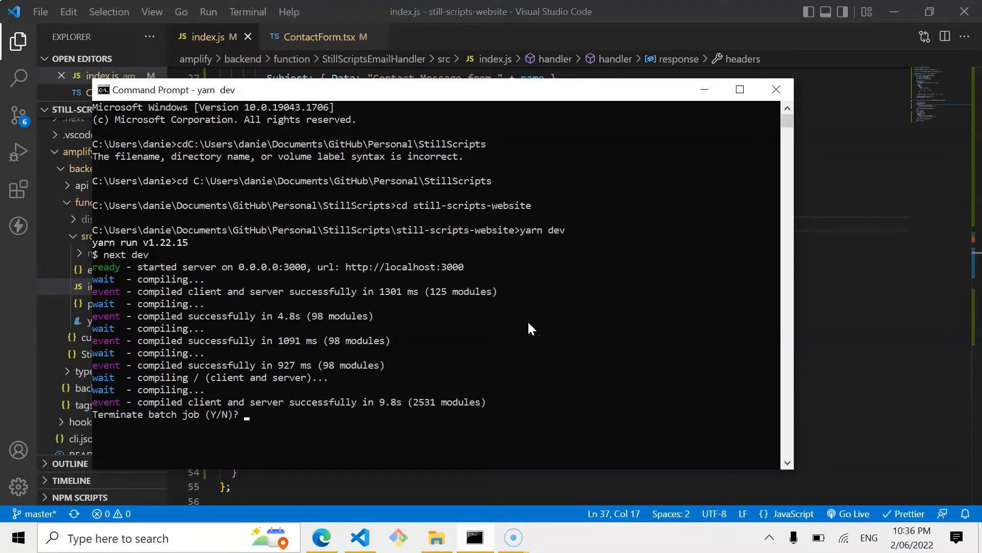
text(y)
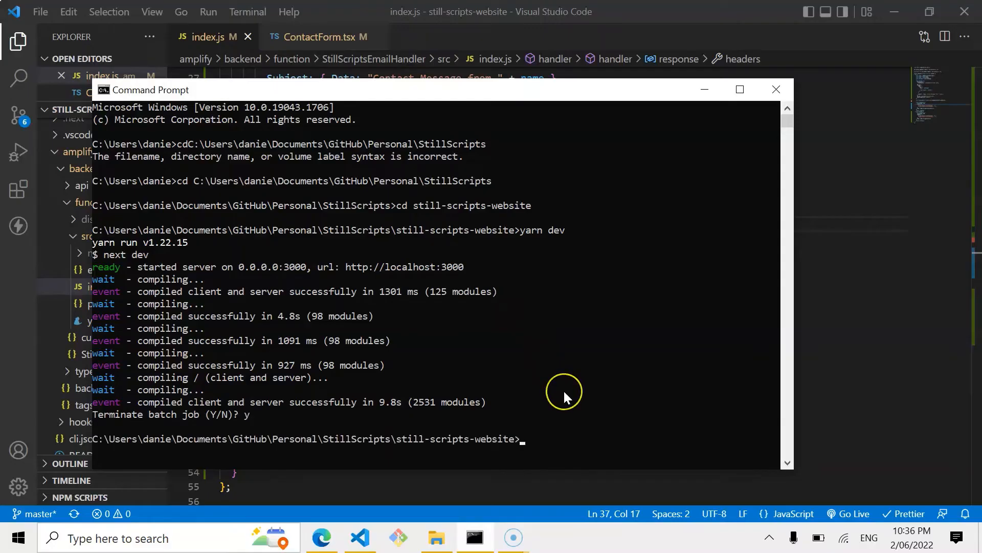
text(amplify push)
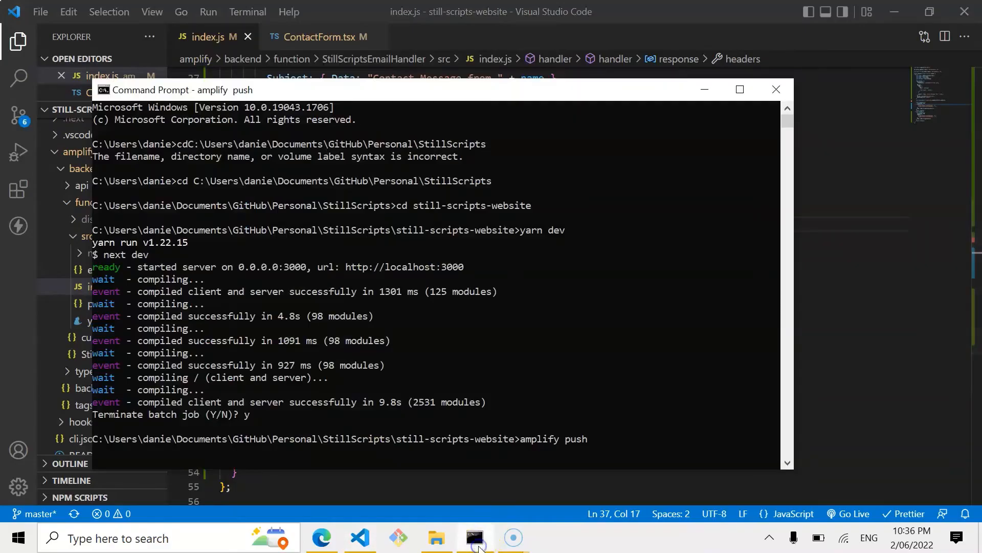
mouse_move(634, 426)
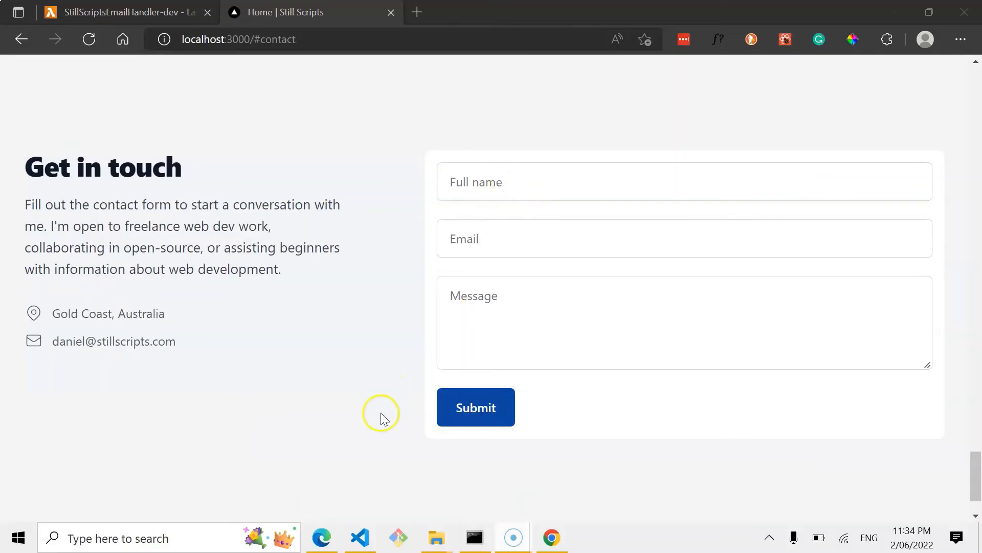
- Return to ContactForm.tsx, place the caret in postData's empty body, glancing at index.js
click(360, 537)
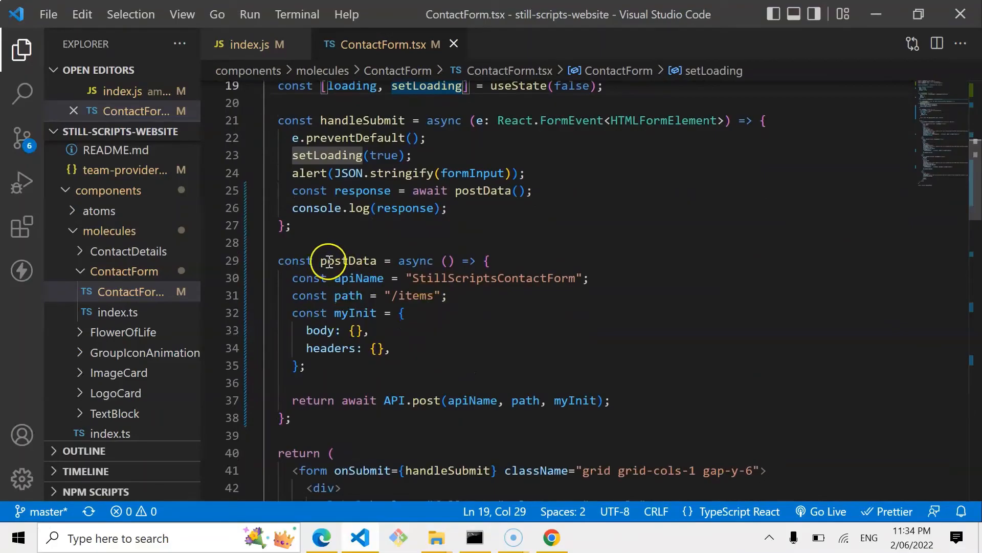
mouse_move(354, 331)
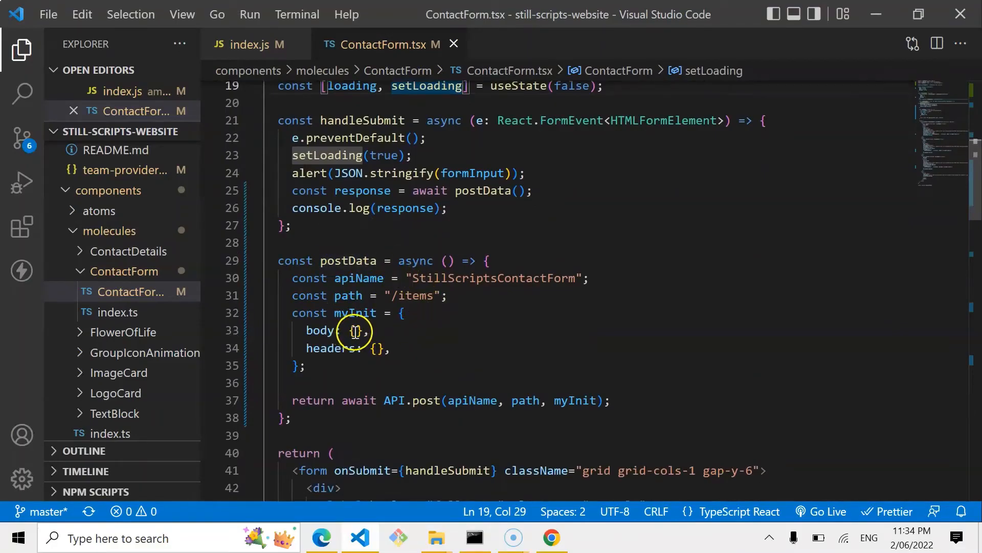
click(356, 331)
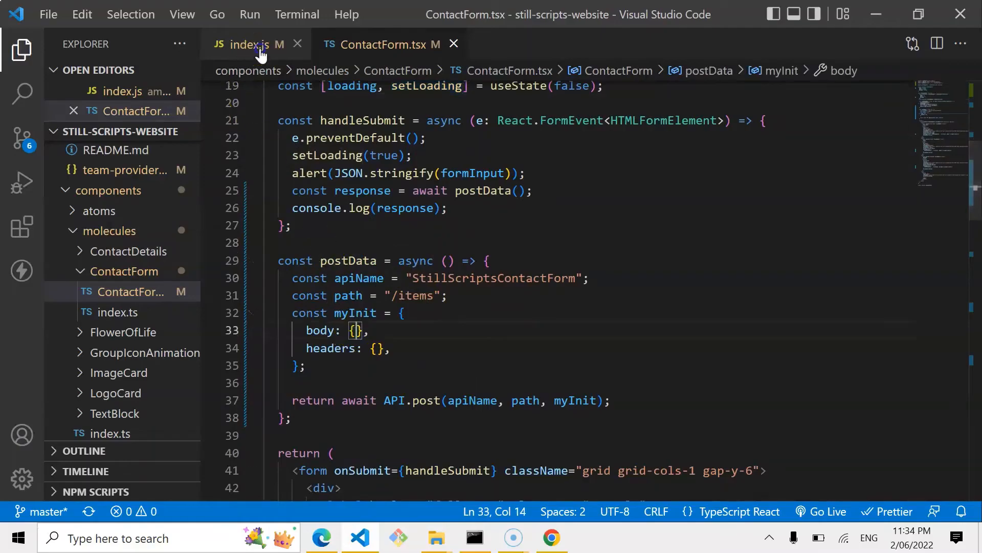
click(249, 44)
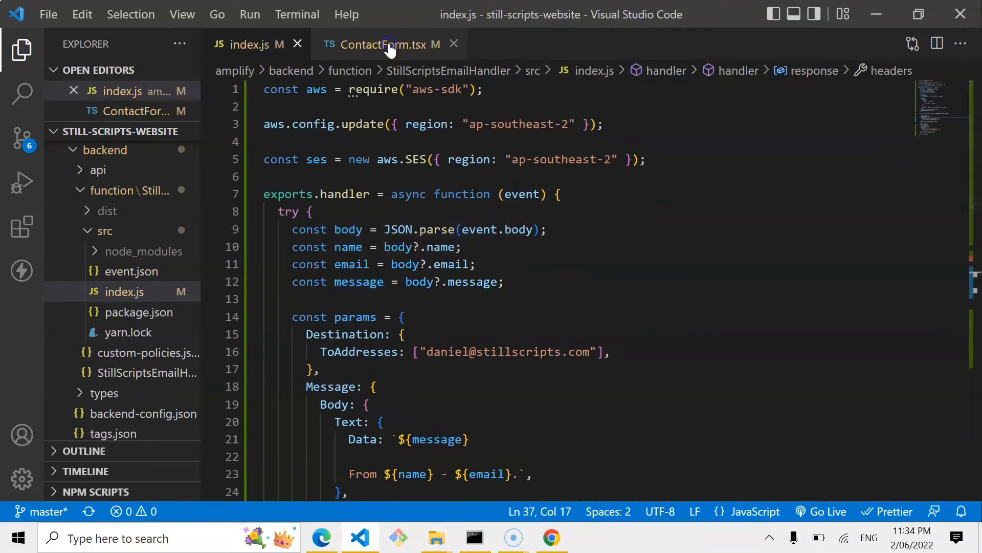
click(382, 44)
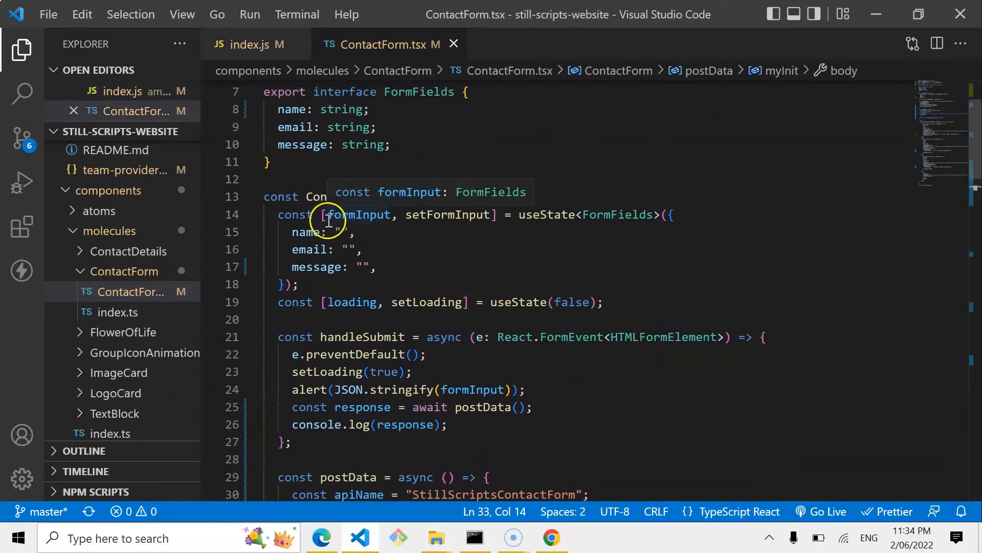
mouse_move(429, 244)
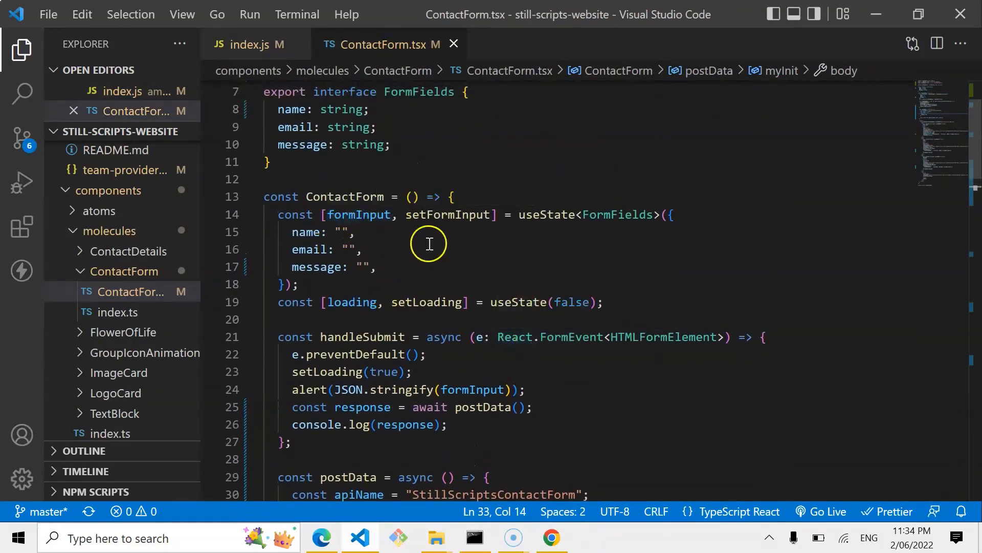
- Replace the empty request body in myInit with the formInput state
scroll(down, 3)
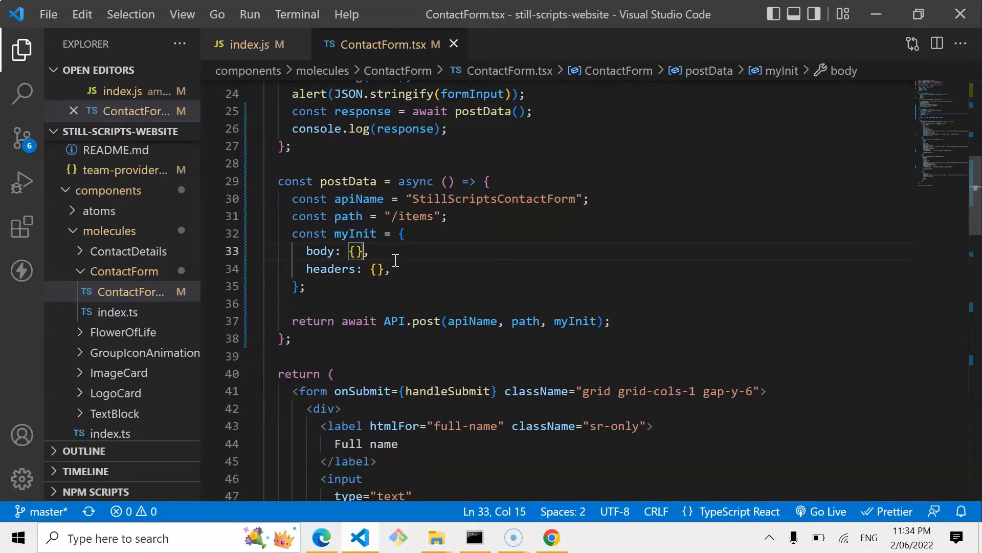
text(f)
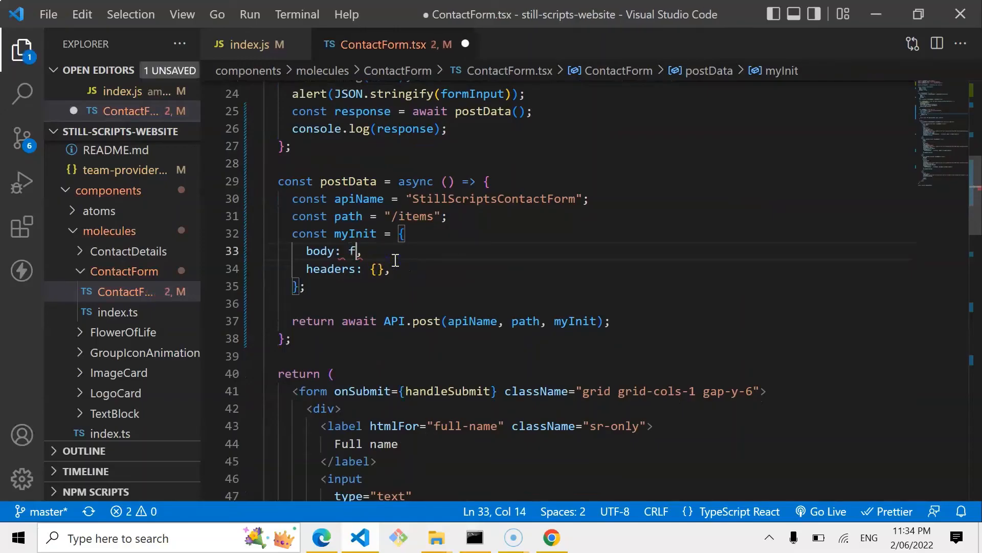
text(ormIn)
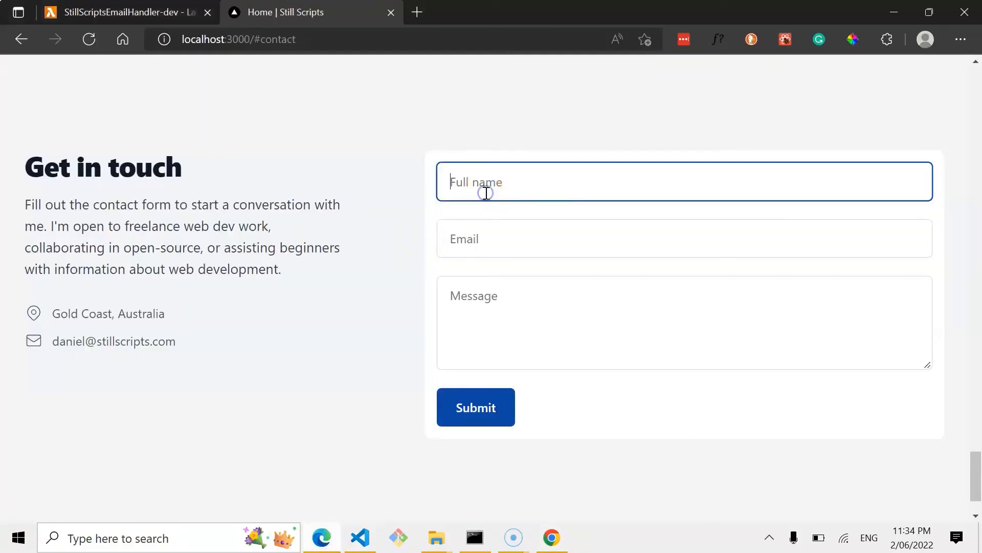
- Fill in the sender name on the contact form and show the DevTools console beside it
text(Dane)
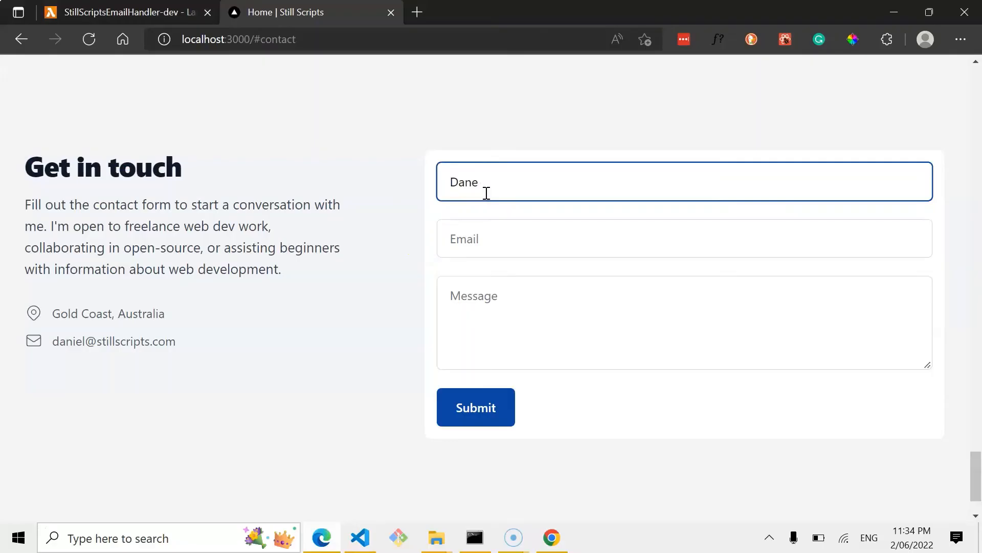
text(d)
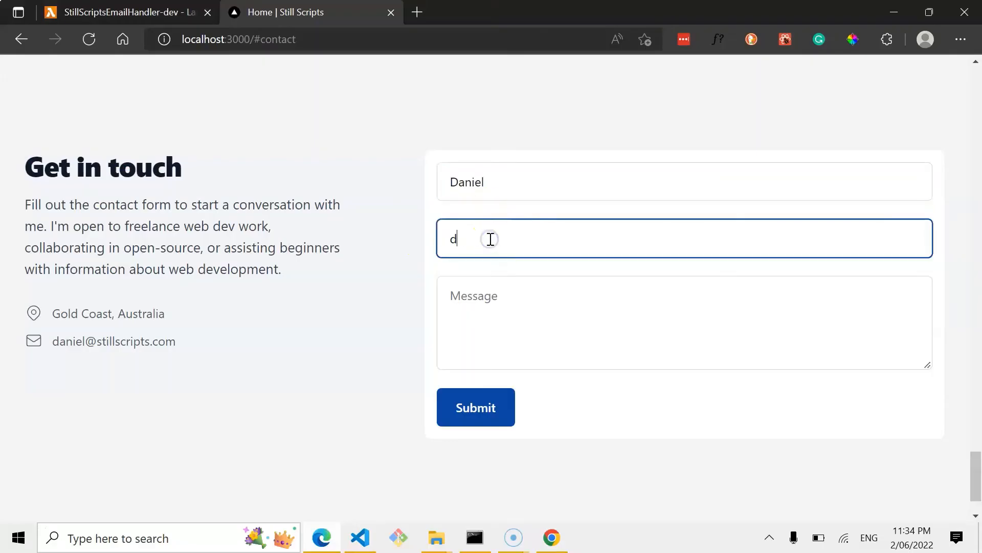
text(a)
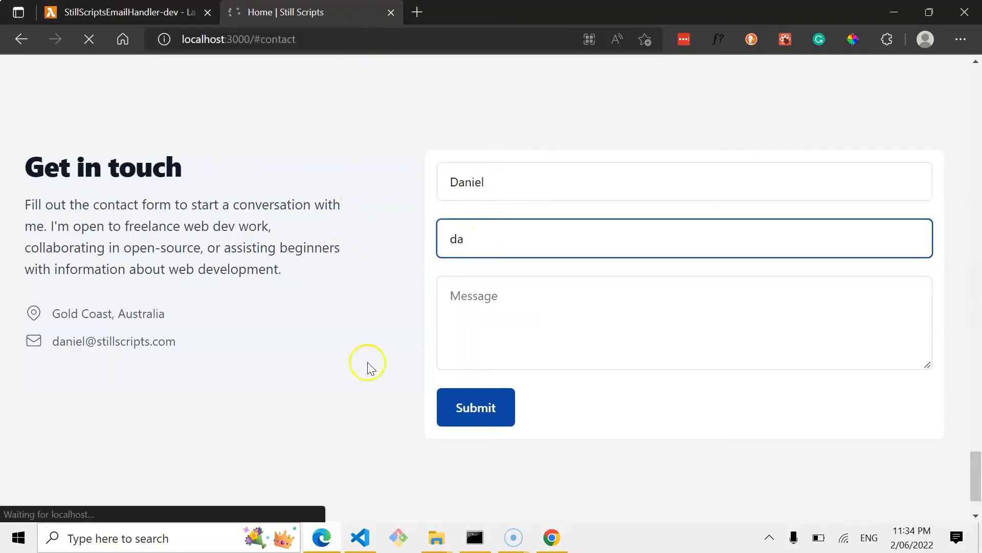
click(474, 537)
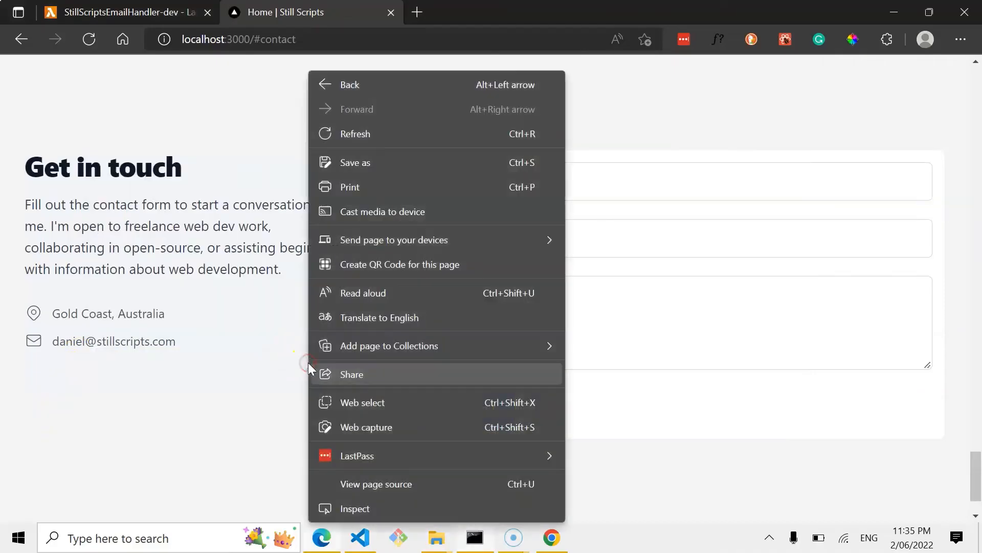
click(631, 129)
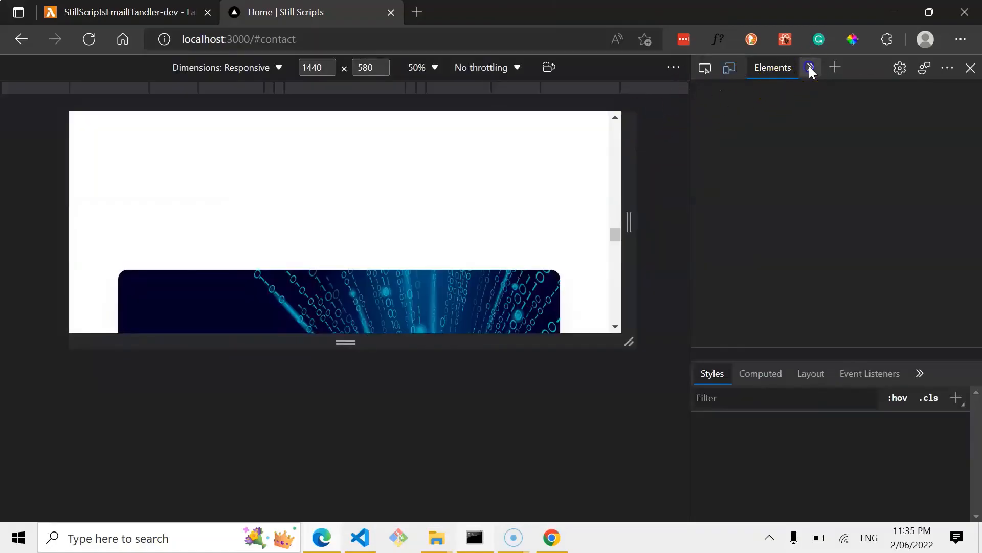
click(808, 67)
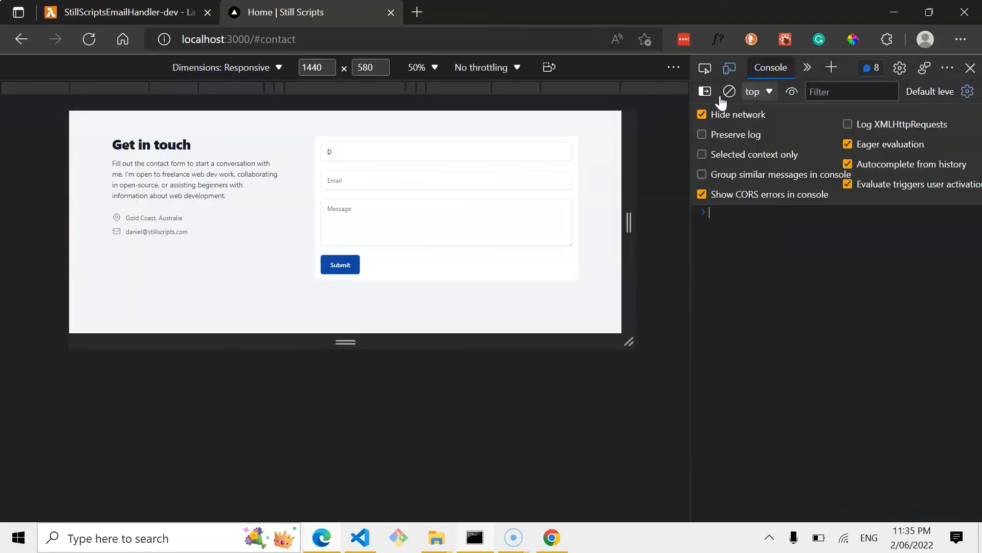
- Submit the form as Dan with the test message 'Hey thi...' and dismiss the form-data alert
text(an)
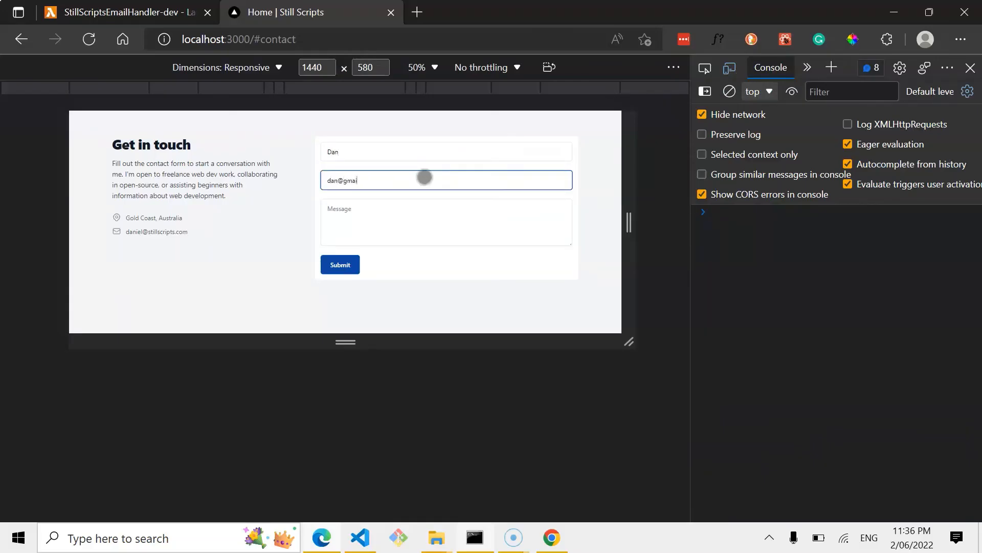
click(446, 221)
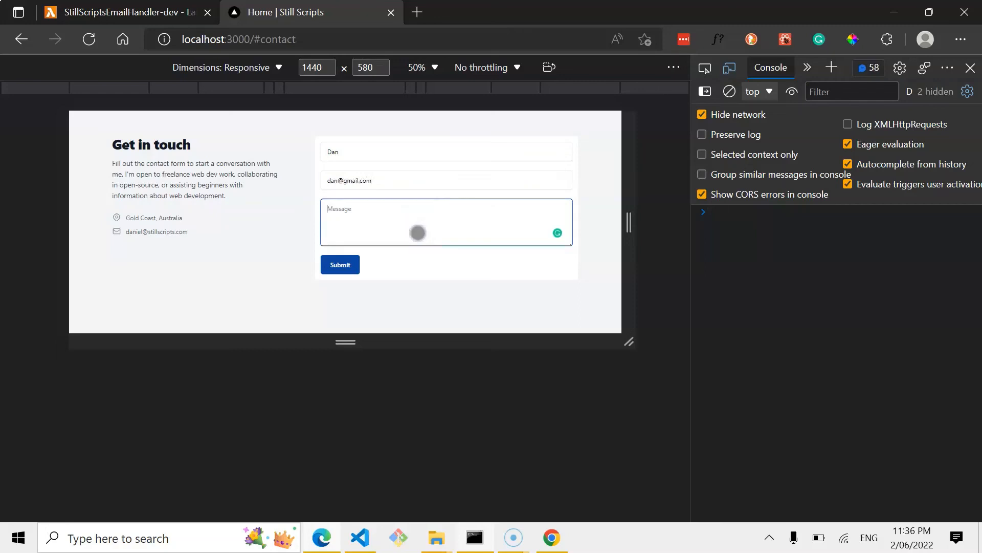
text(Hey this is a test)
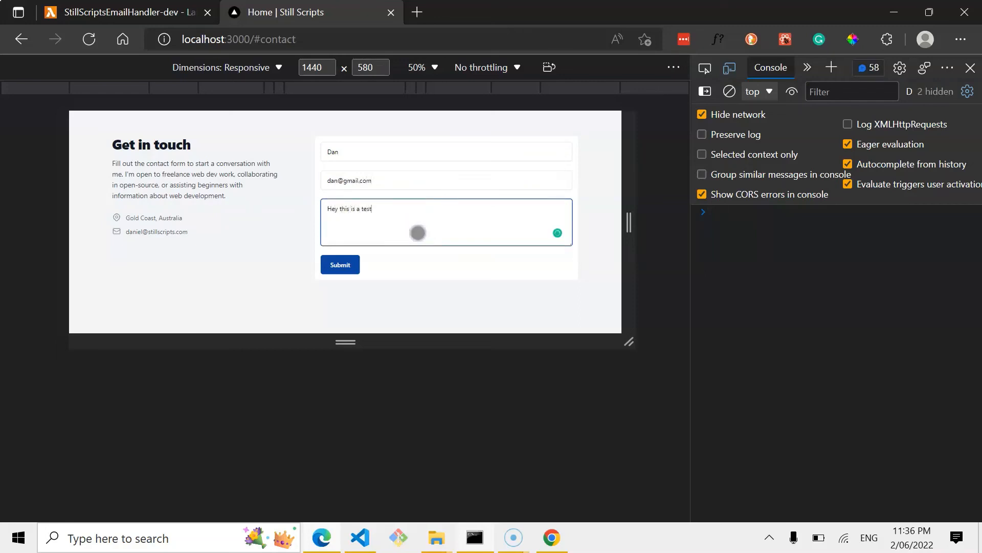
click(340, 264)
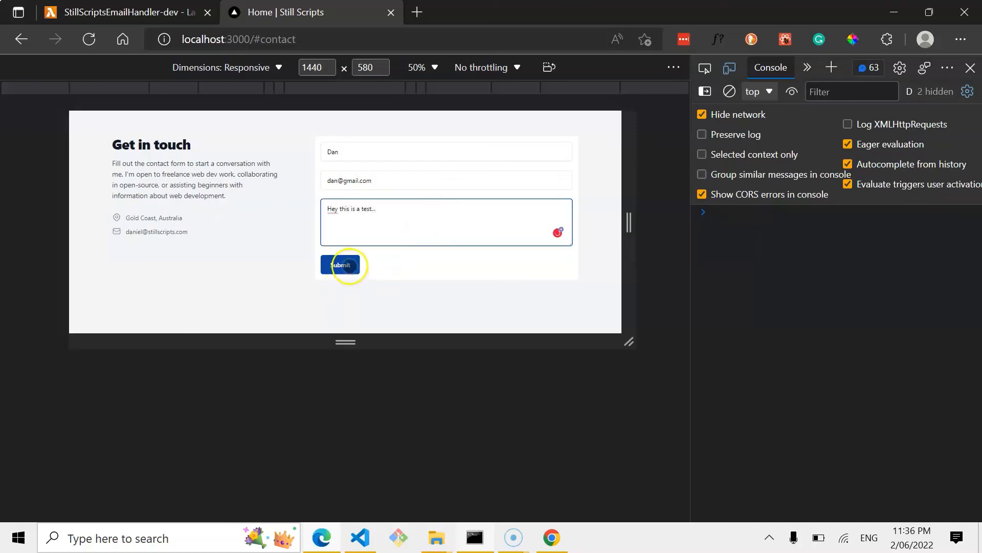
click(340, 264)
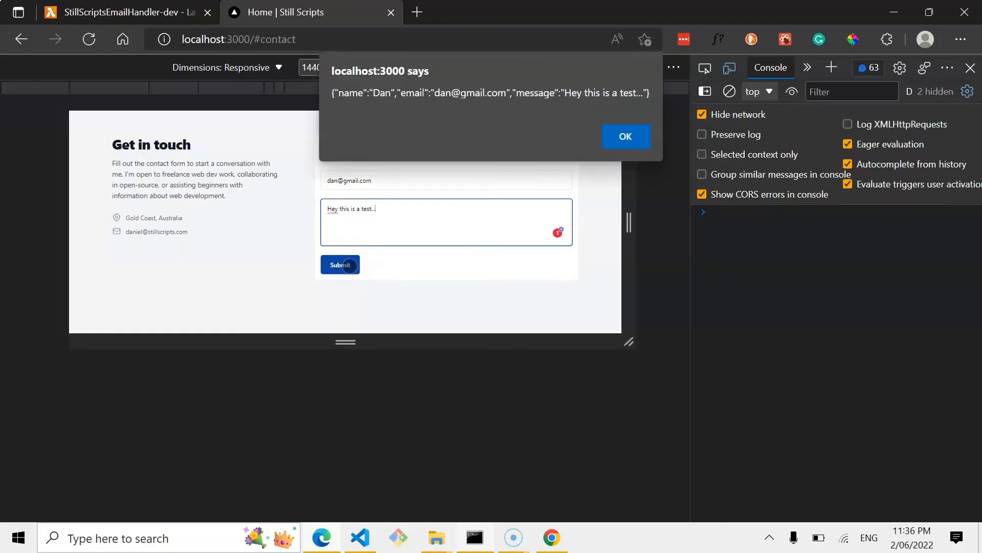
click(625, 136)
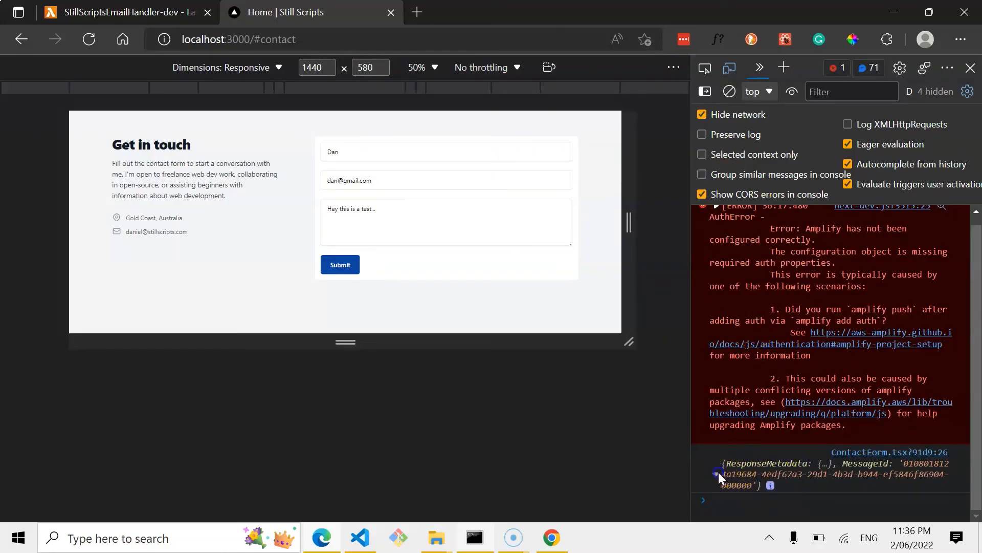
- Expand the logged SES send result in the console to reveal its MessageId
click(717, 473)
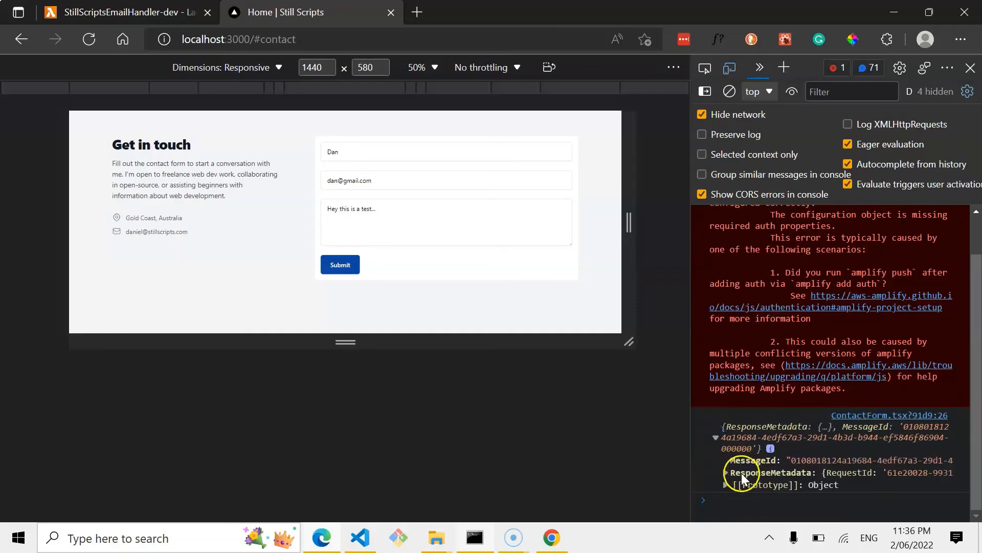
click(742, 472)
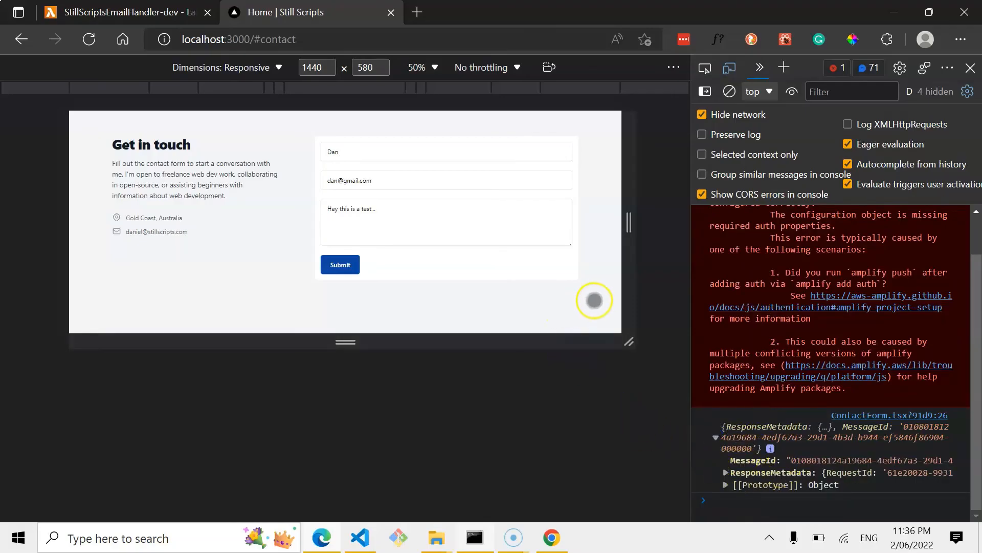
mouse_move(496, 276)
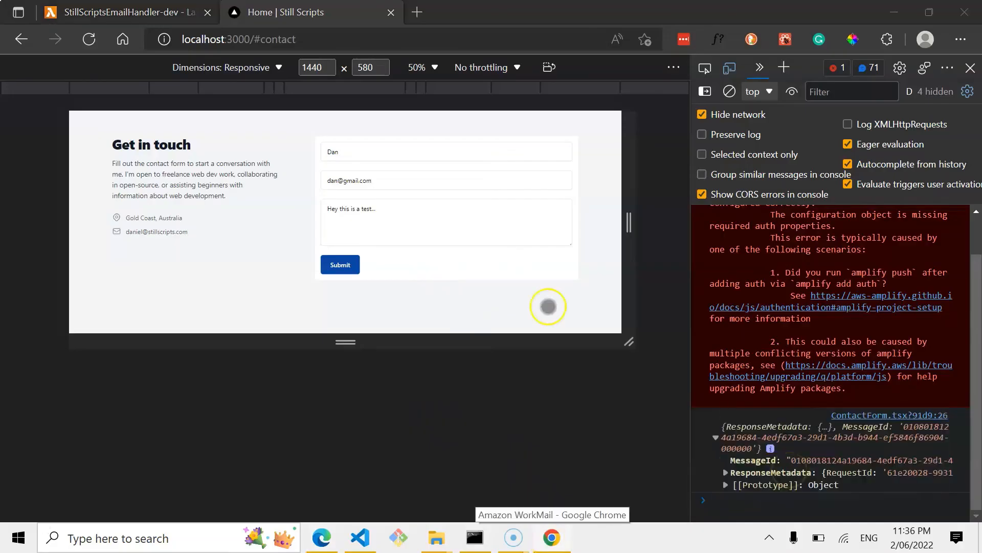
mouse_move(266, 367)
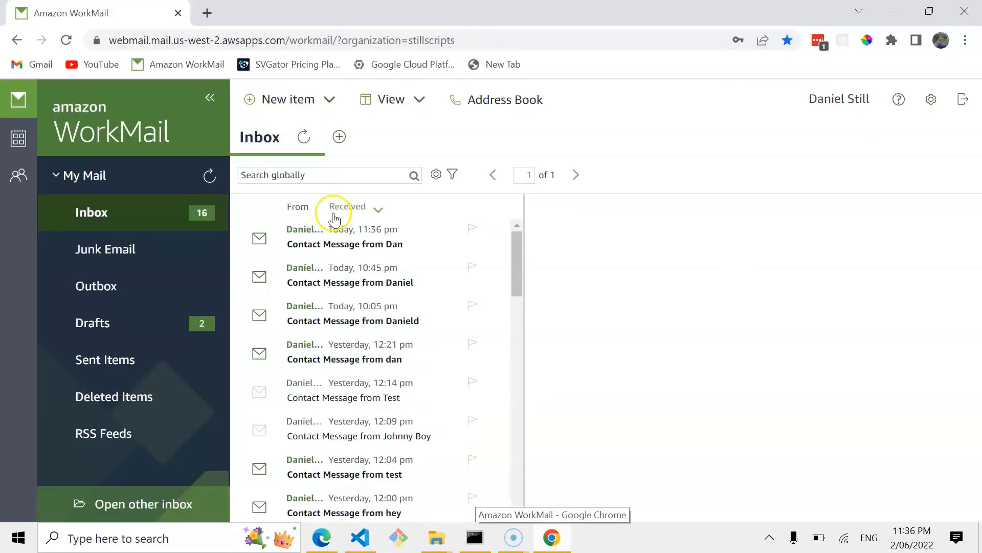
click(344, 243)
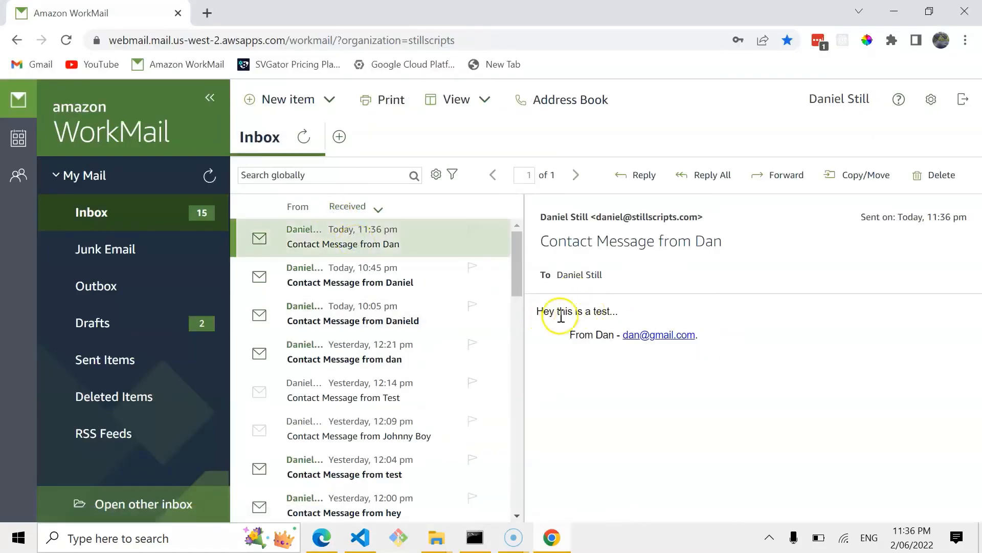
mouse_move(755, 344)
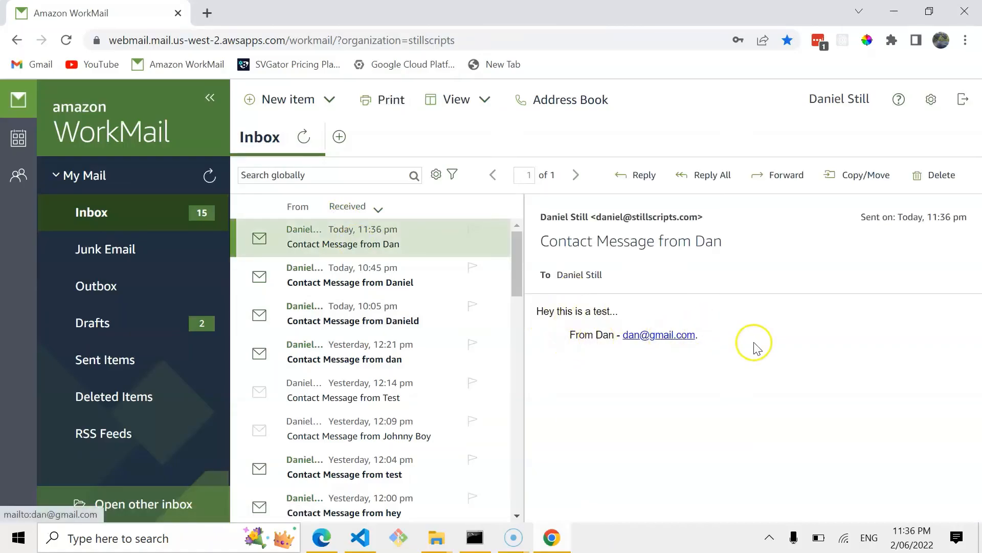
mouse_move(643, 175)
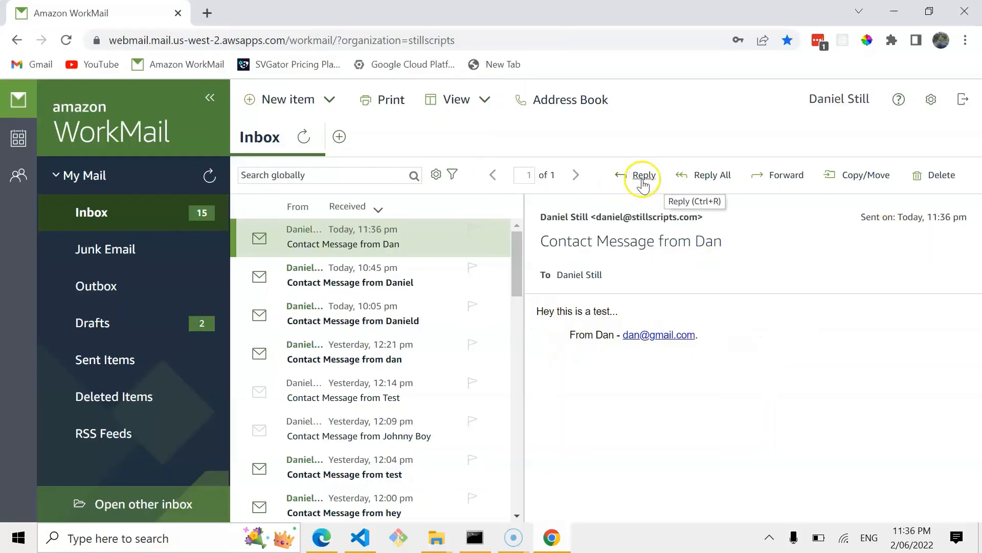
click(643, 175)
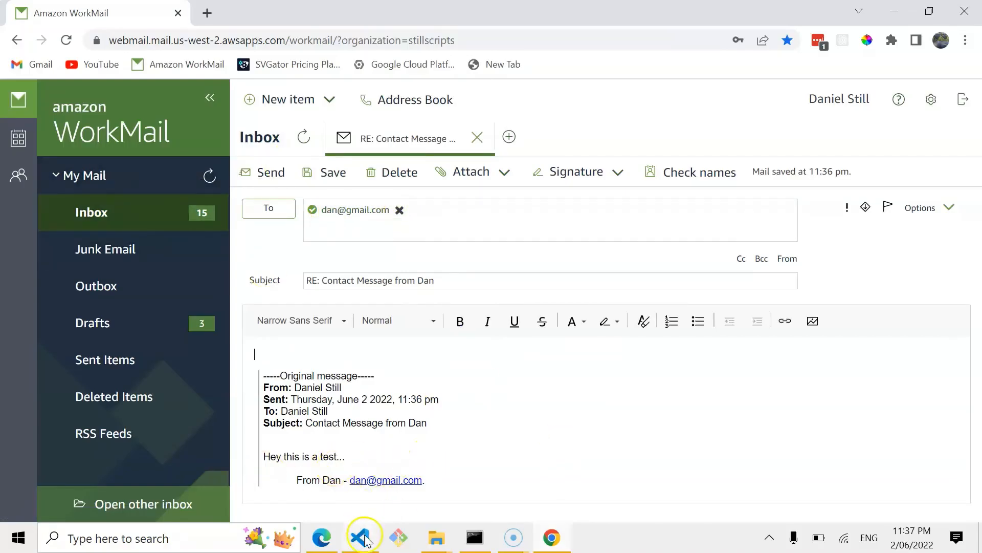
- Review the email handler in index.js and the ContactForm.tsx component code
click(360, 537)
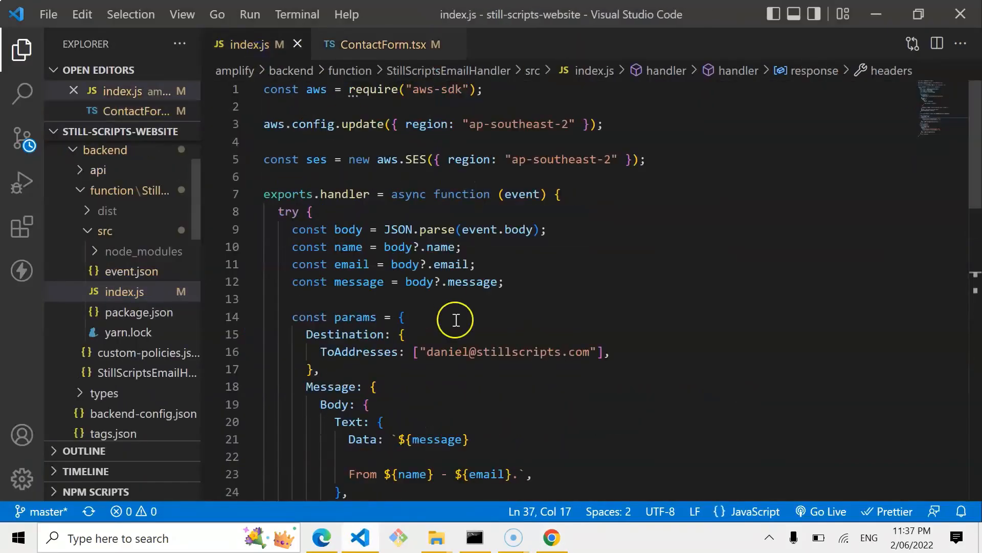
scroll(down, 3)
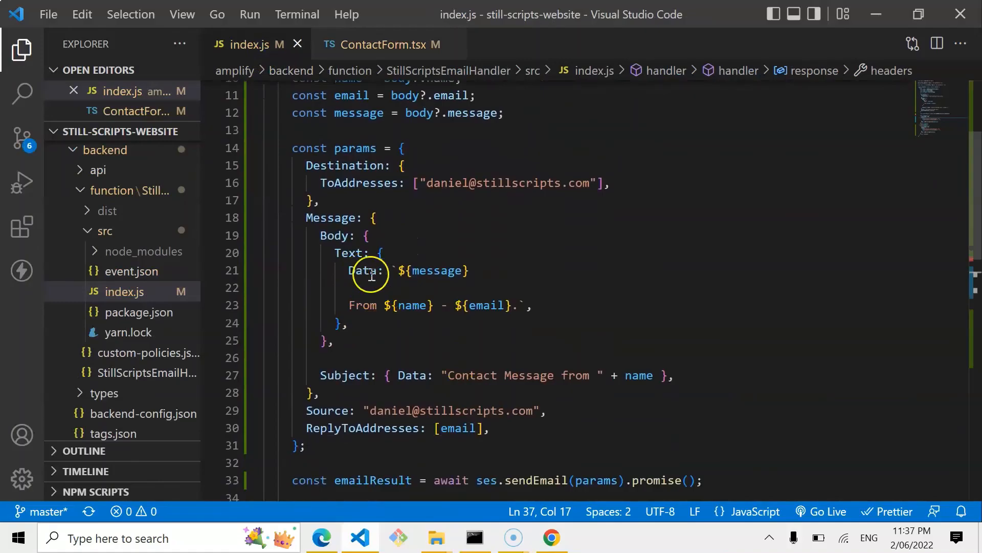
mouse_move(480, 341)
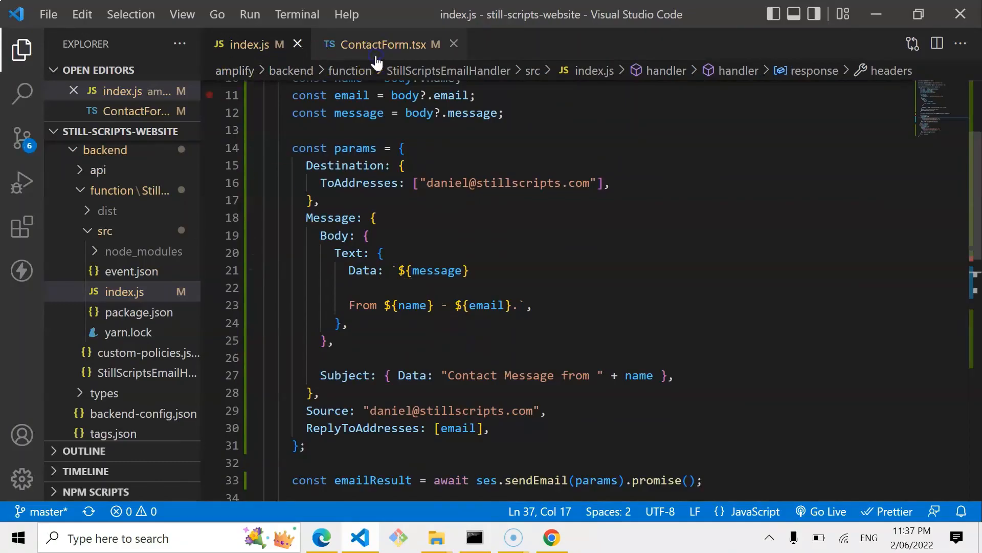
click(381, 44)
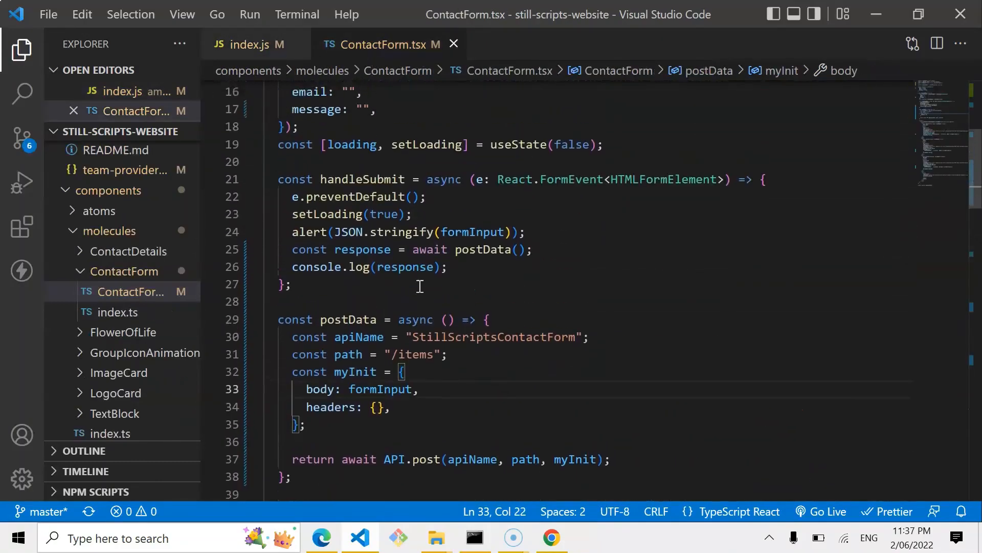
scroll(down, 3)
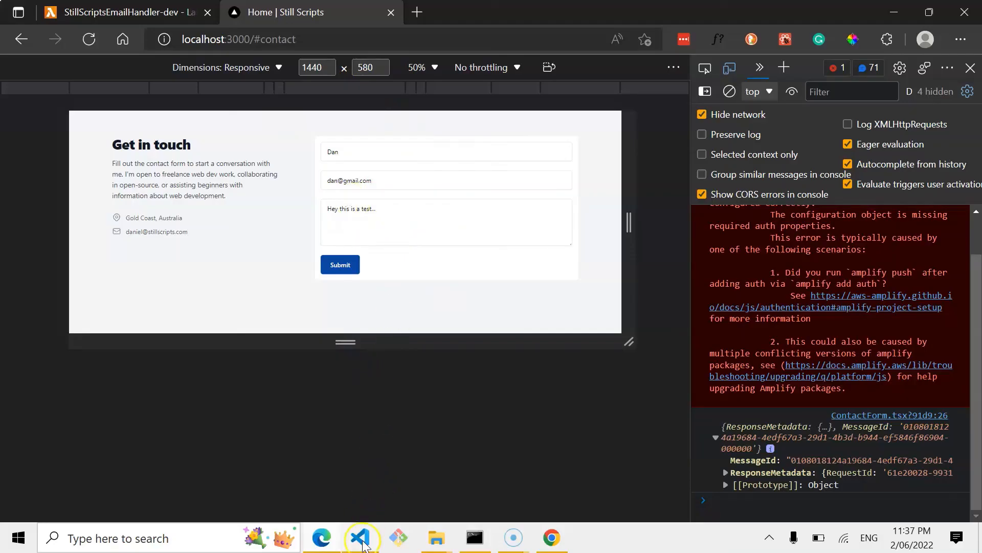
mouse_move(360, 538)
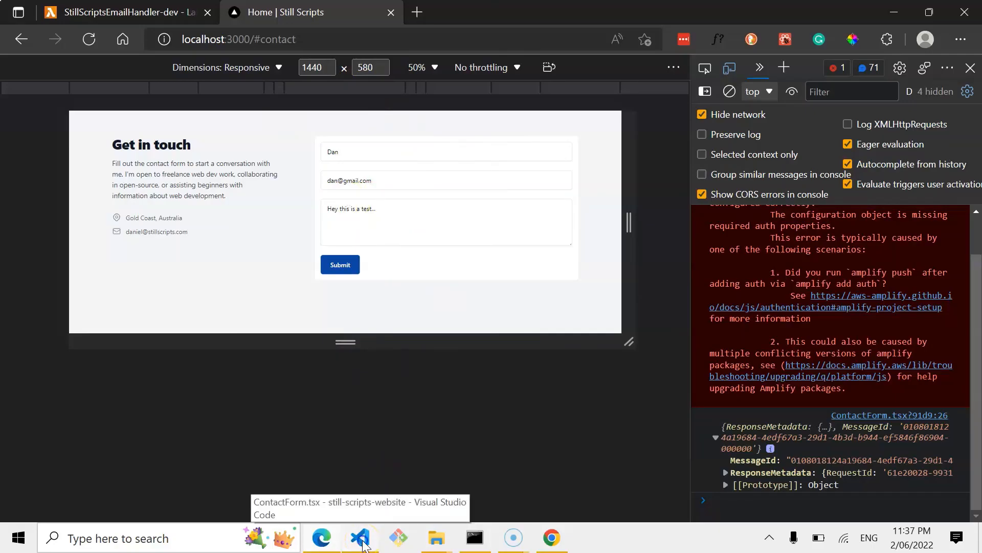
- Check the handler's Source sender address and its actions, then return to the localhost contact page
click(360, 537)
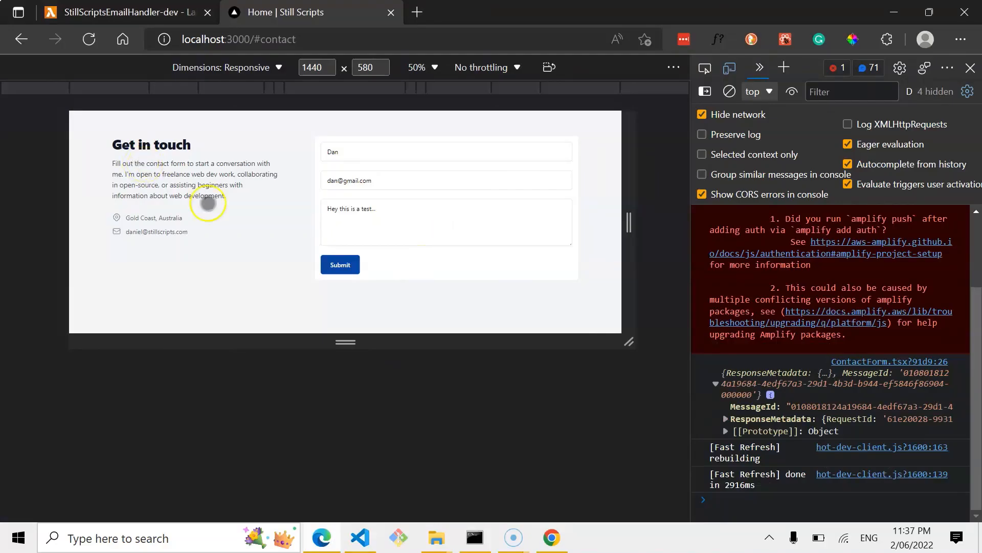
click(359, 537)
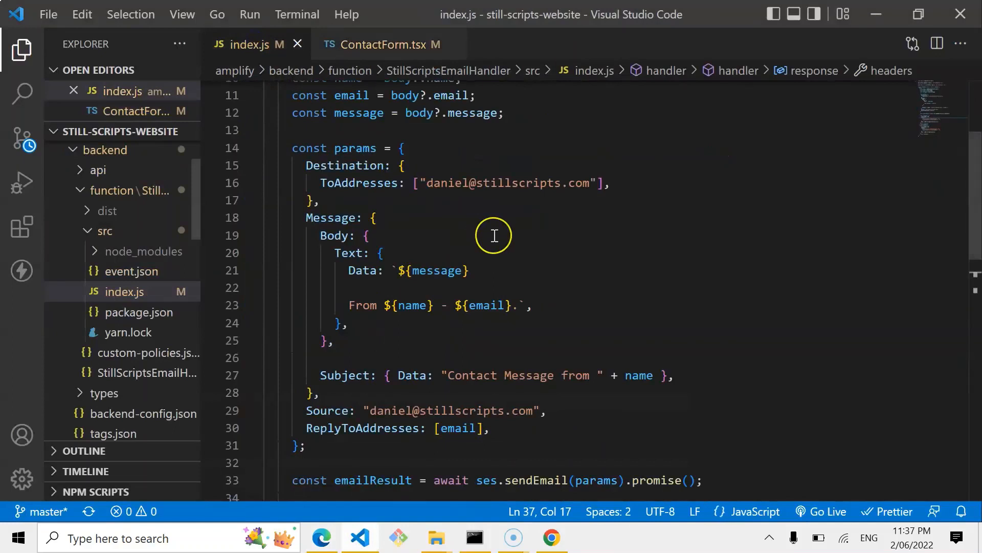
scroll(down, 3)
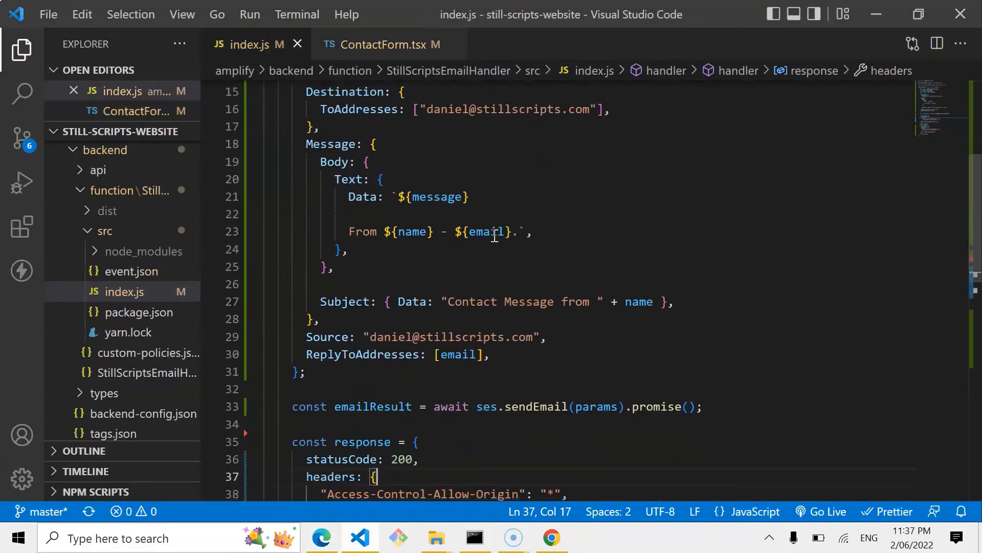
mouse_move(467, 428)
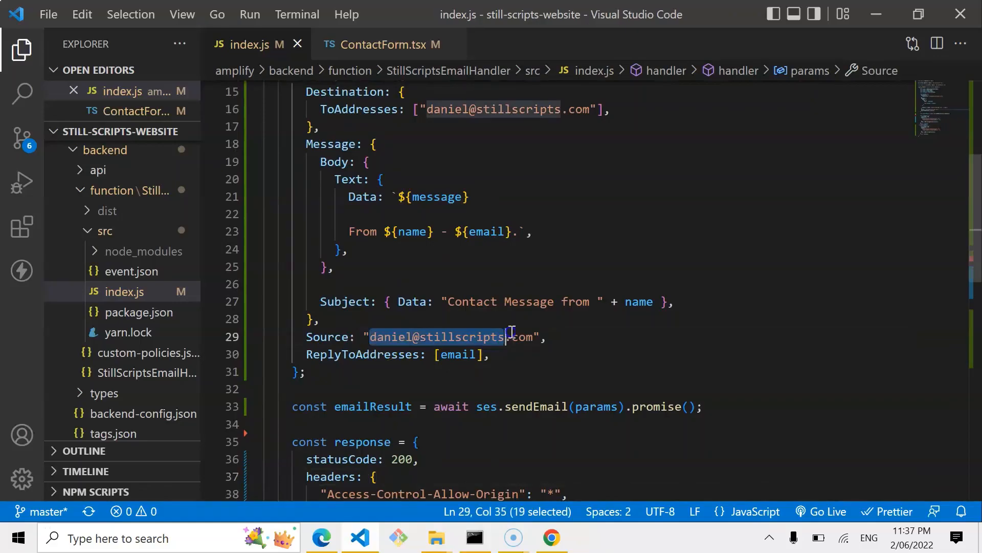
right_click(571, 328)
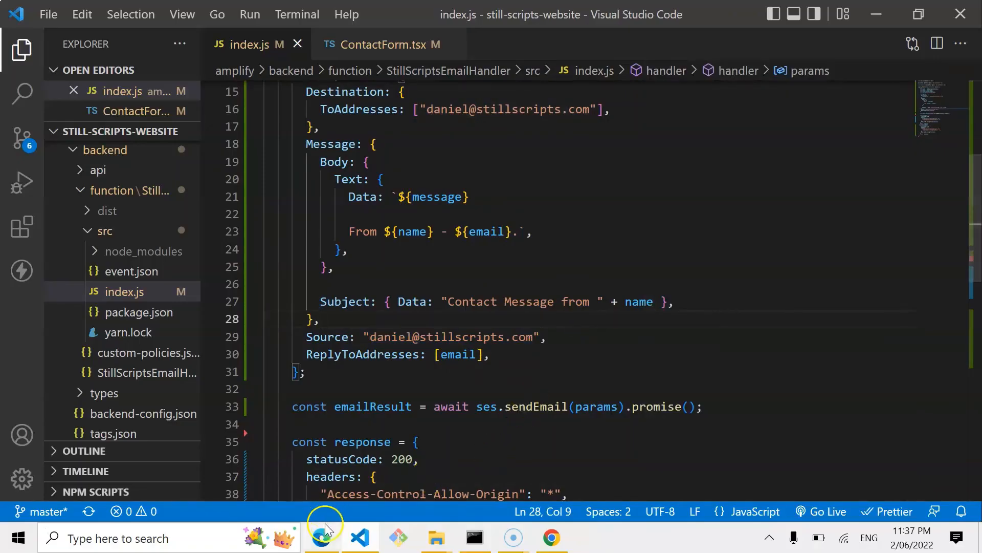
click(322, 537)
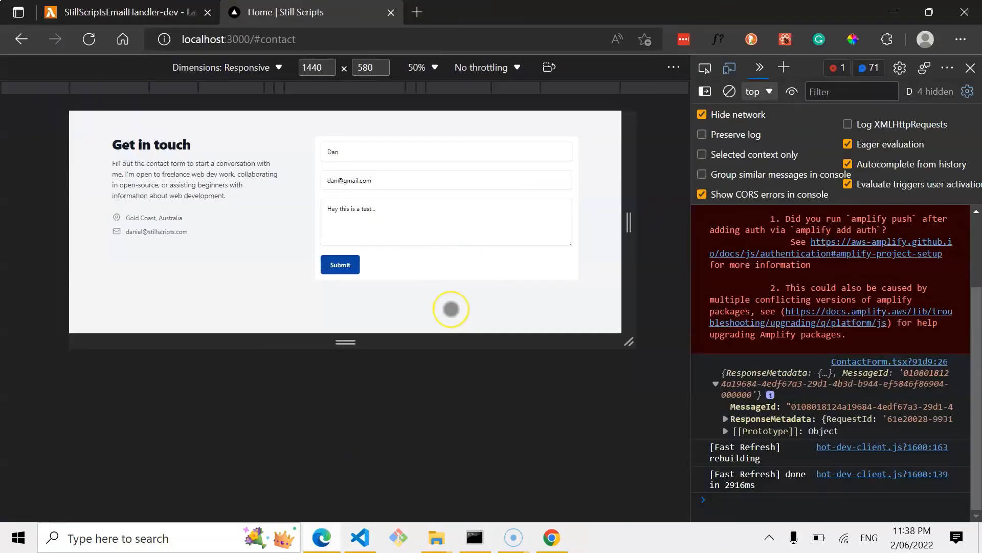
mouse_move(247, 269)
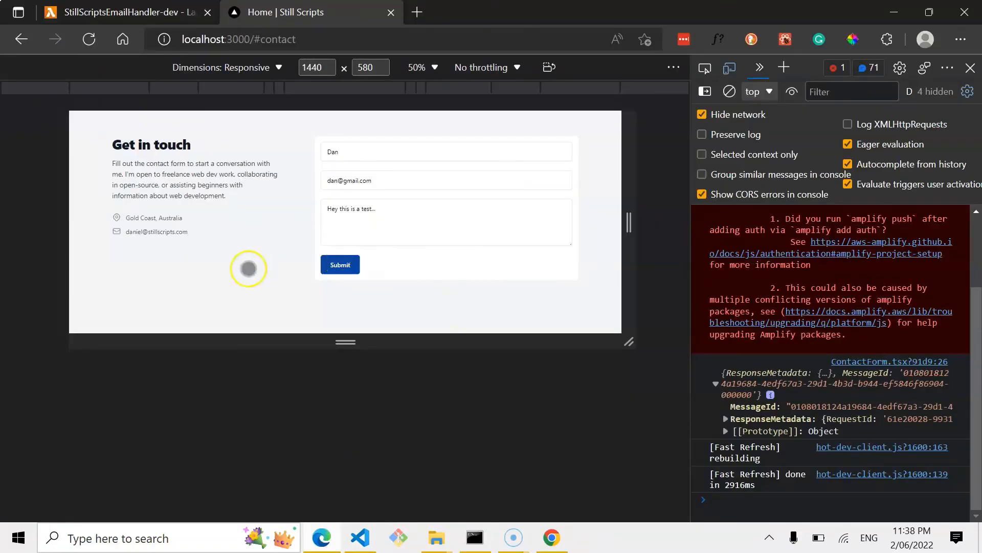